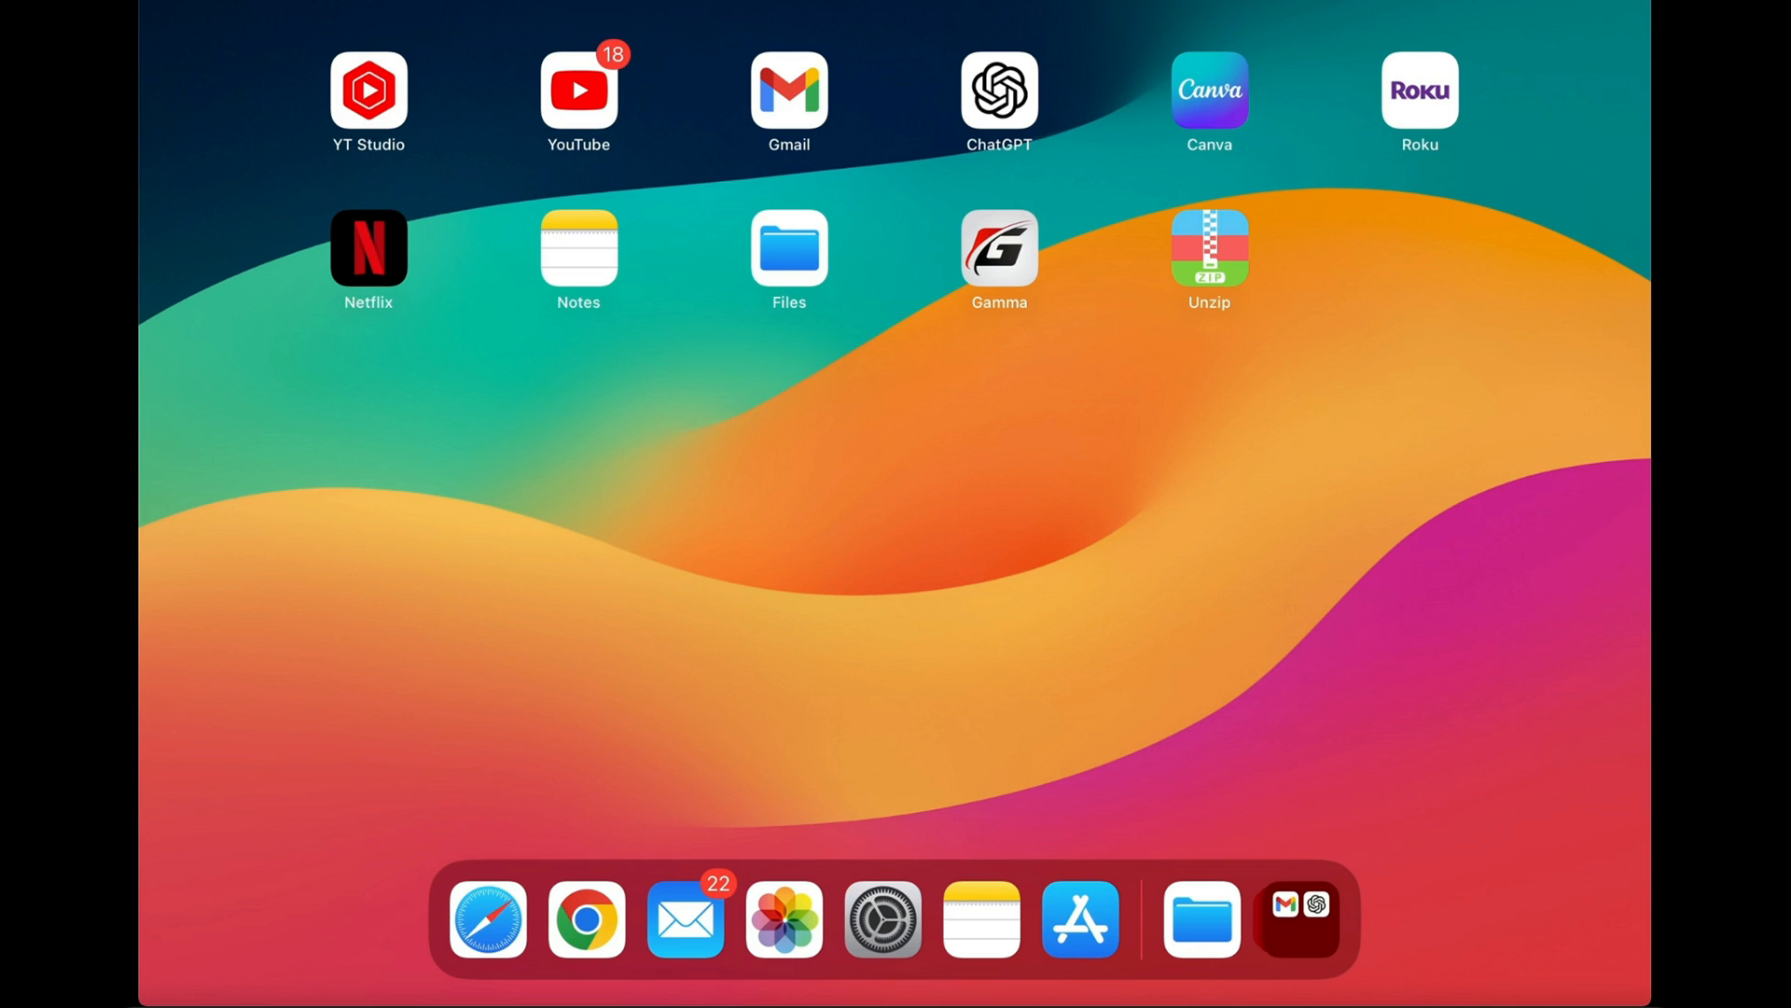
# Step: Browse into the PS1 folder in Files to see the three game archives and BIOS zip
pyautogui.click(788, 248)
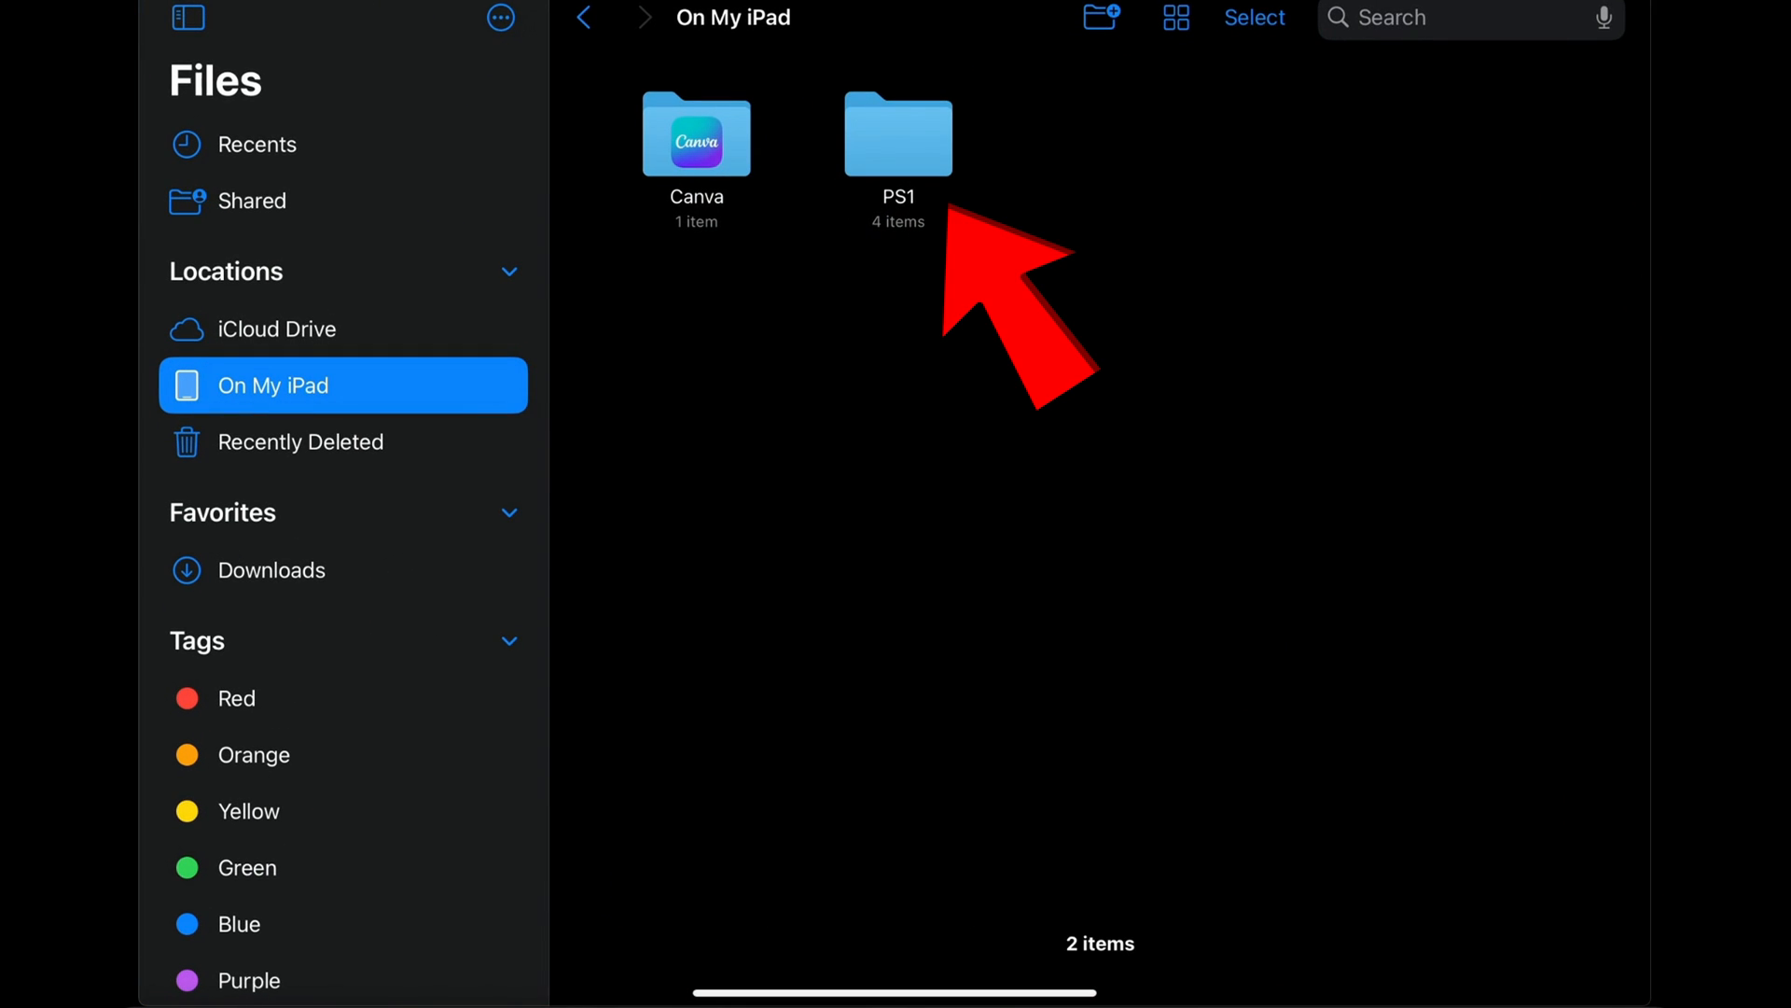
pyautogui.doubleClick(898, 132)
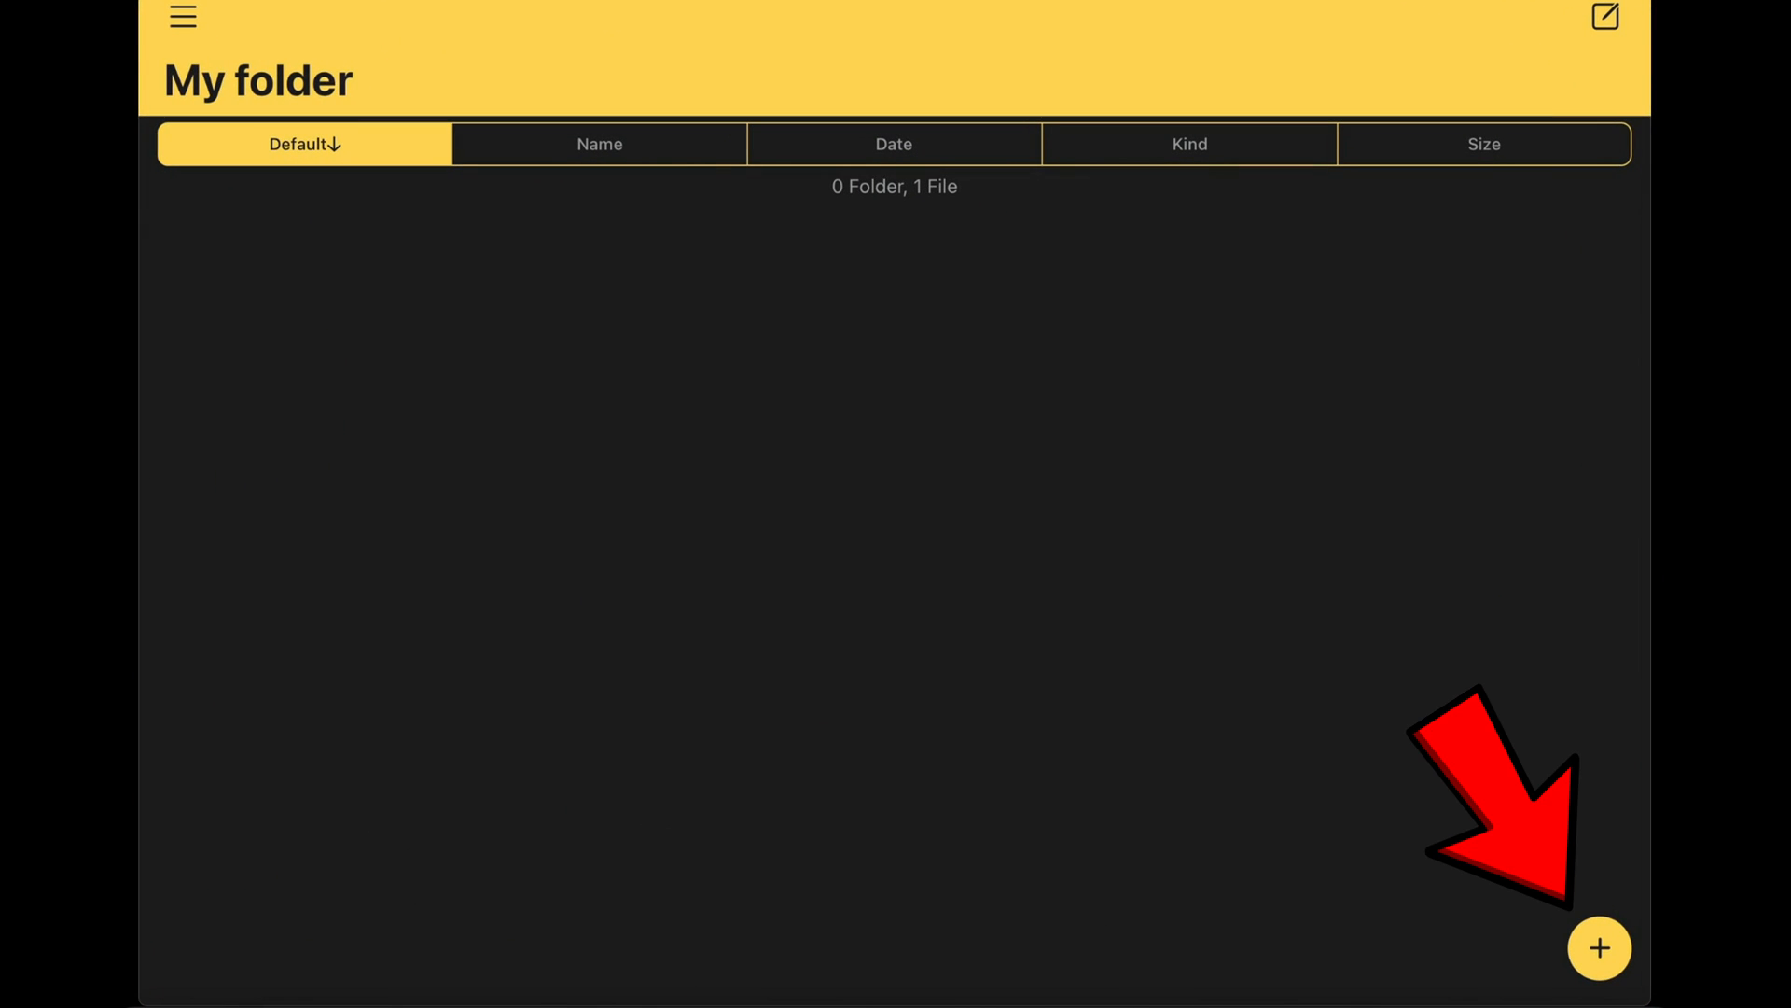
# Step: Import all four PS1 files from On My iPad > PS1 into Unzip's My folder via Select All
pyautogui.click(1600, 948)
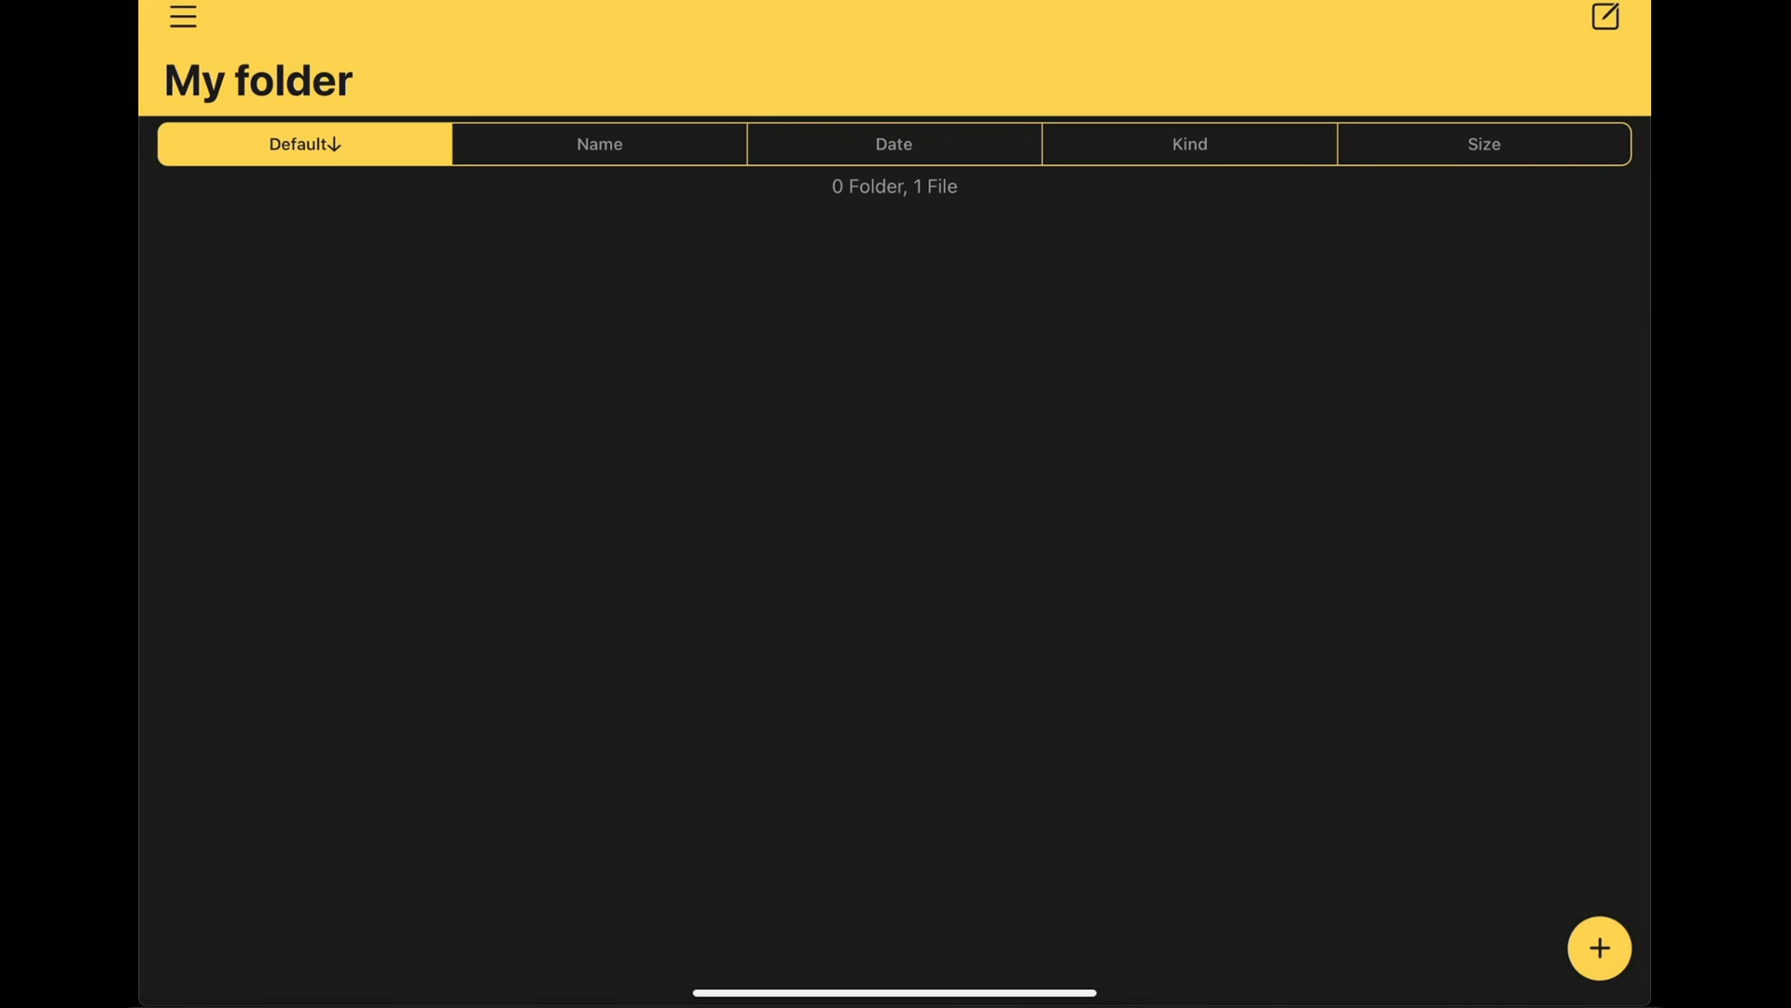
pyautogui.click(1599, 948)
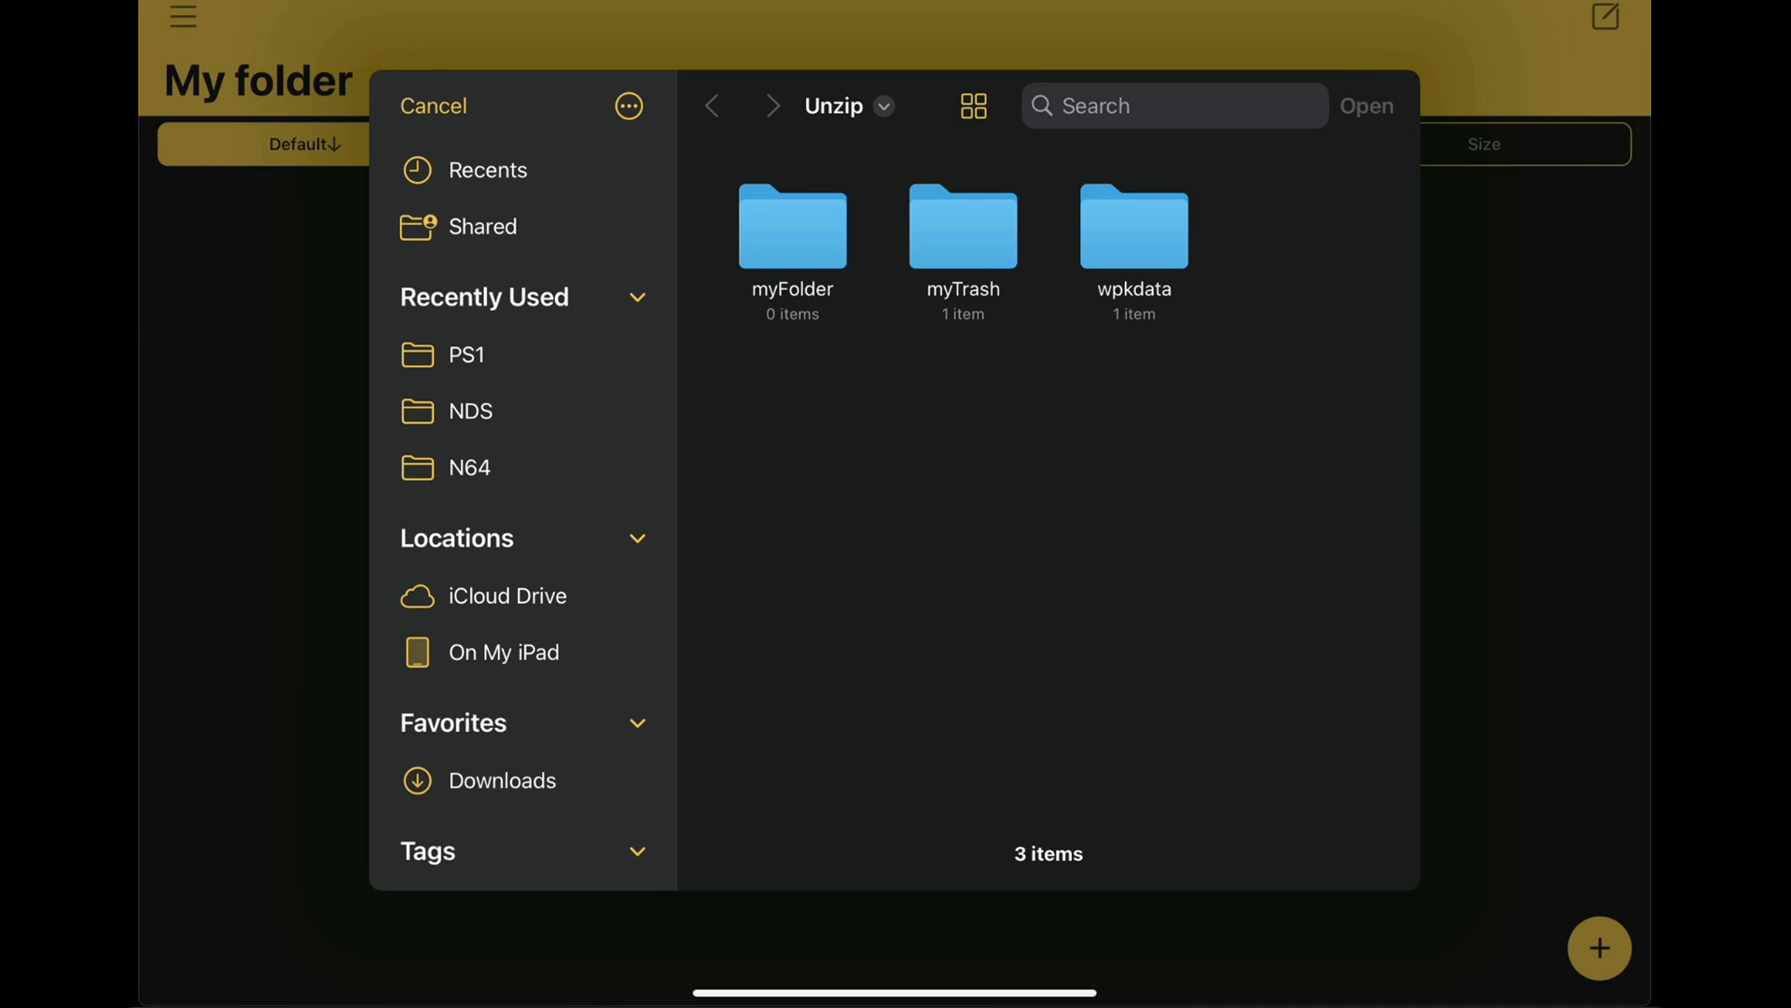
pyautogui.click(502, 651)
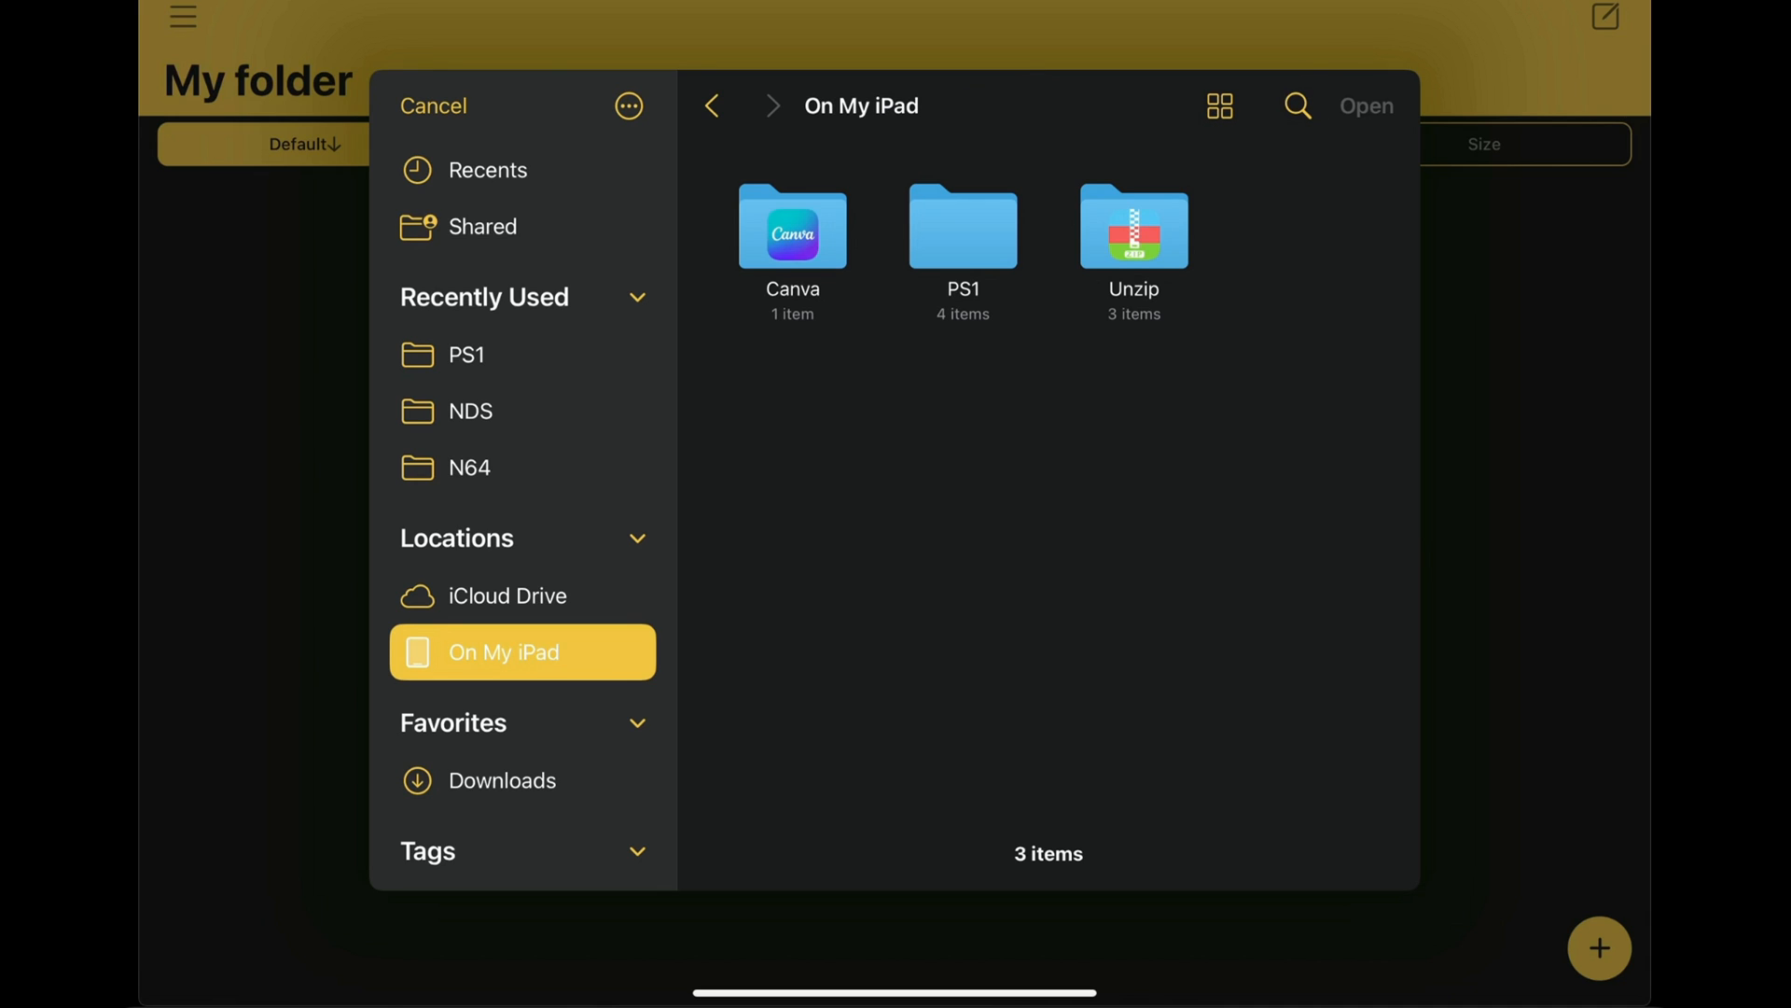
pyautogui.doubleClick(963, 226)
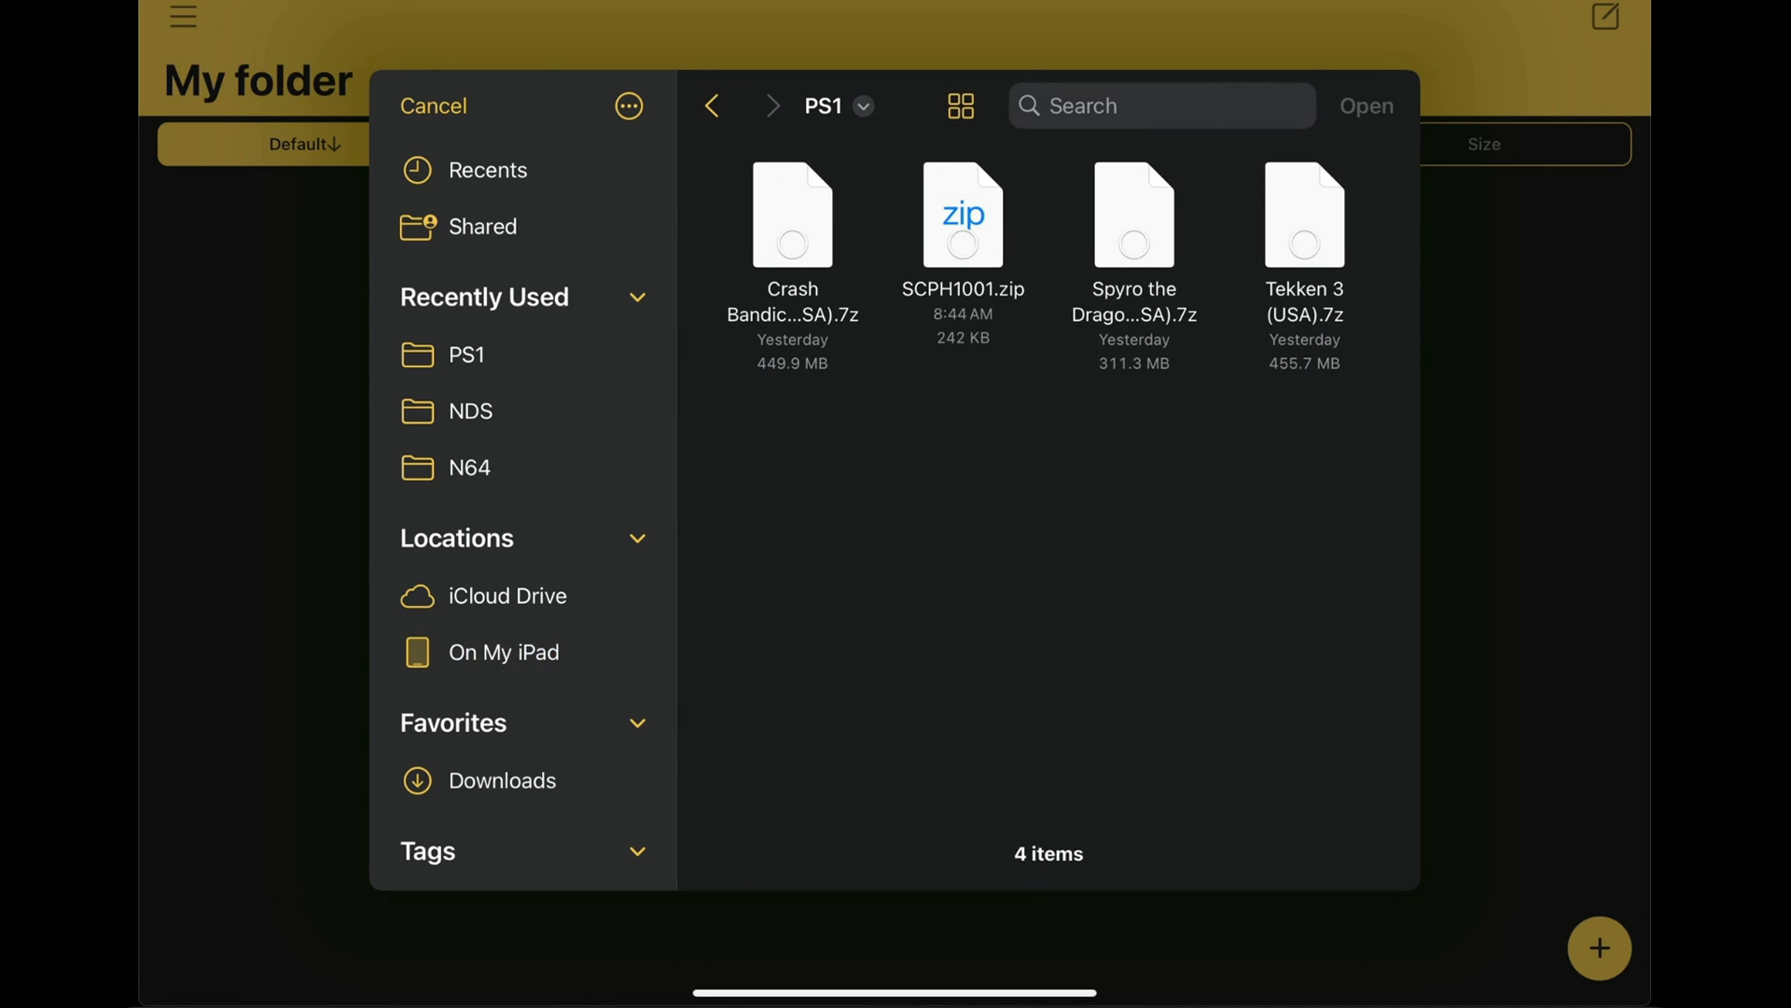
pyautogui.click(791, 214)
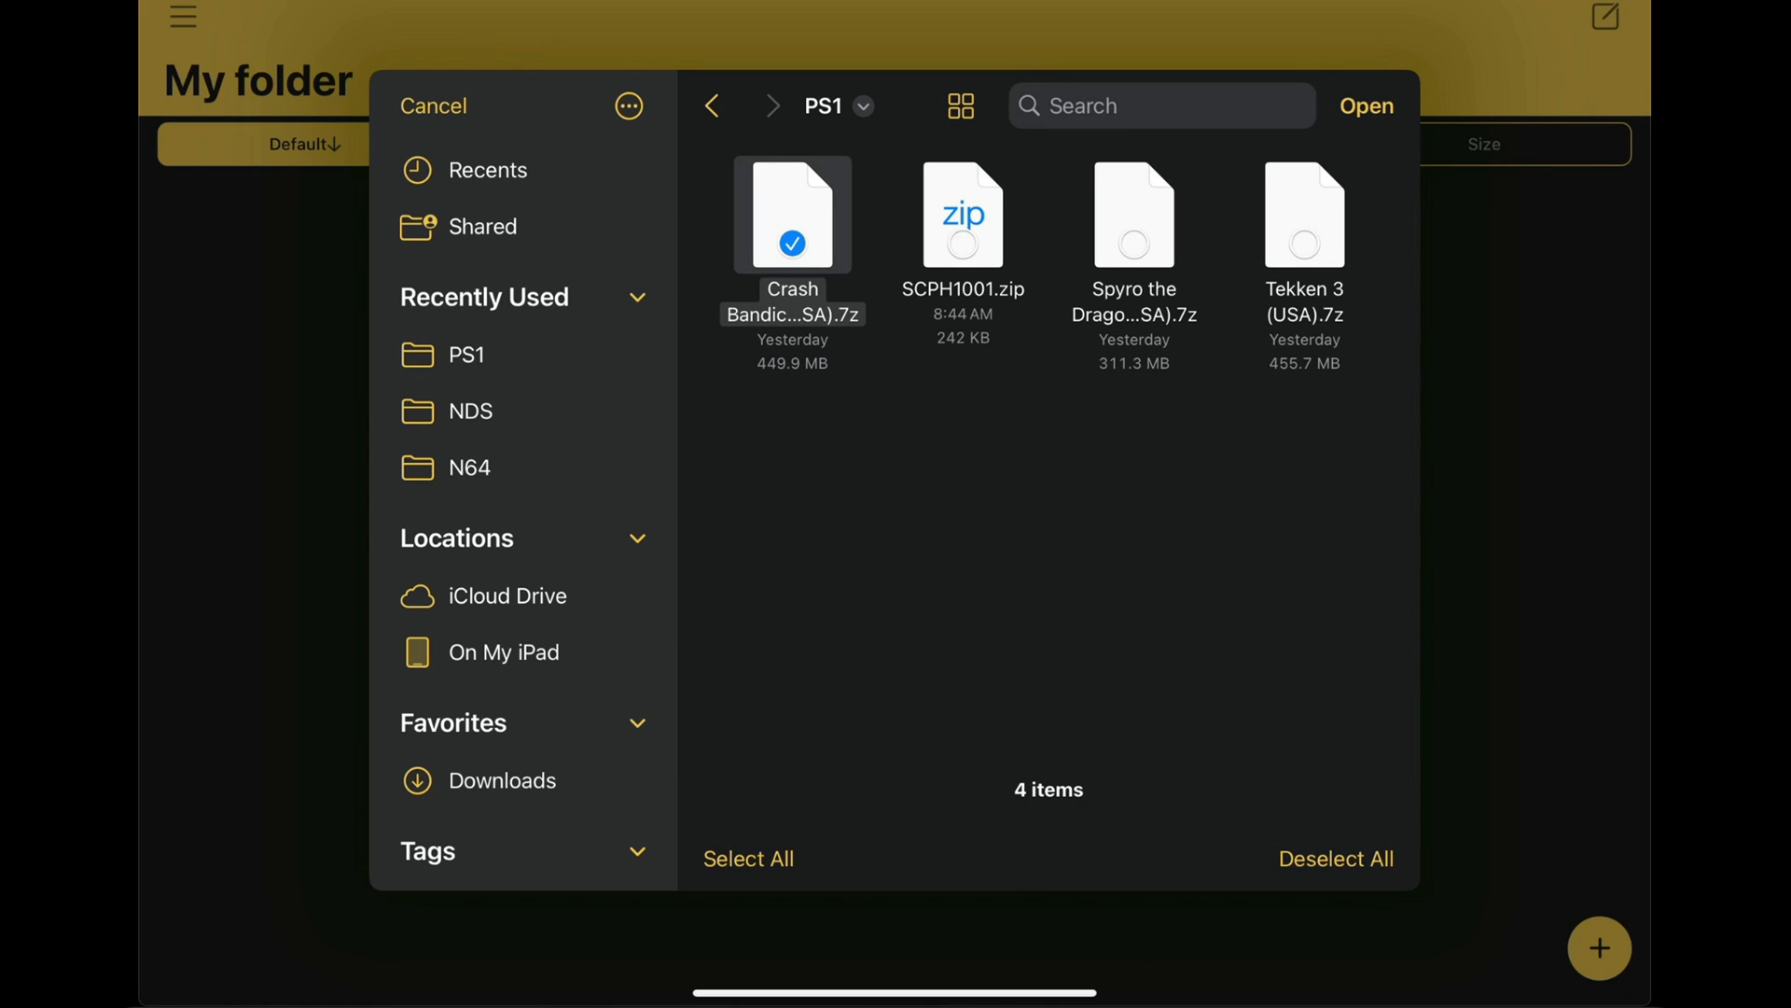
pyautogui.click(748, 858)
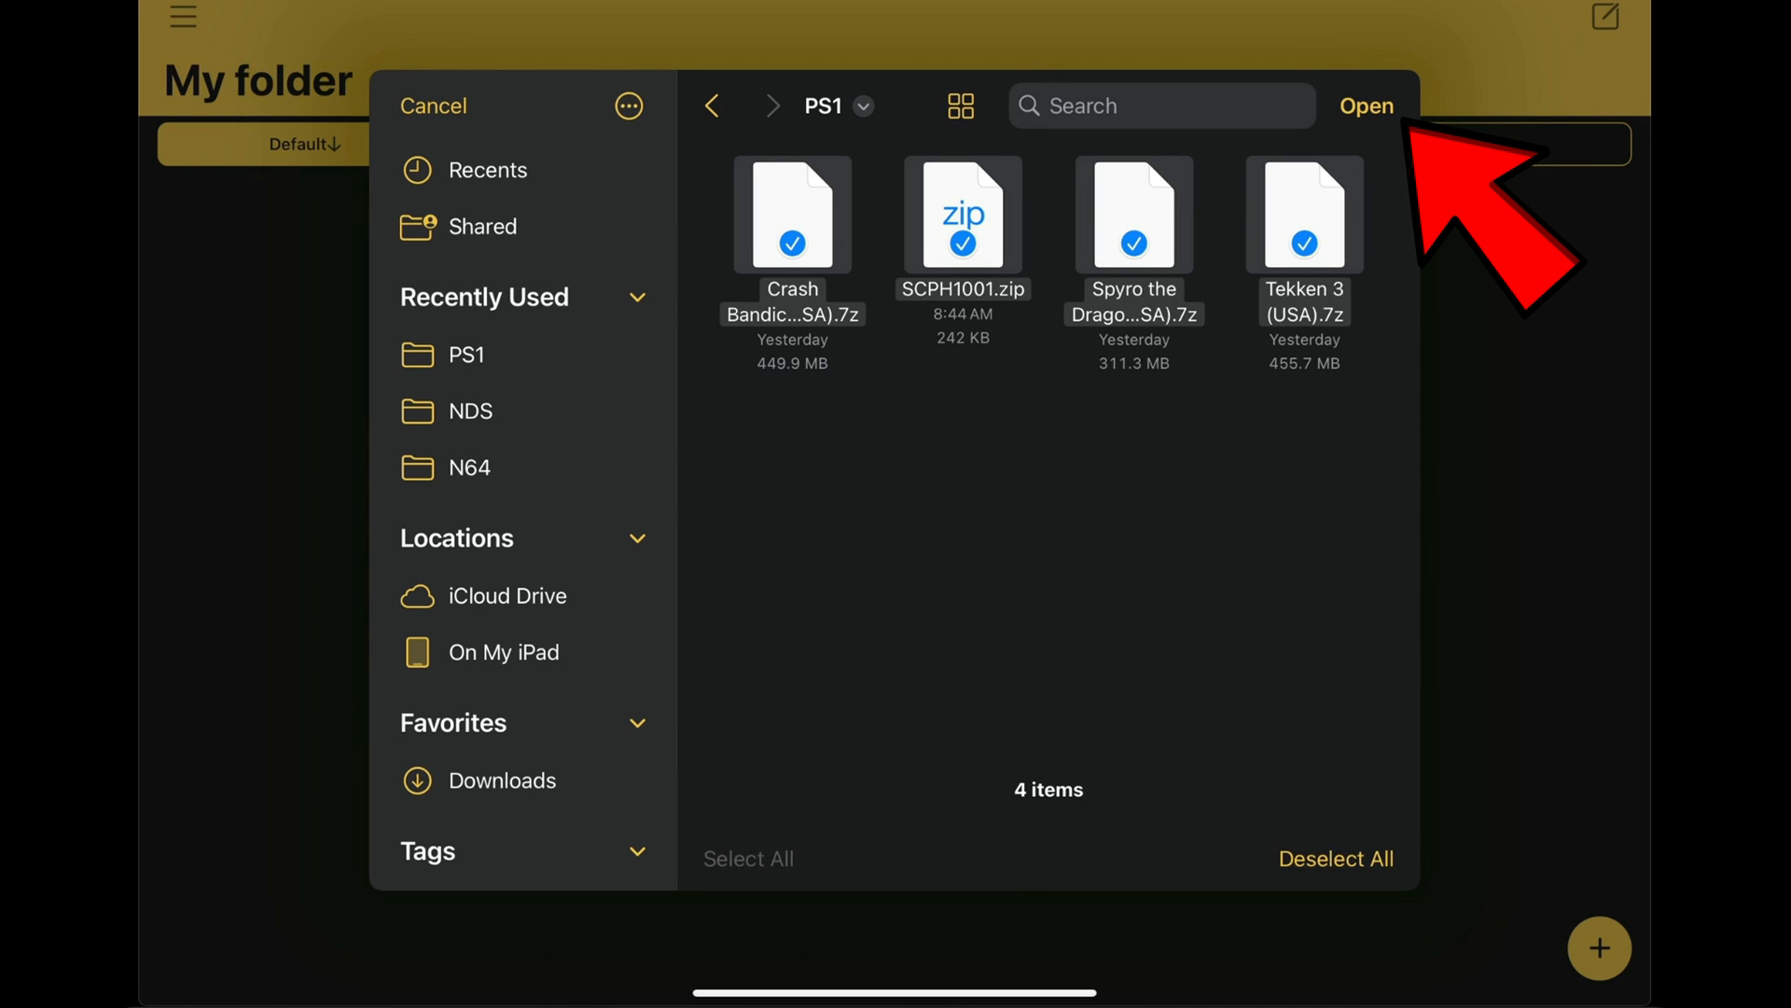
pyautogui.click(1366, 104)
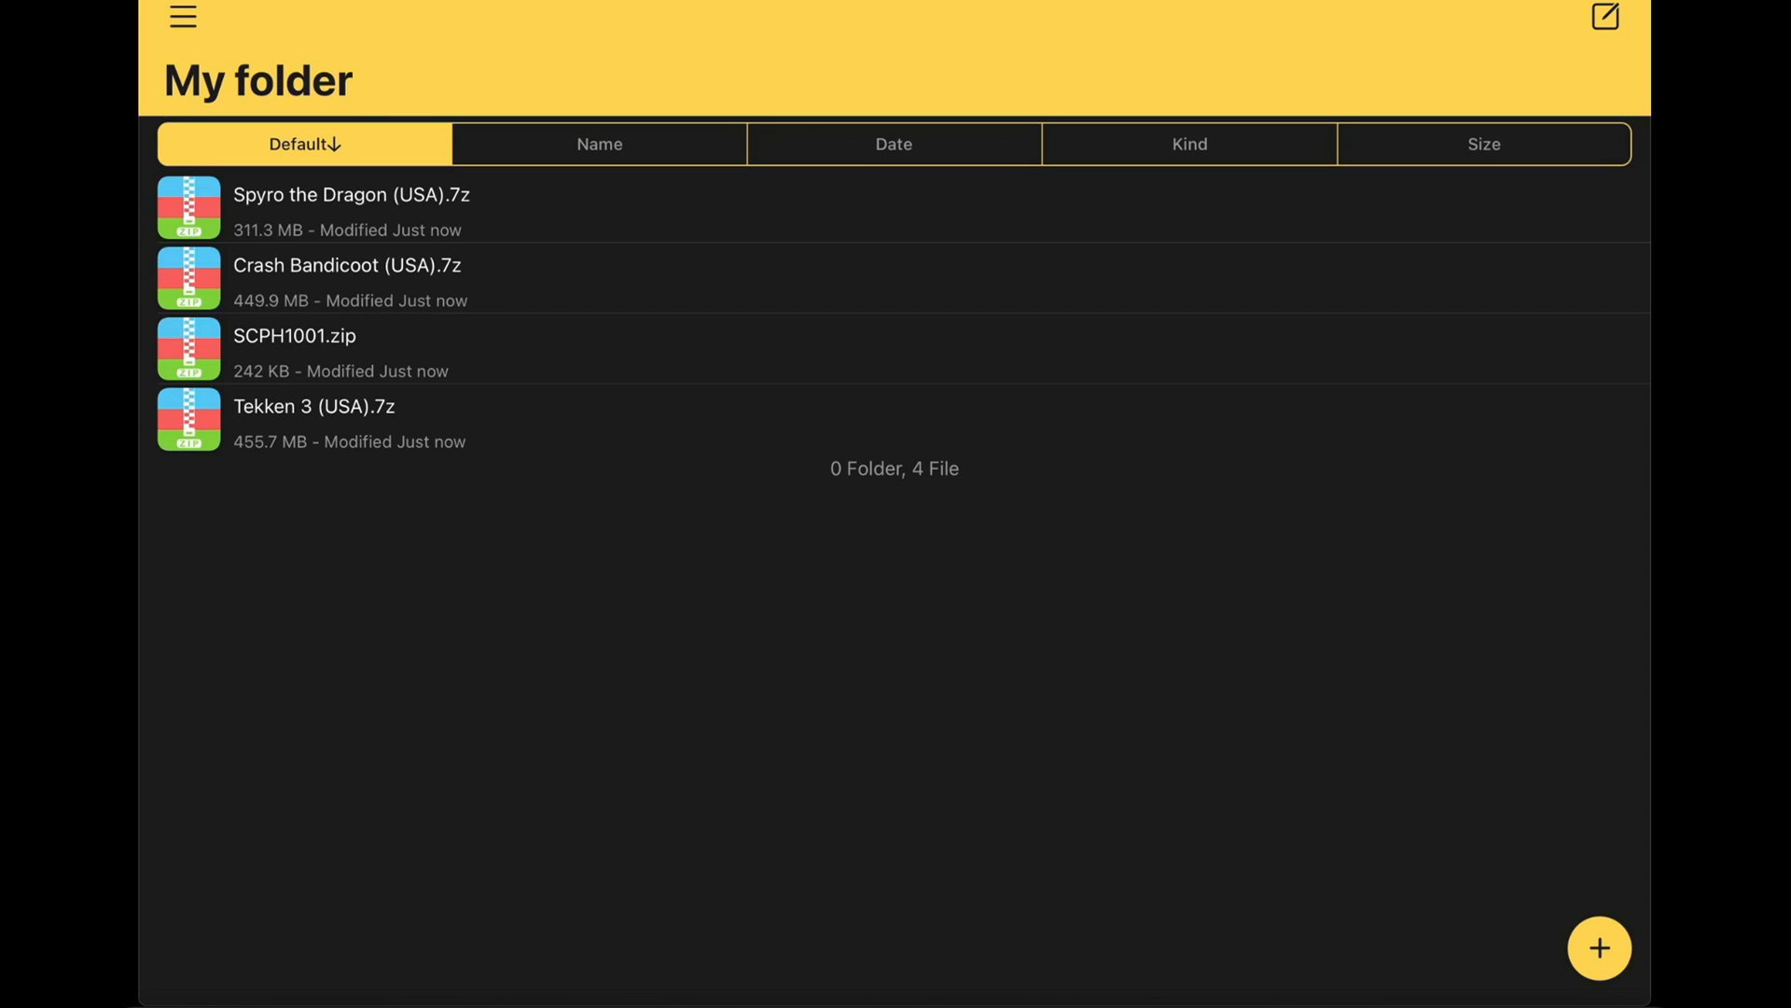
# Step: Extract the Spyro the Dragon archive, then delete Spyro the Dragon (USA).7z to the trash
pyautogui.click(351, 194)
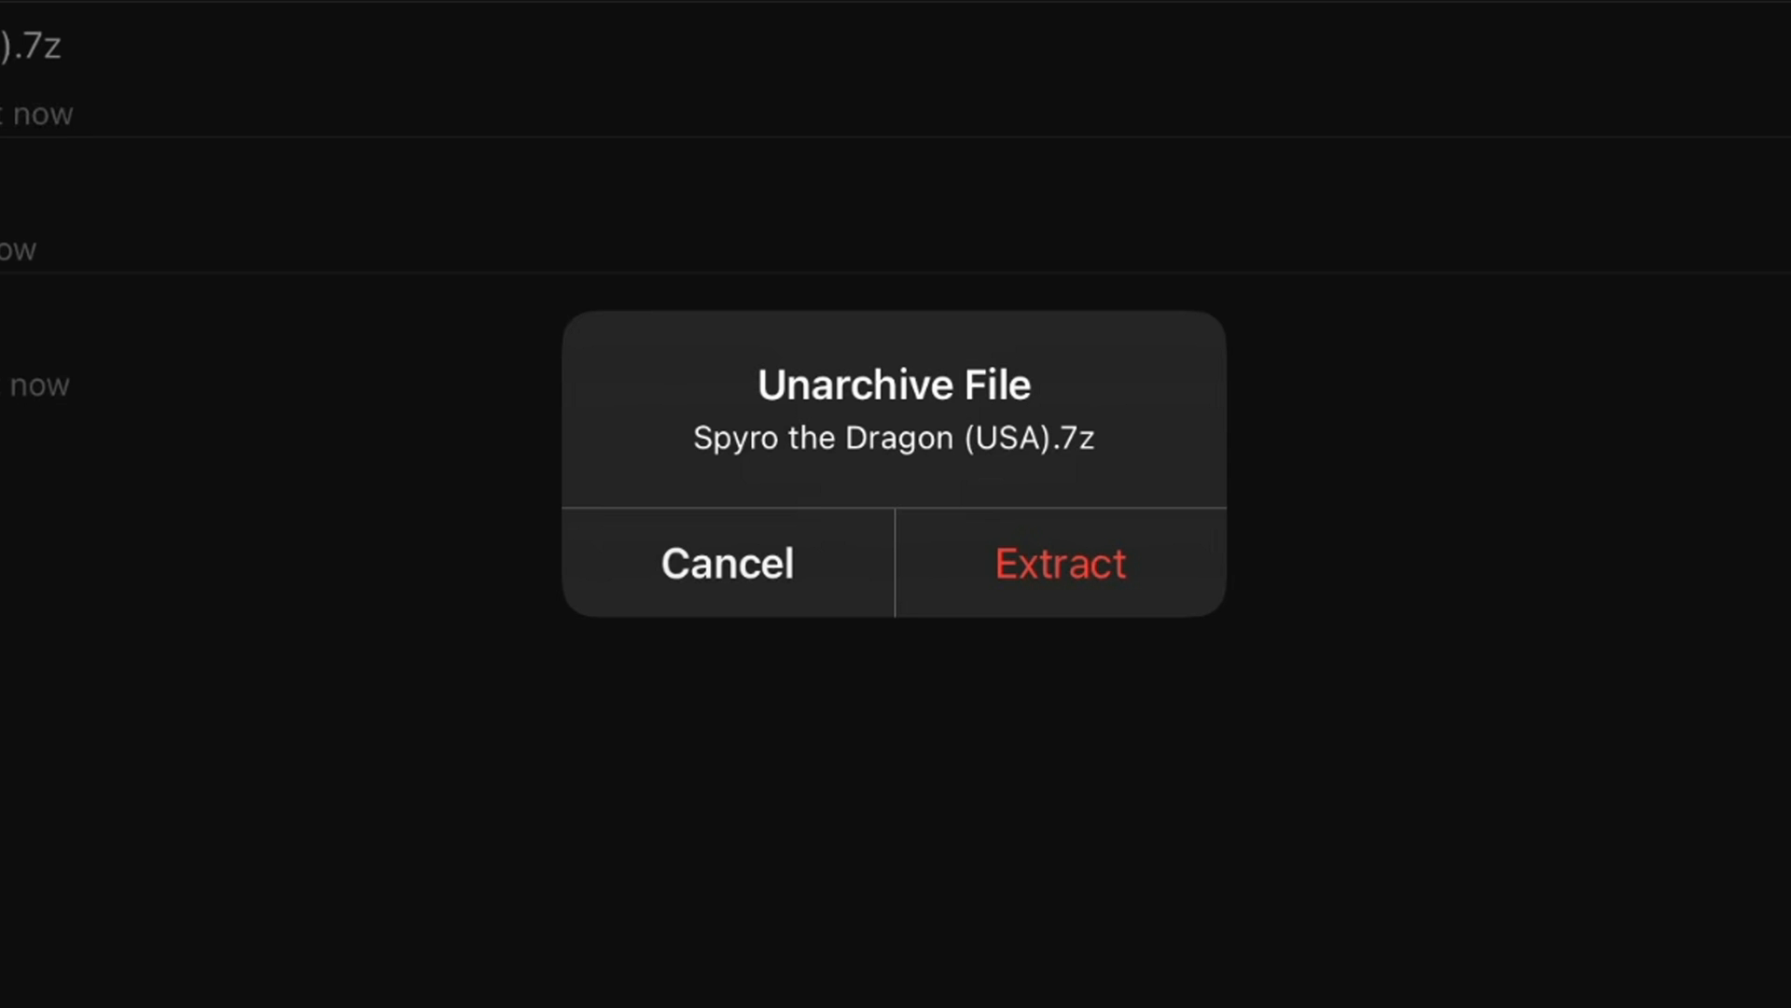
pyautogui.click(1058, 562)
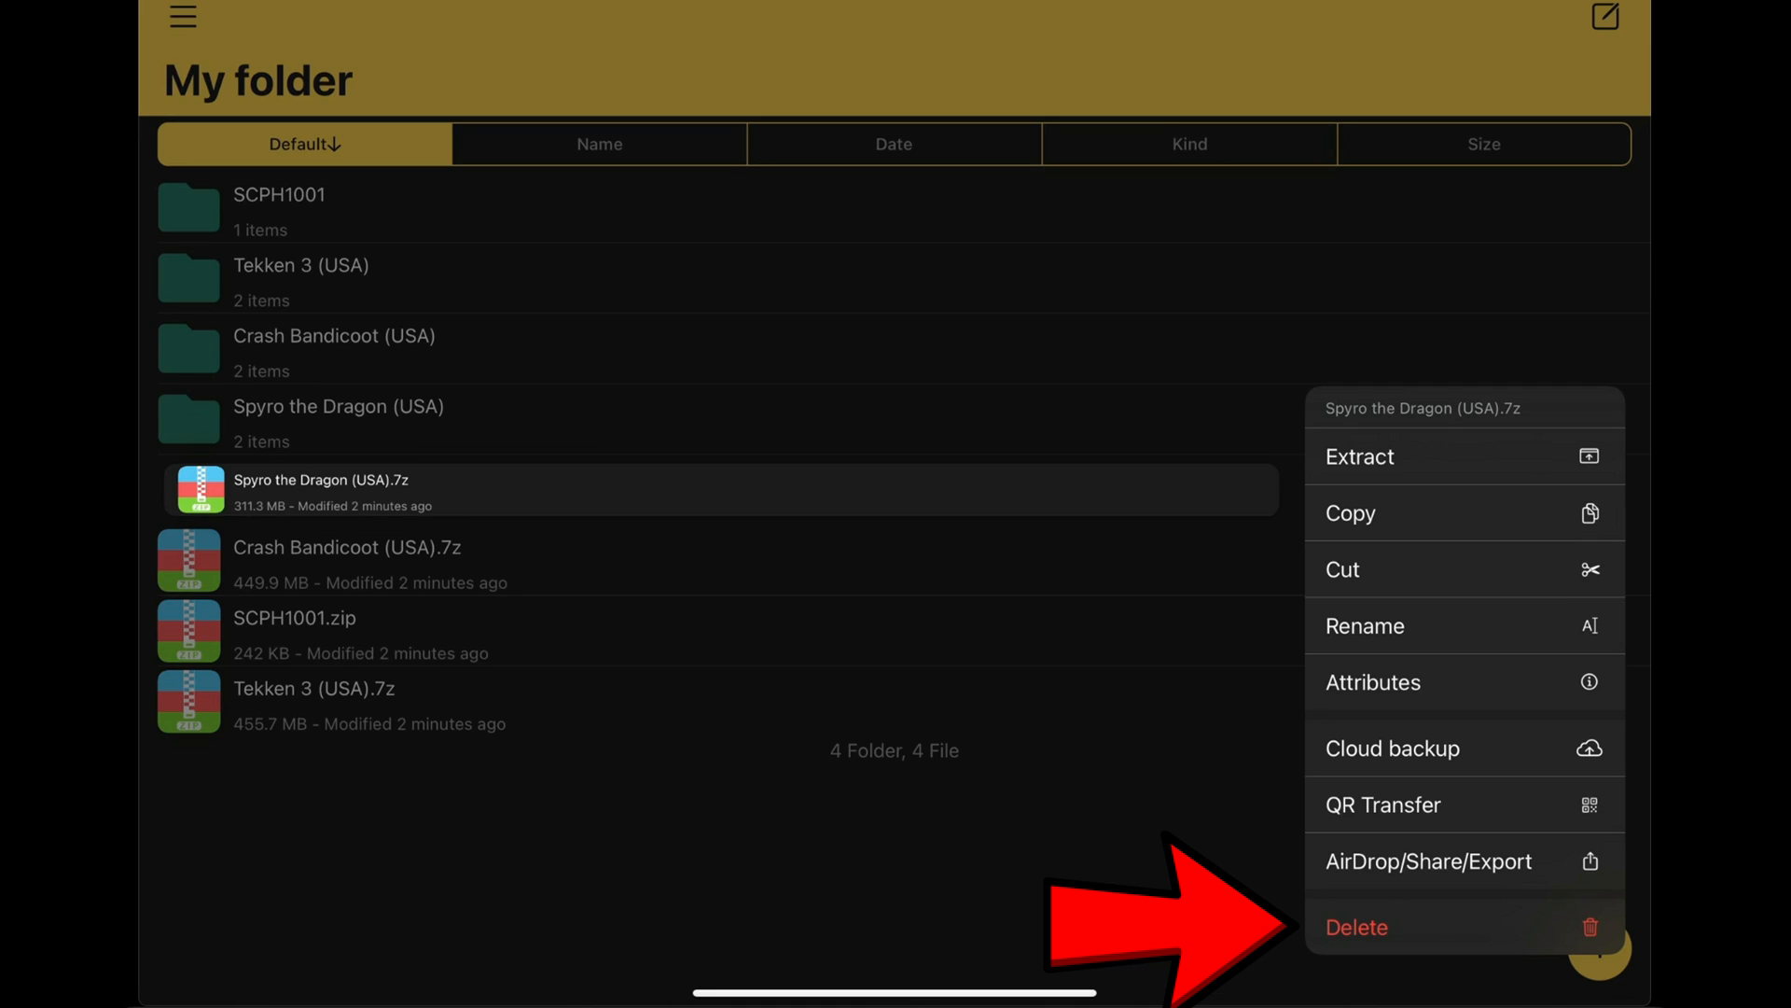
pyautogui.click(1356, 928)
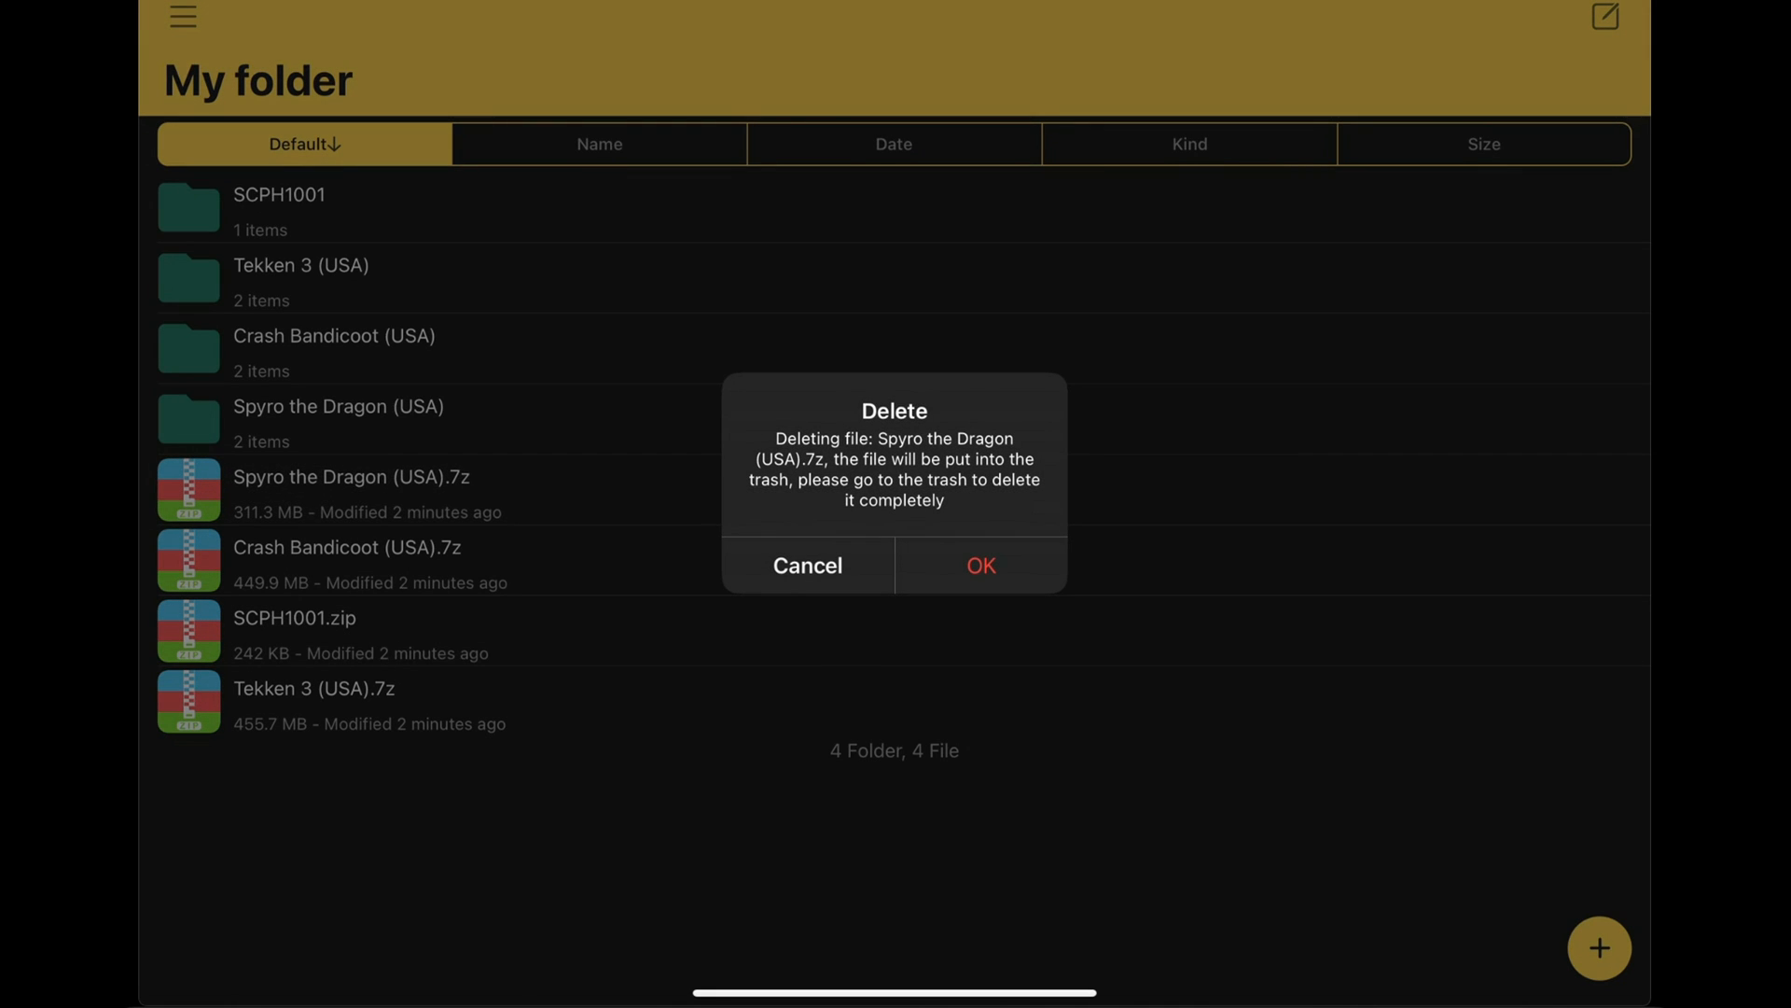
pyautogui.click(980, 563)
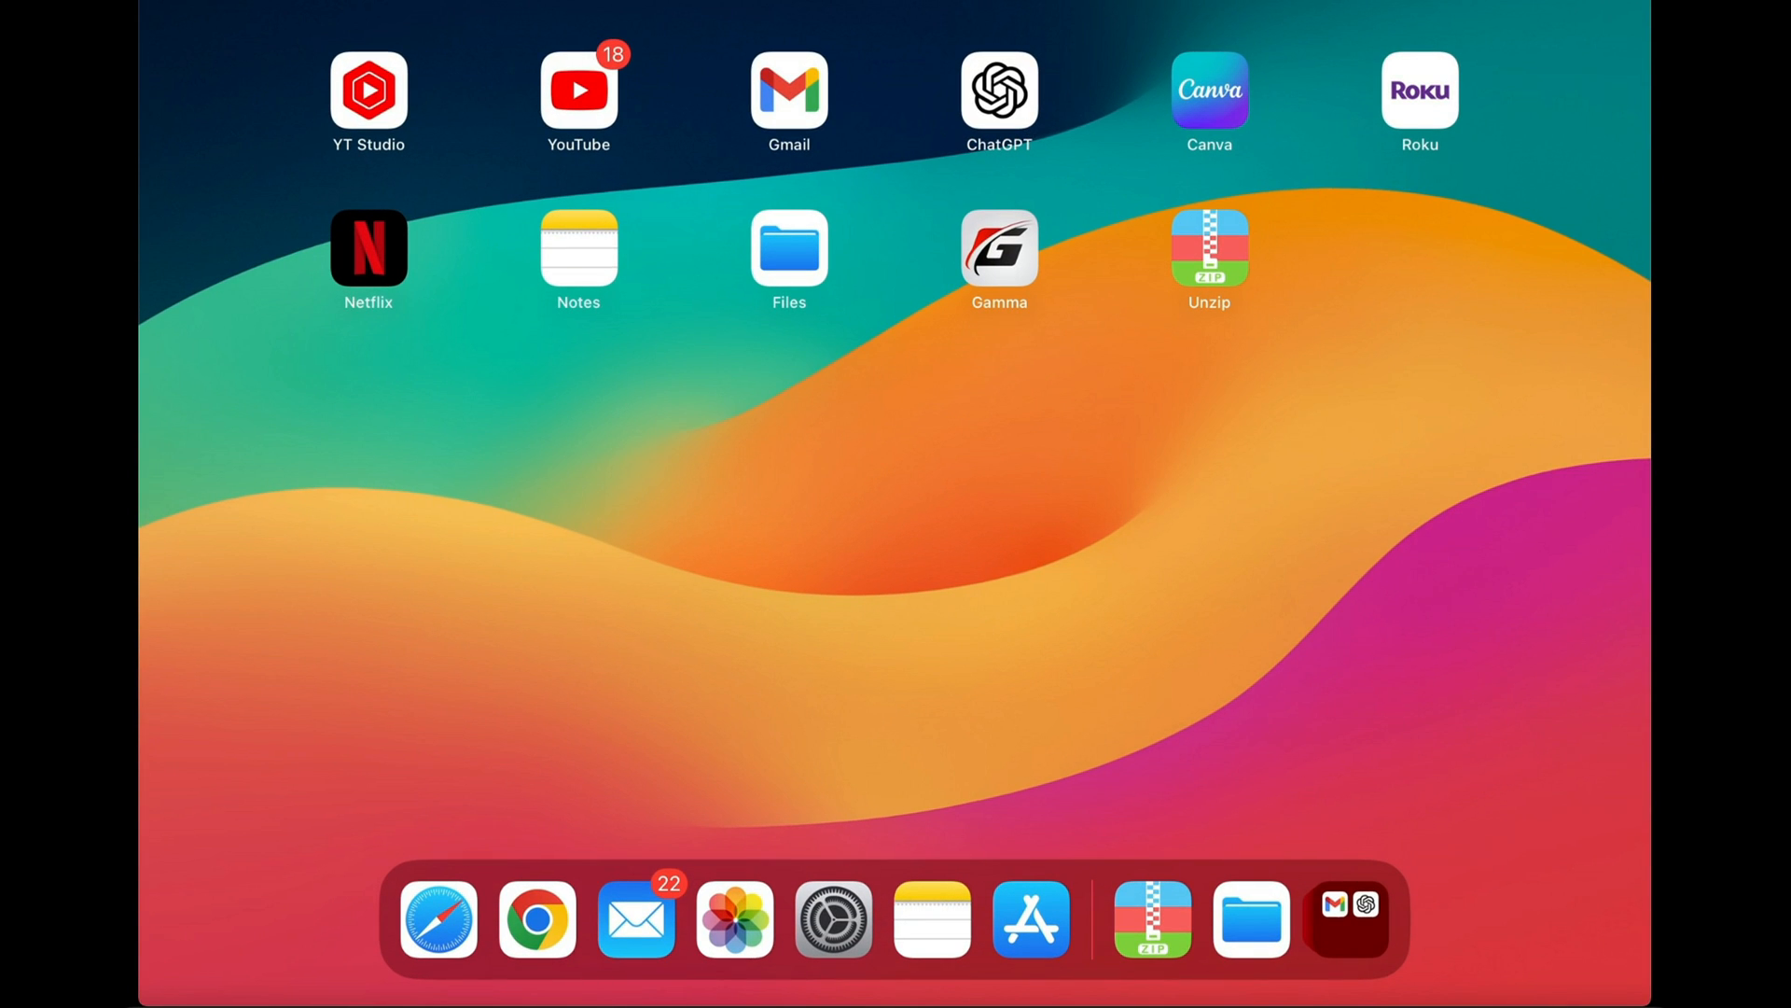
pyautogui.click(787, 246)
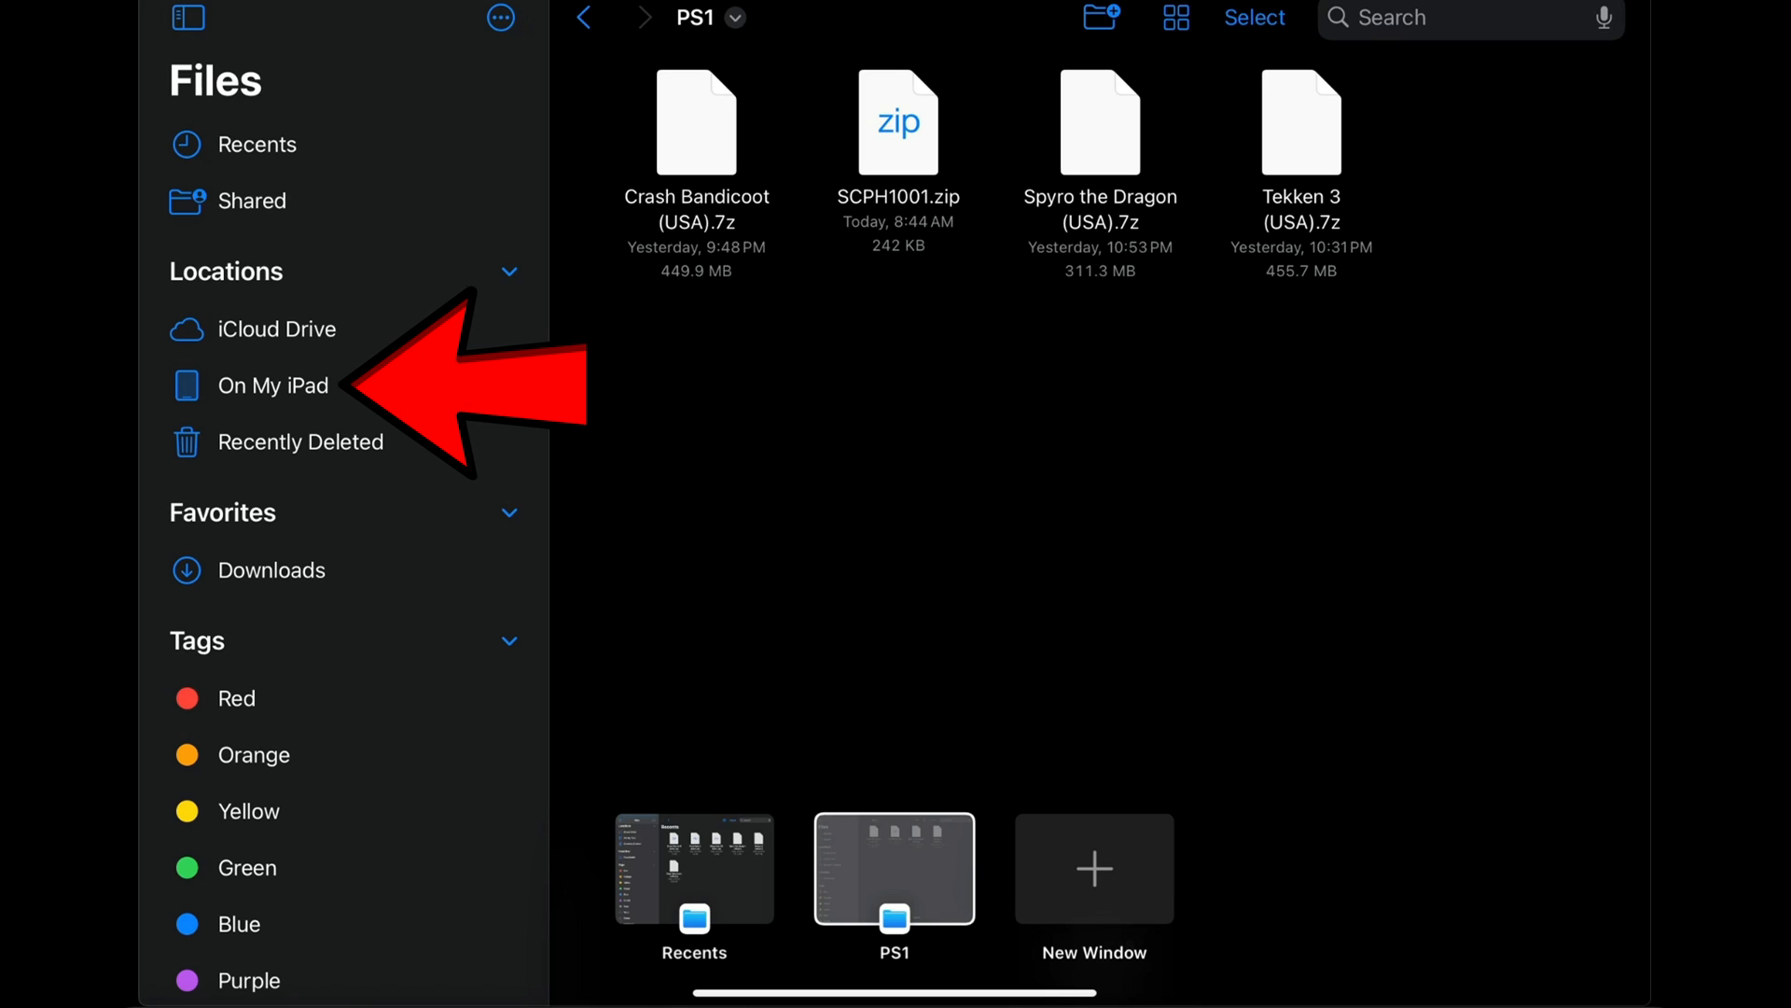
pyautogui.click(295, 385)
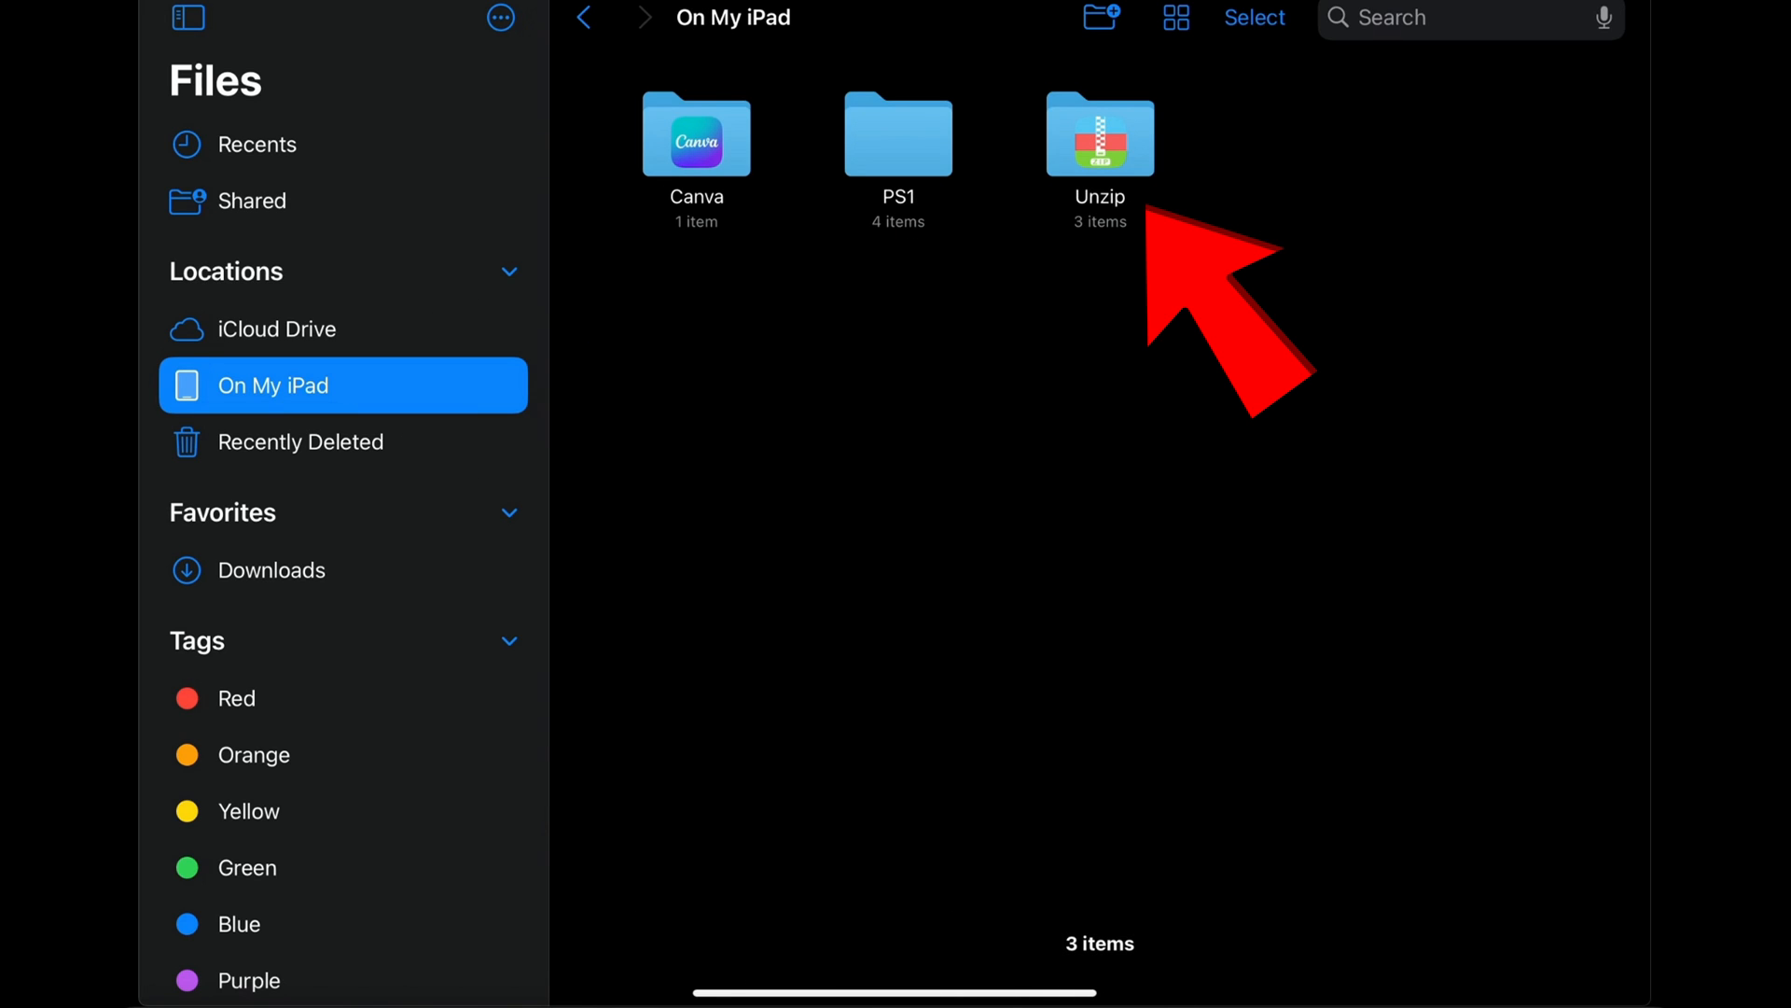
pyautogui.doubleClick(1101, 135)
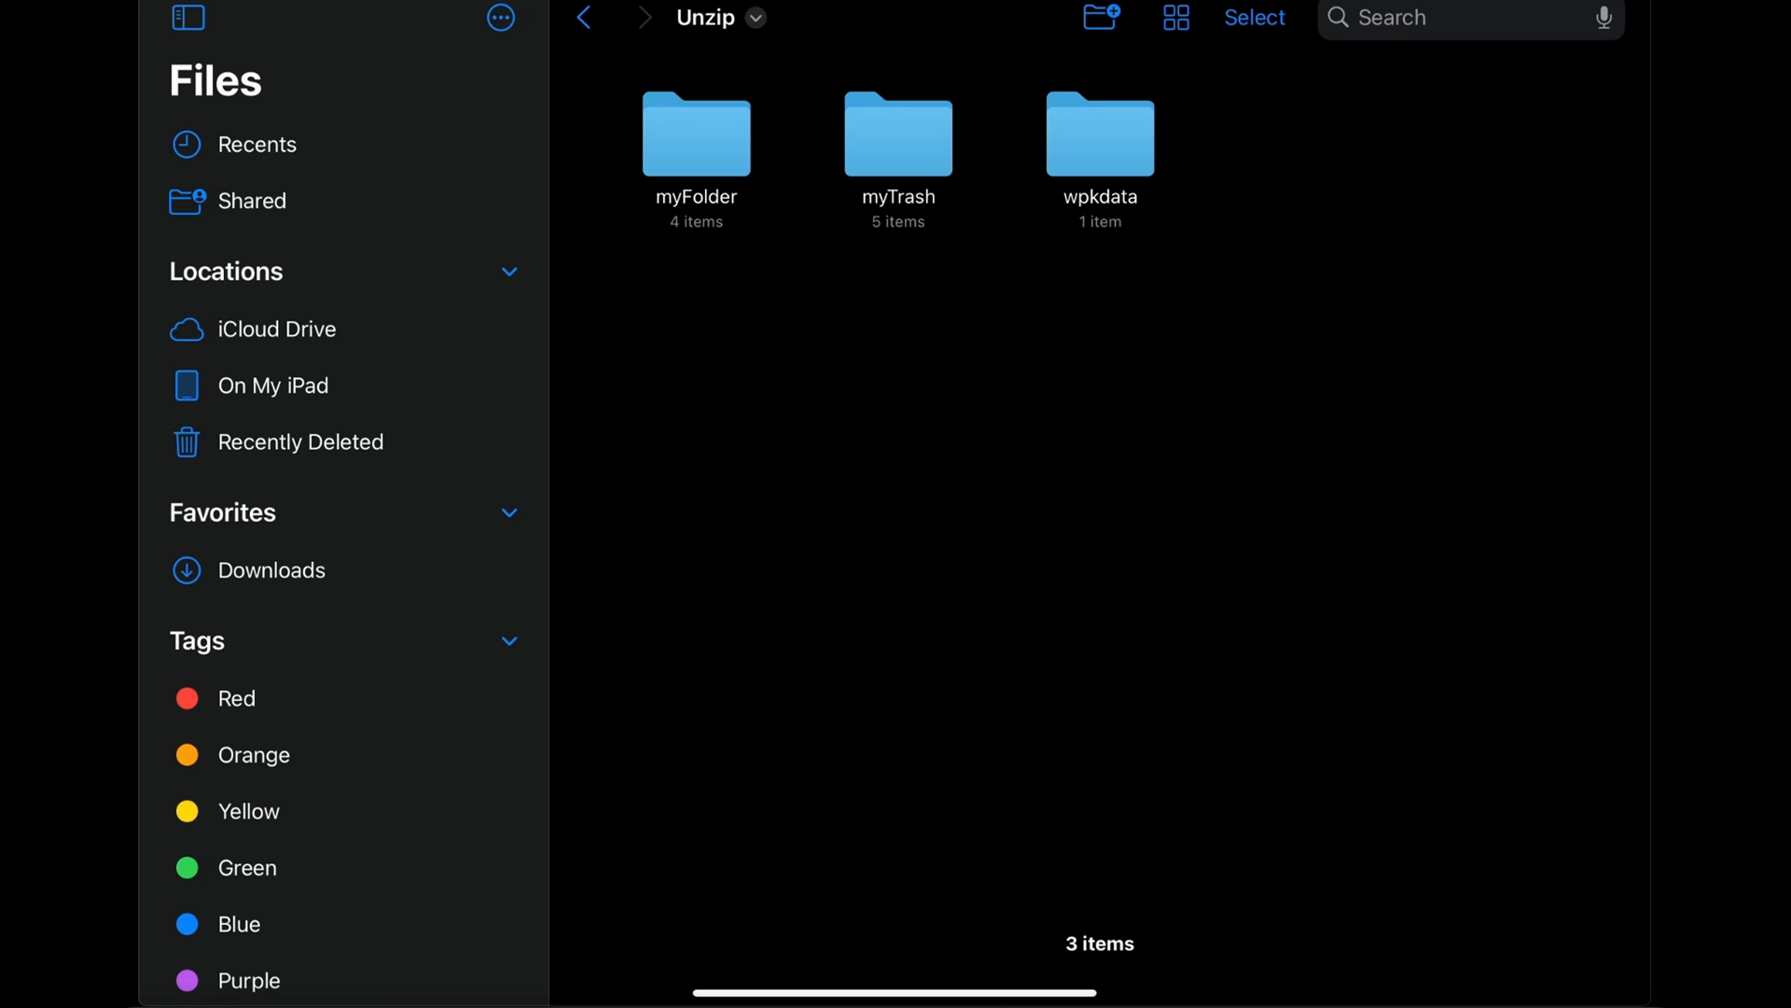
pyautogui.doubleClick(696, 134)
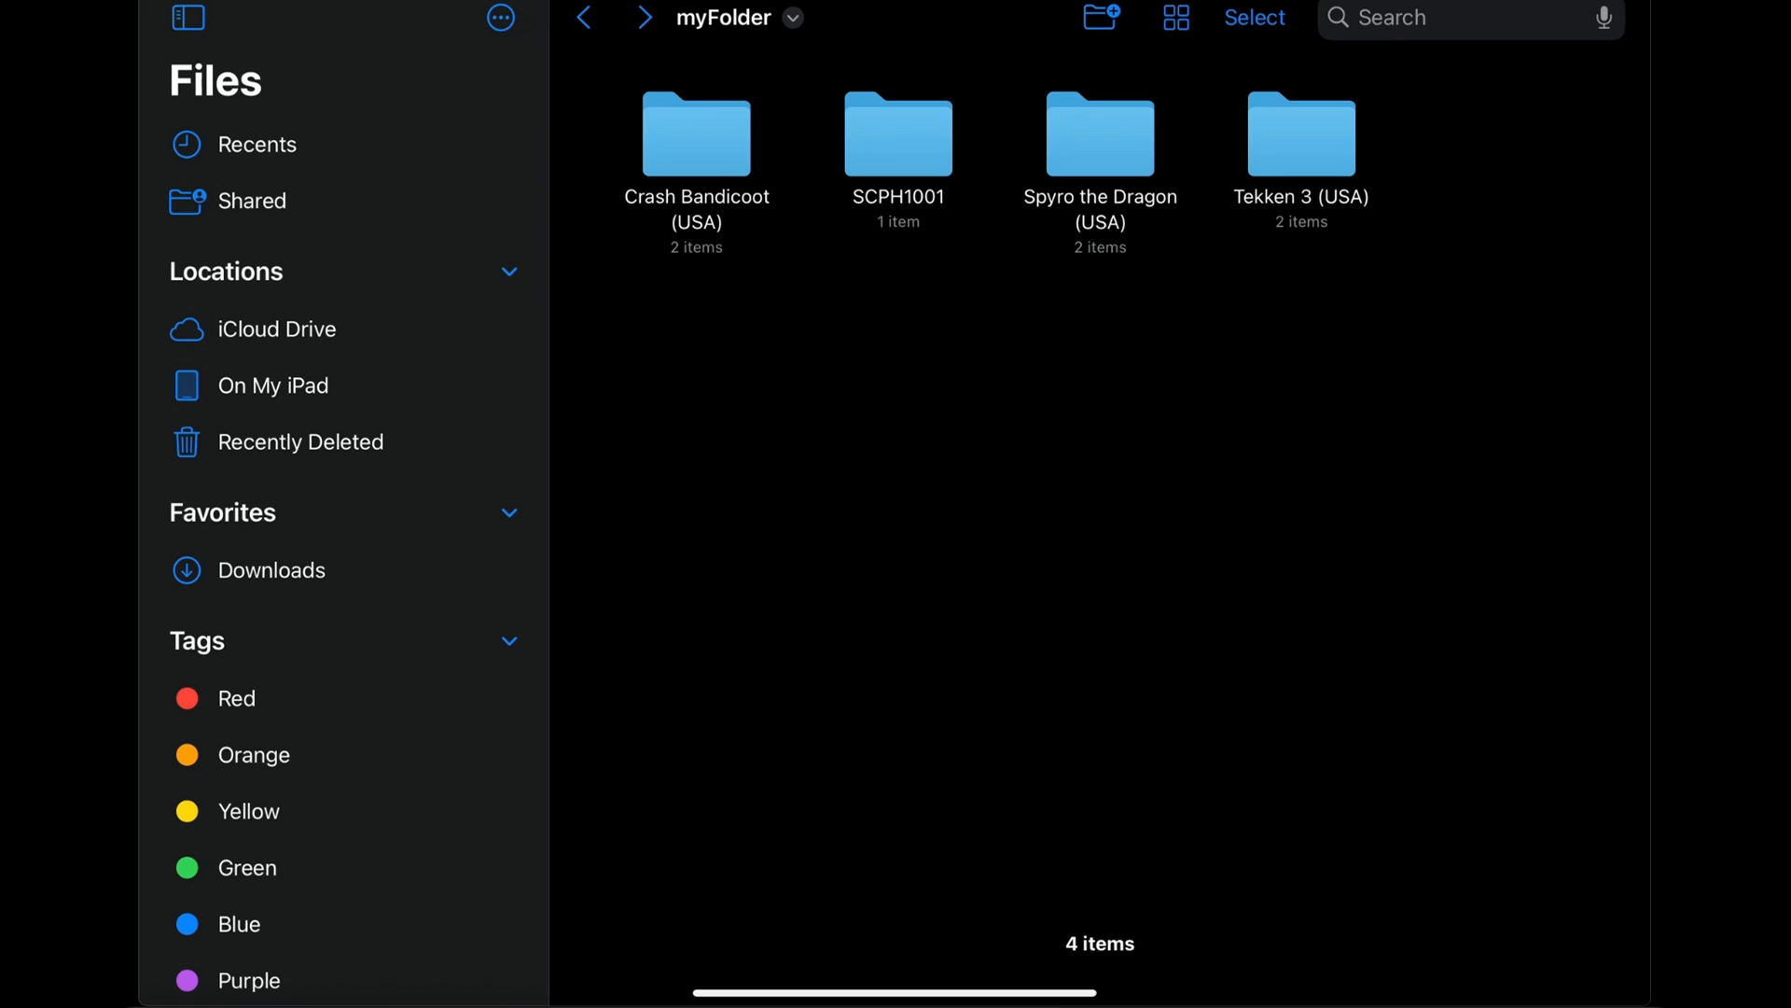
pyautogui.doubleClick(696, 130)
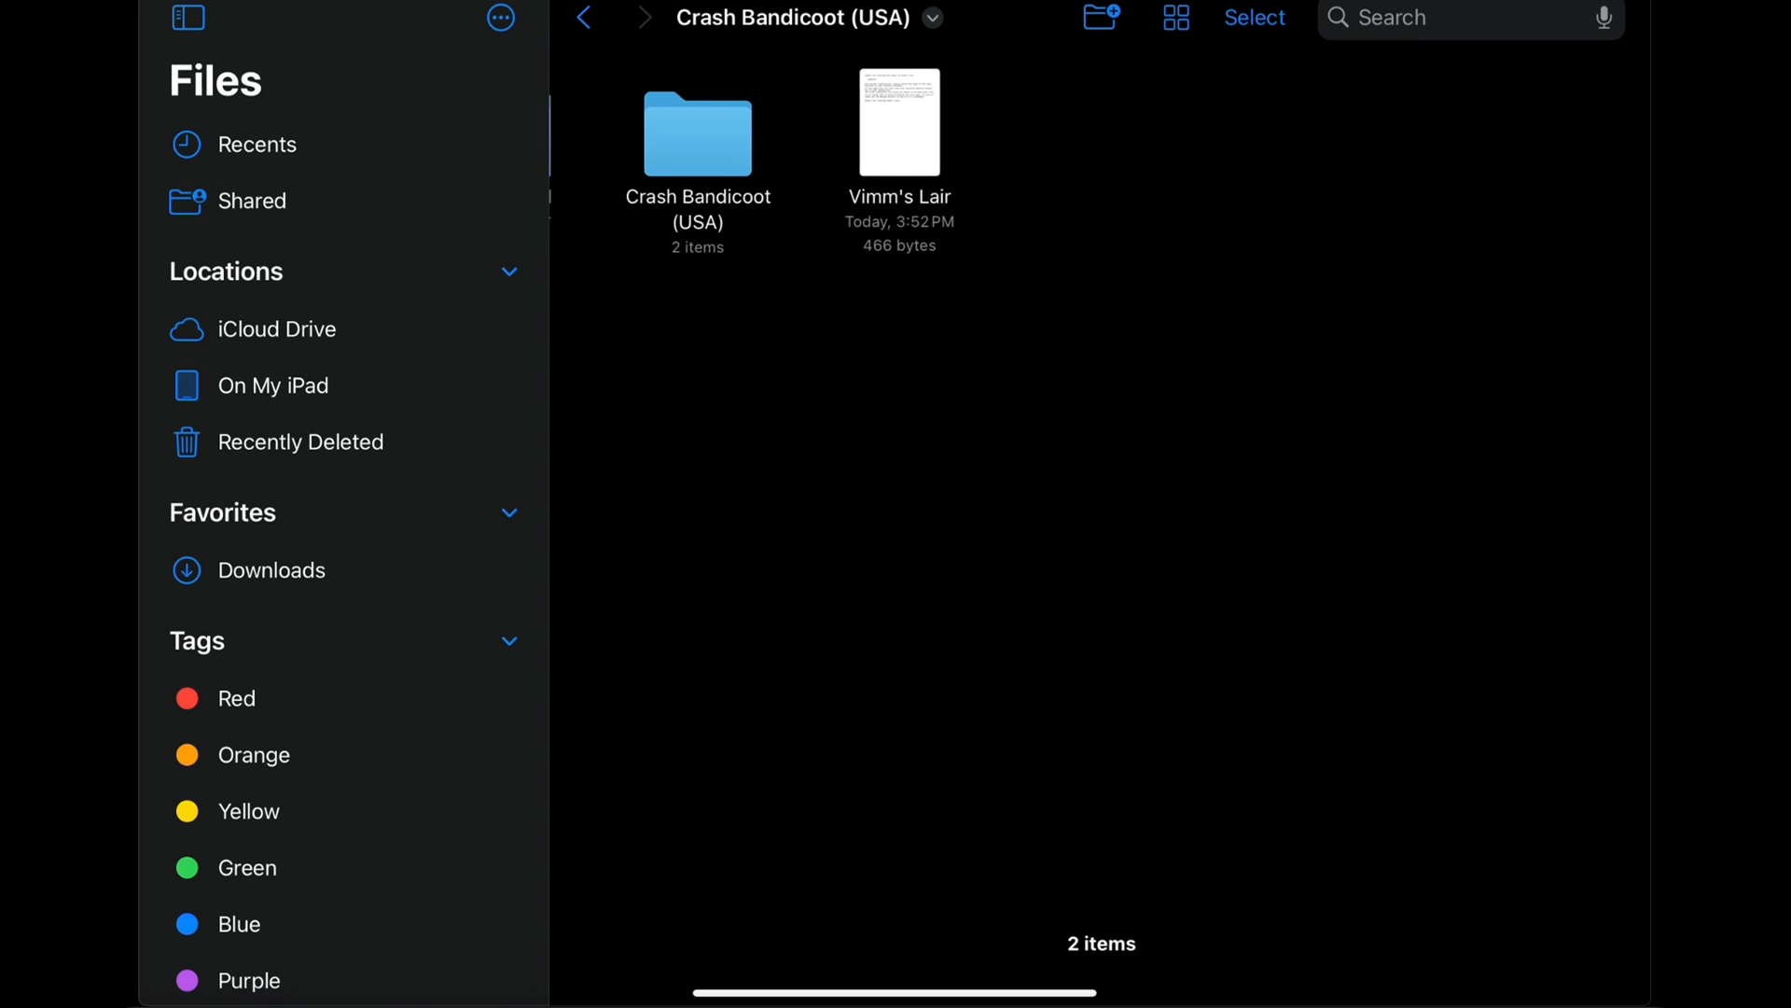
pyautogui.doubleClick(696, 136)
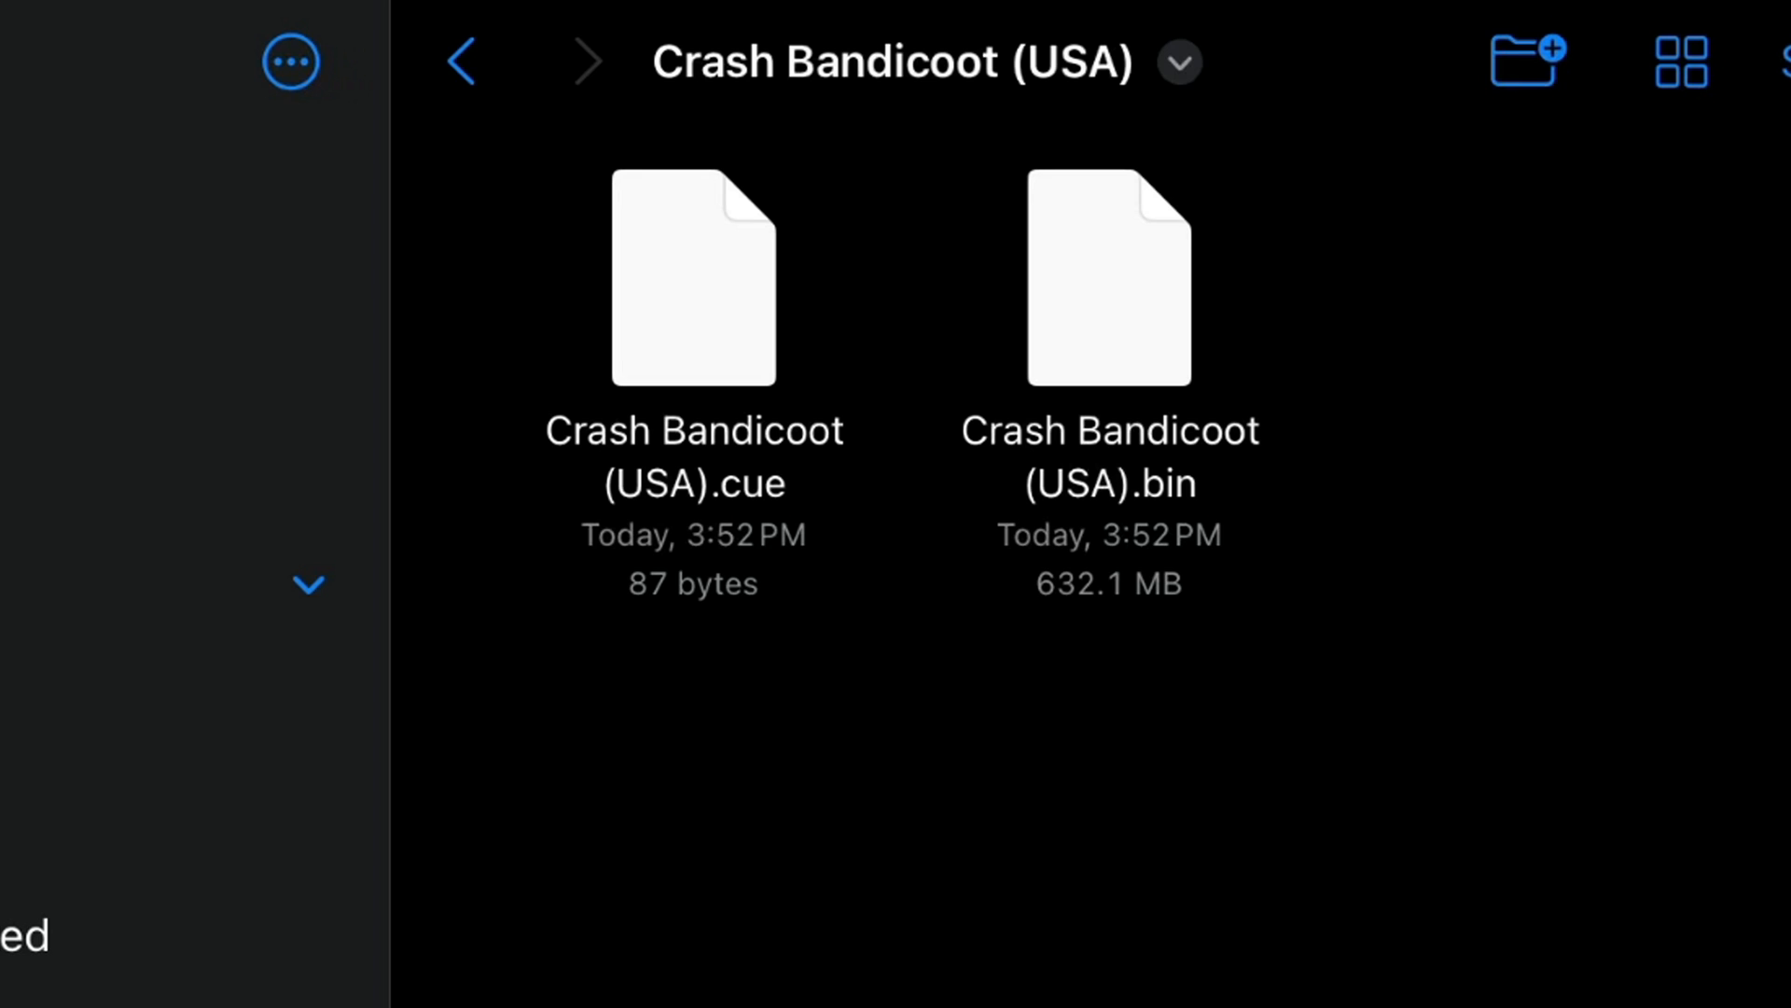
pyautogui.click(461, 62)
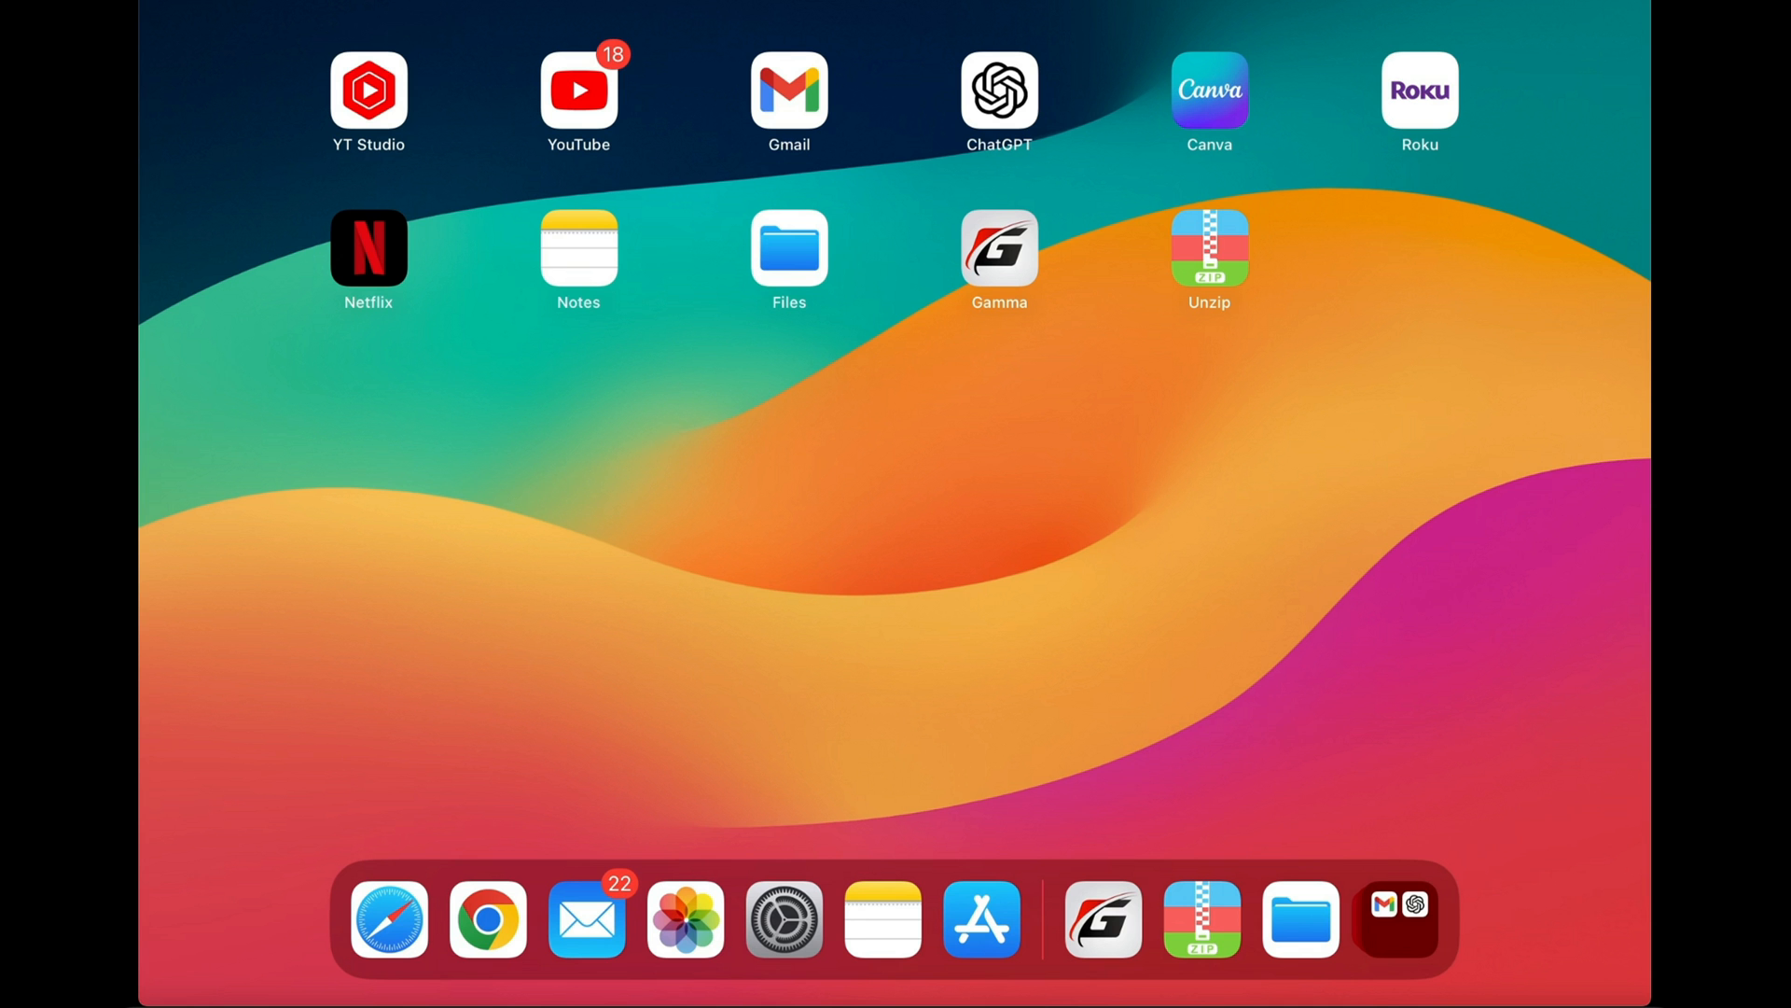
# Step: Launch Gamma, accept its terms, and start a game import from files stored on the iPad
pyautogui.click(997, 248)
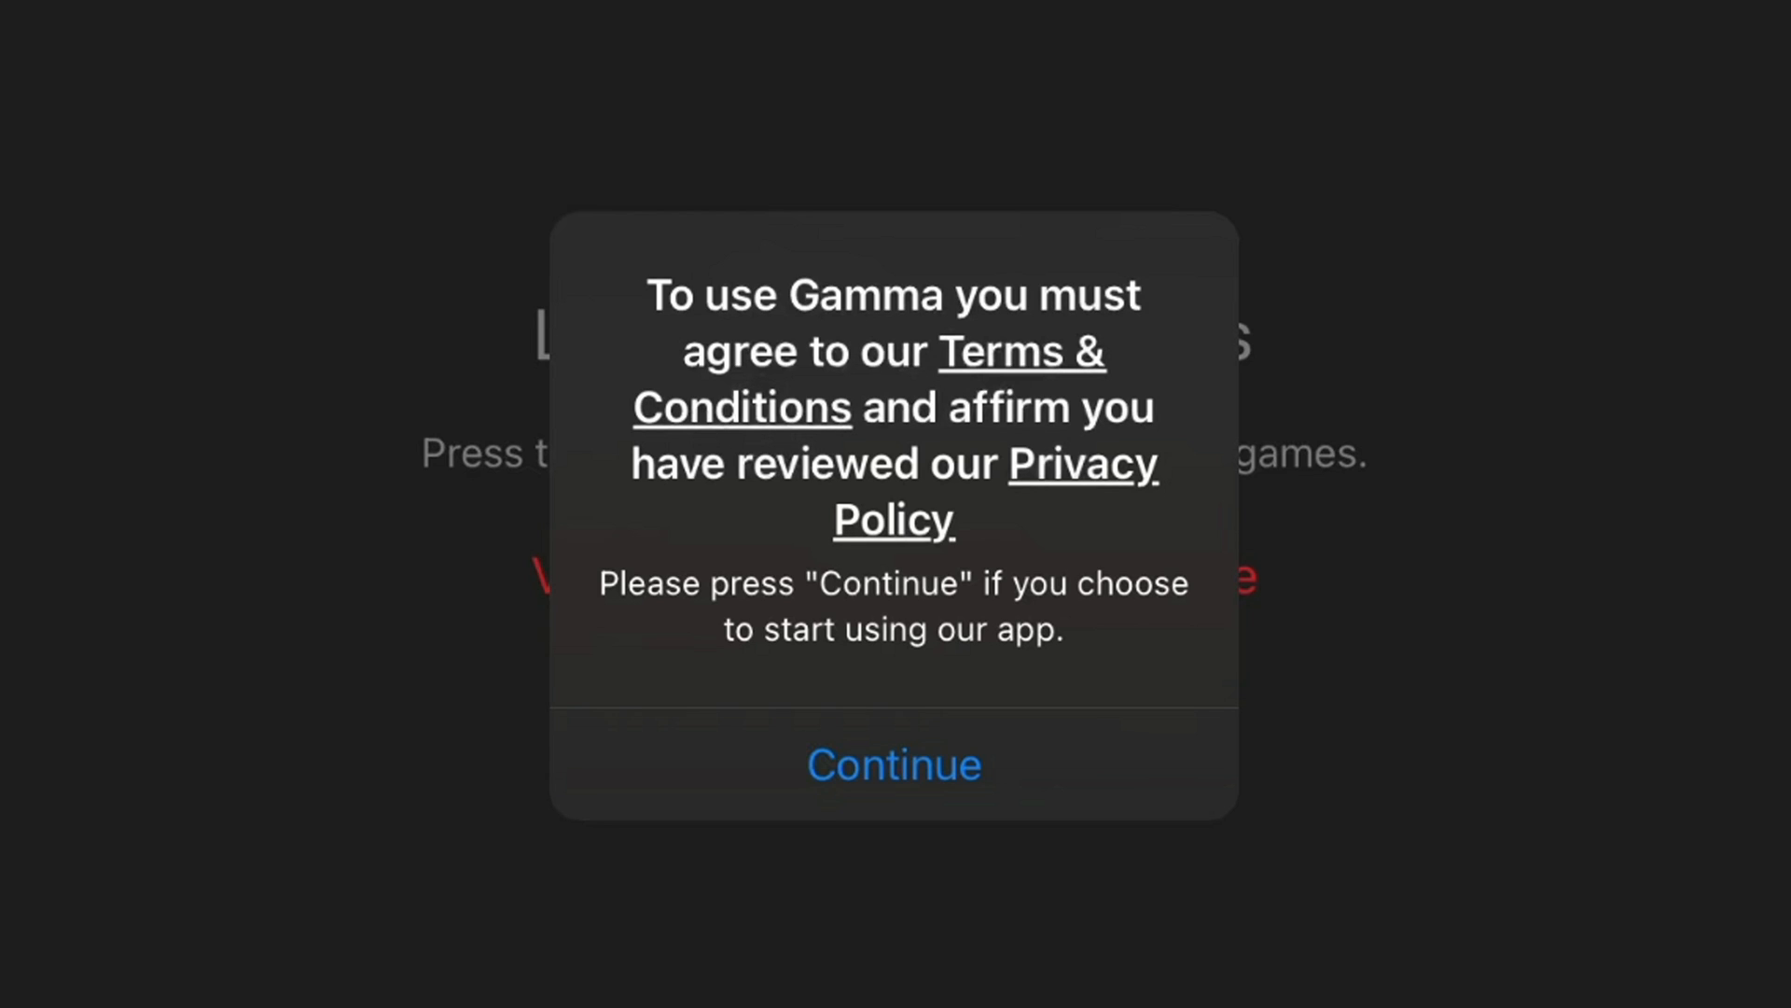
pyautogui.click(894, 764)
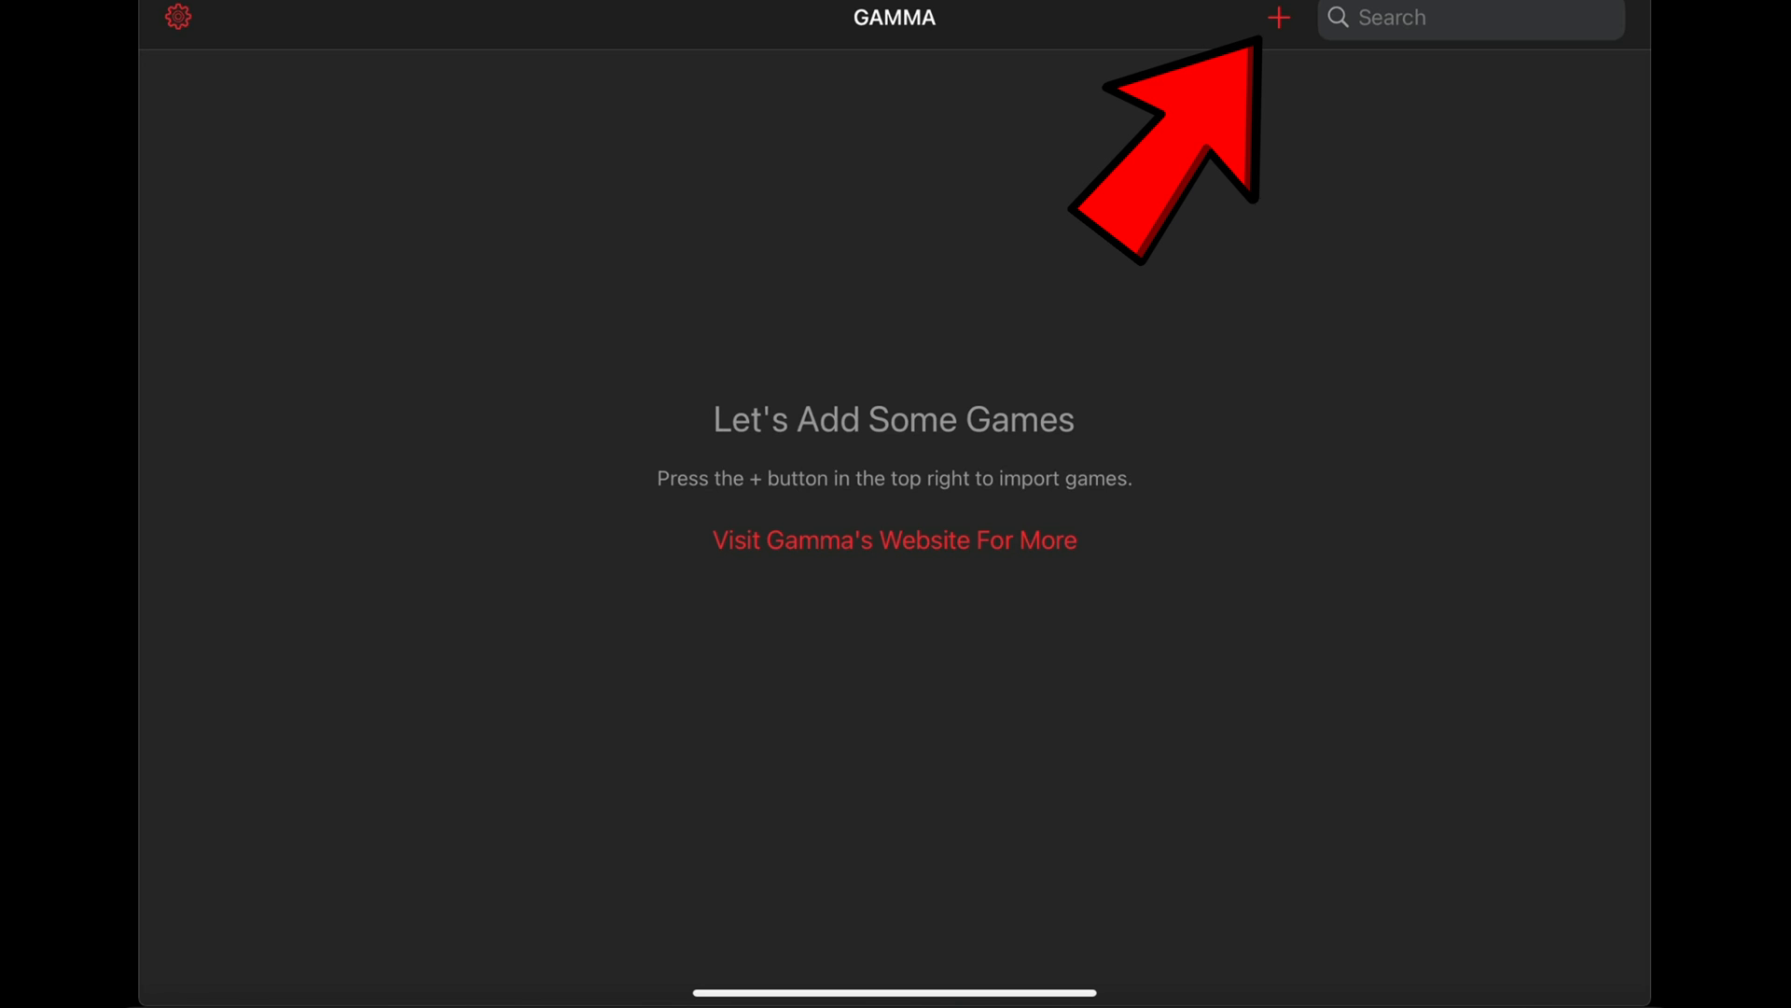
pyautogui.click(1276, 19)
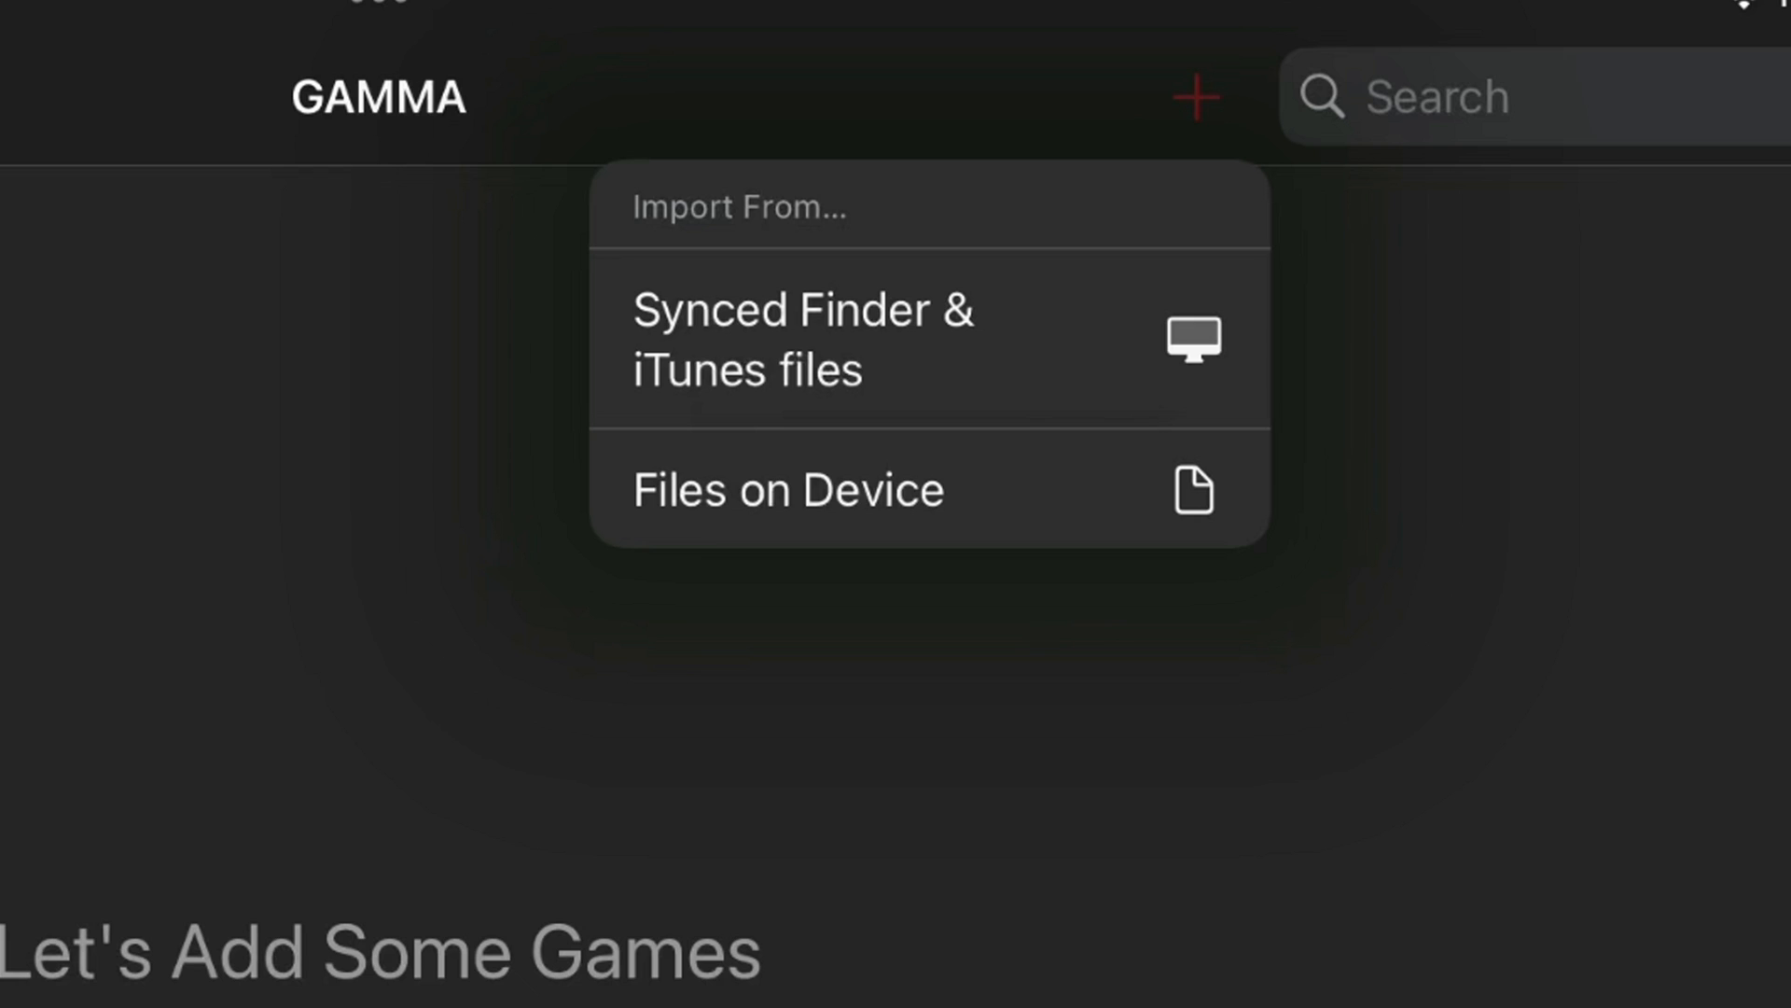
pyautogui.click(788, 489)
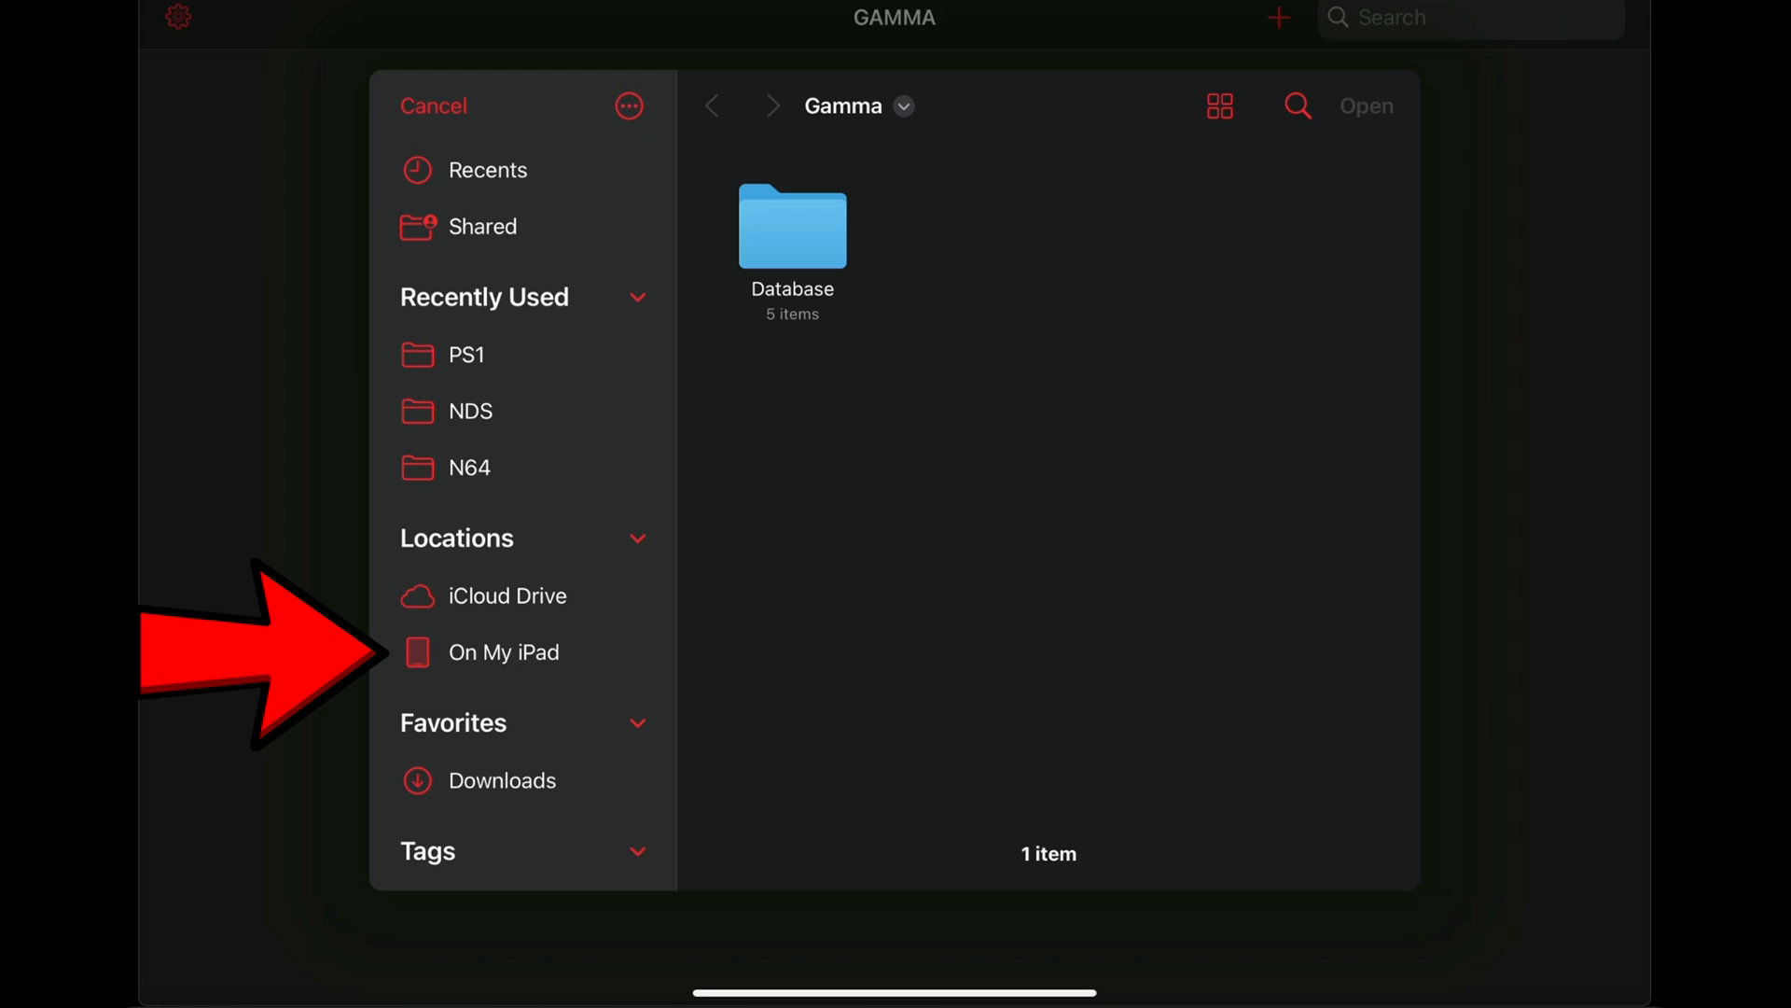
pyautogui.click(502, 651)
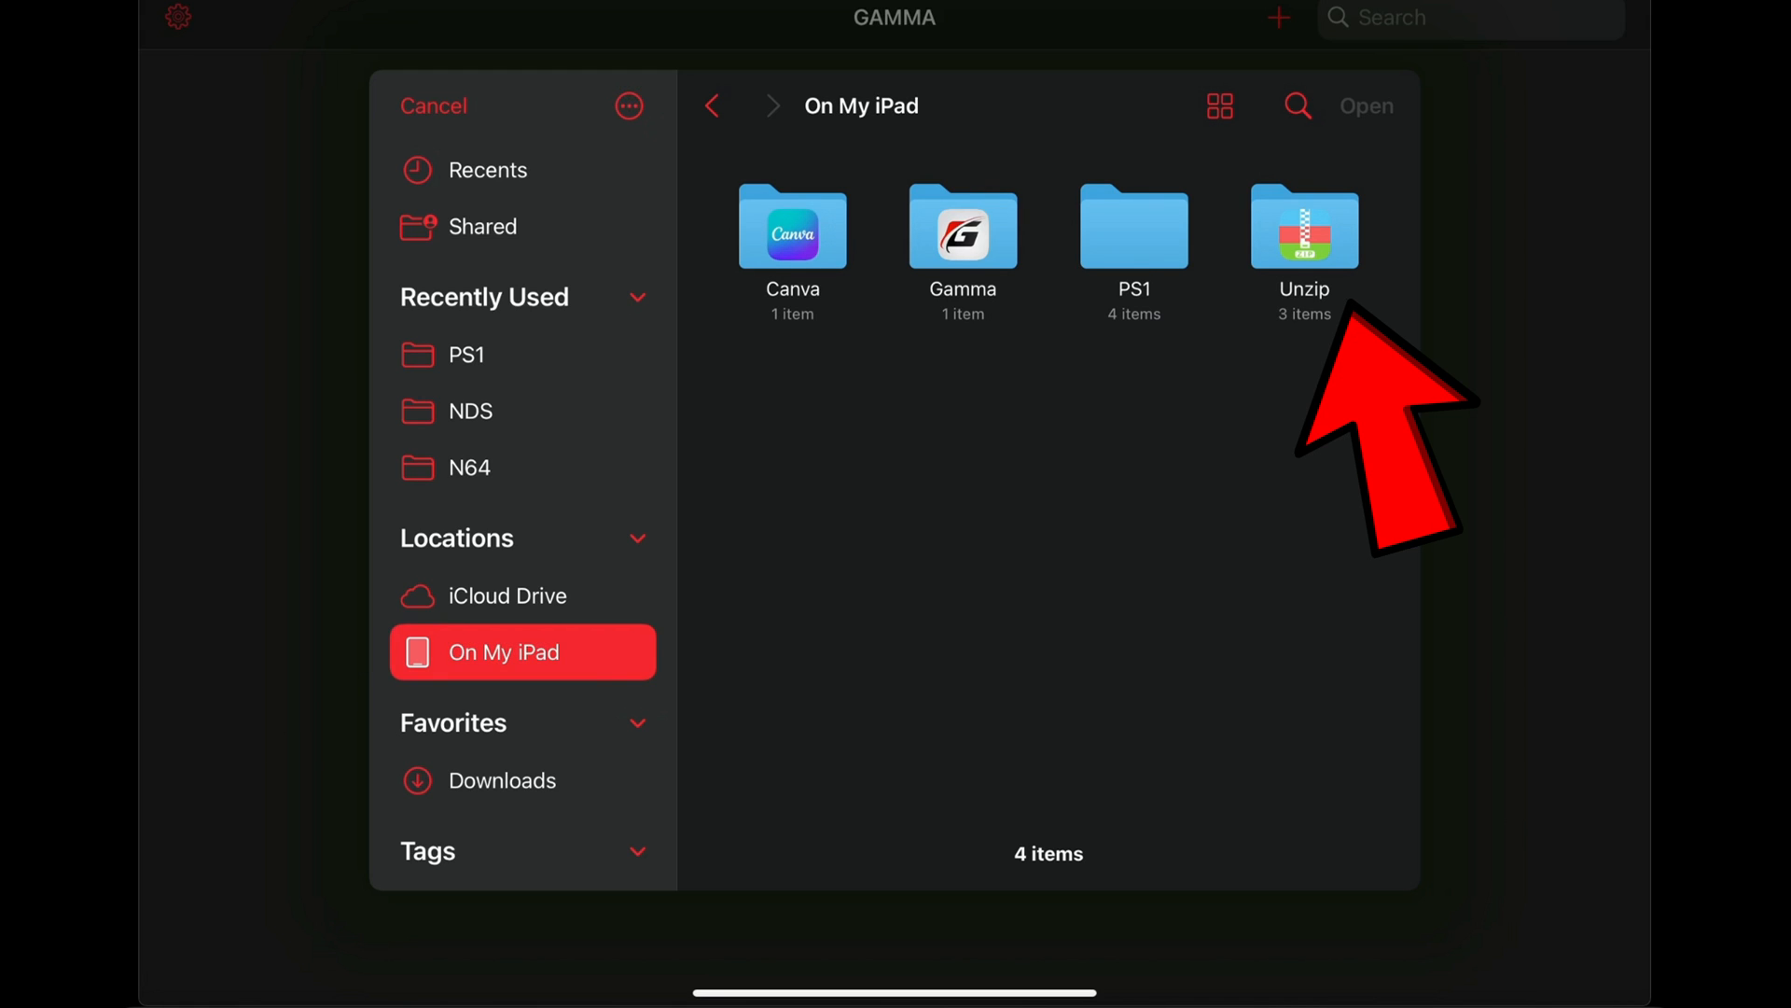
# Step: Import the Crash Bandicoot (USA) .bin from Unzip > myFolder into the library
pyautogui.doubleClick(1304, 228)
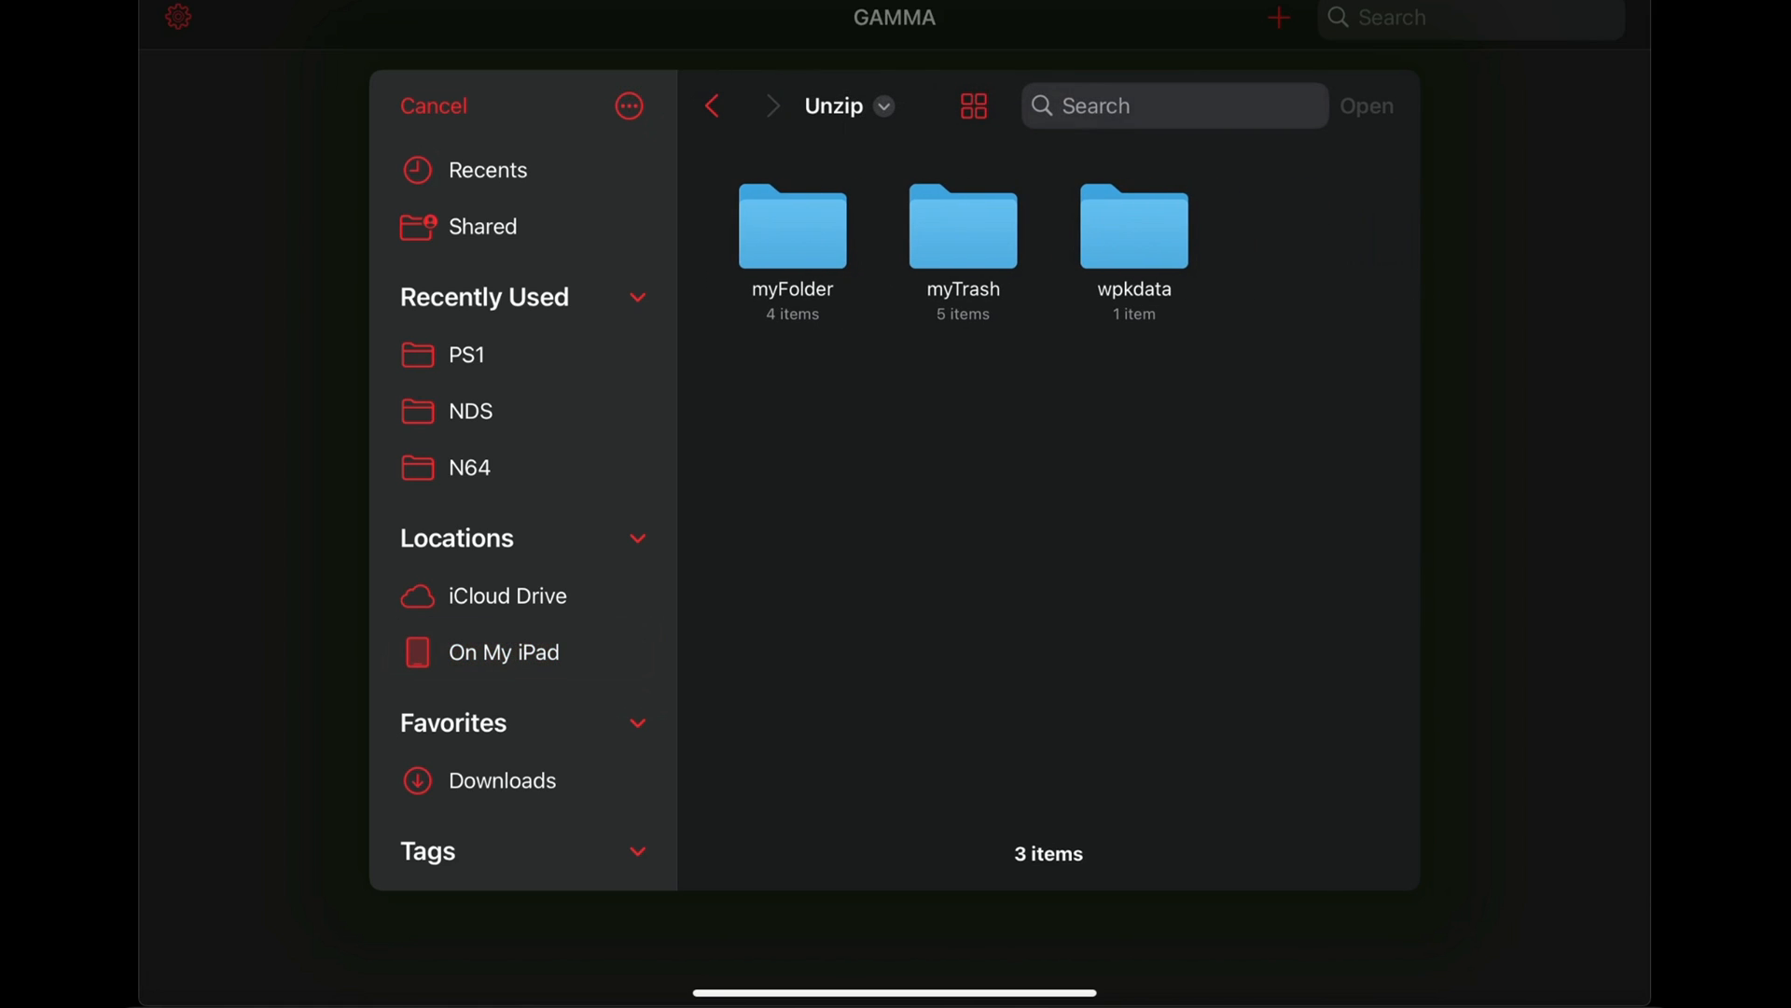
pyautogui.doubleClick(791, 226)
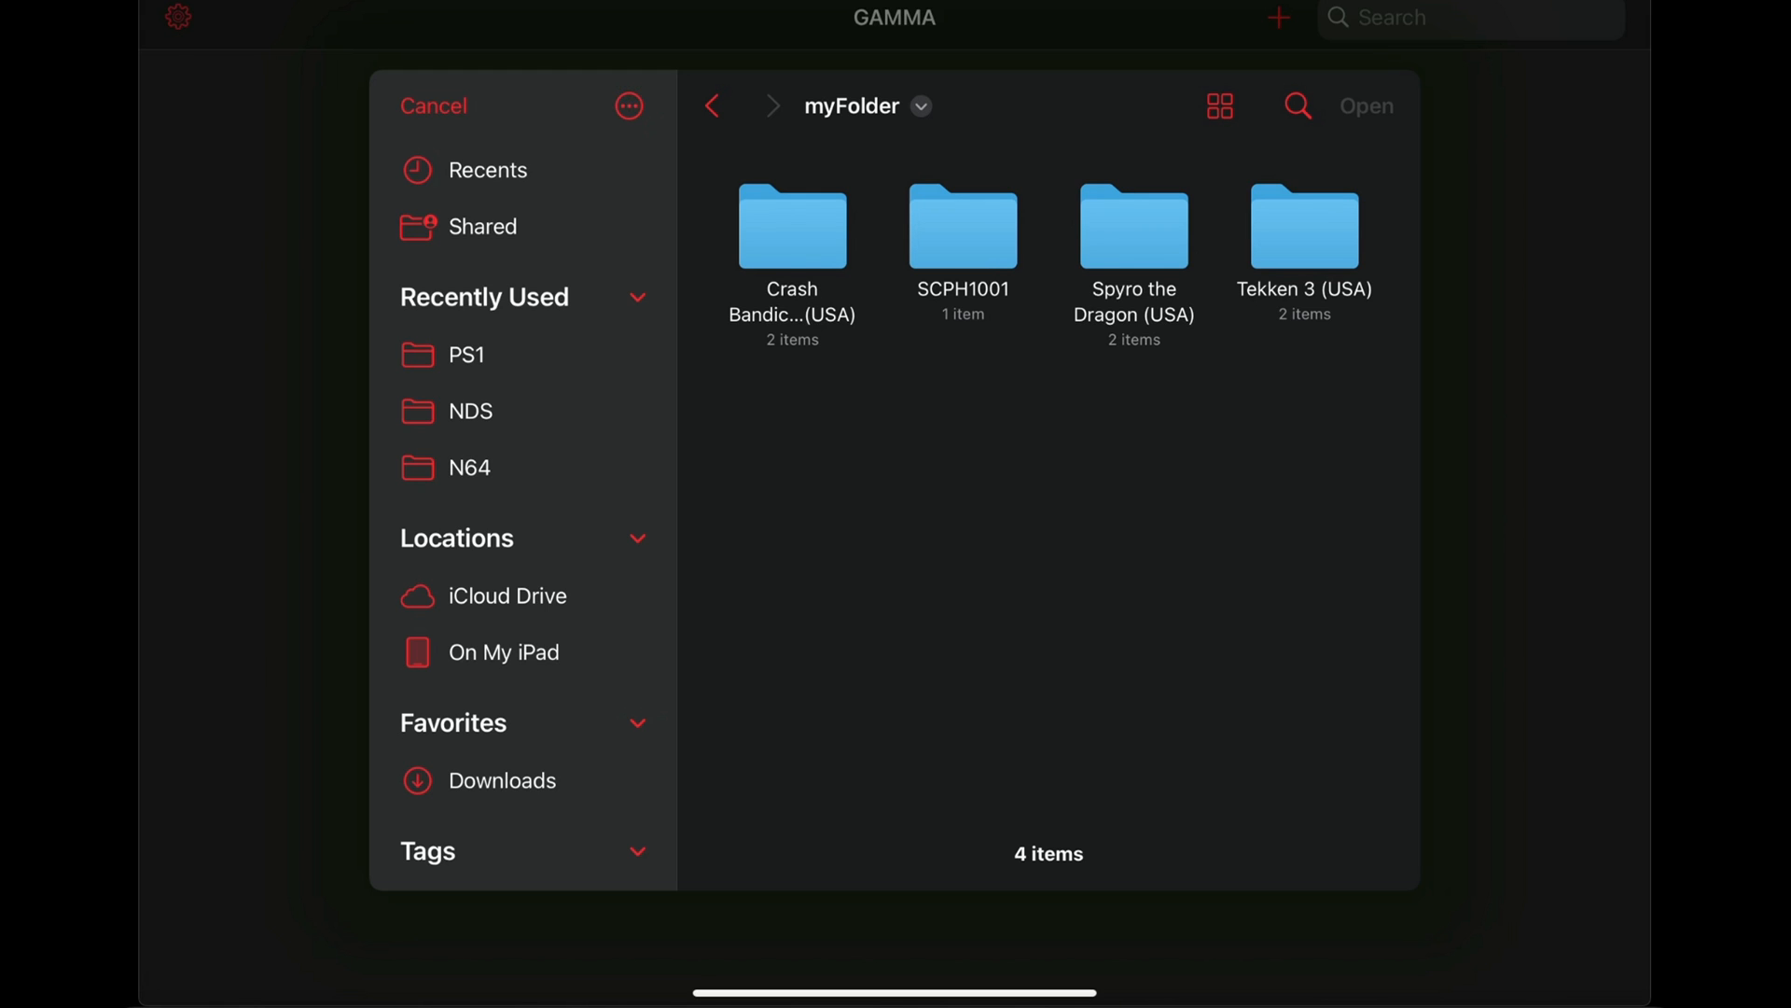
pyautogui.doubleClick(791, 225)
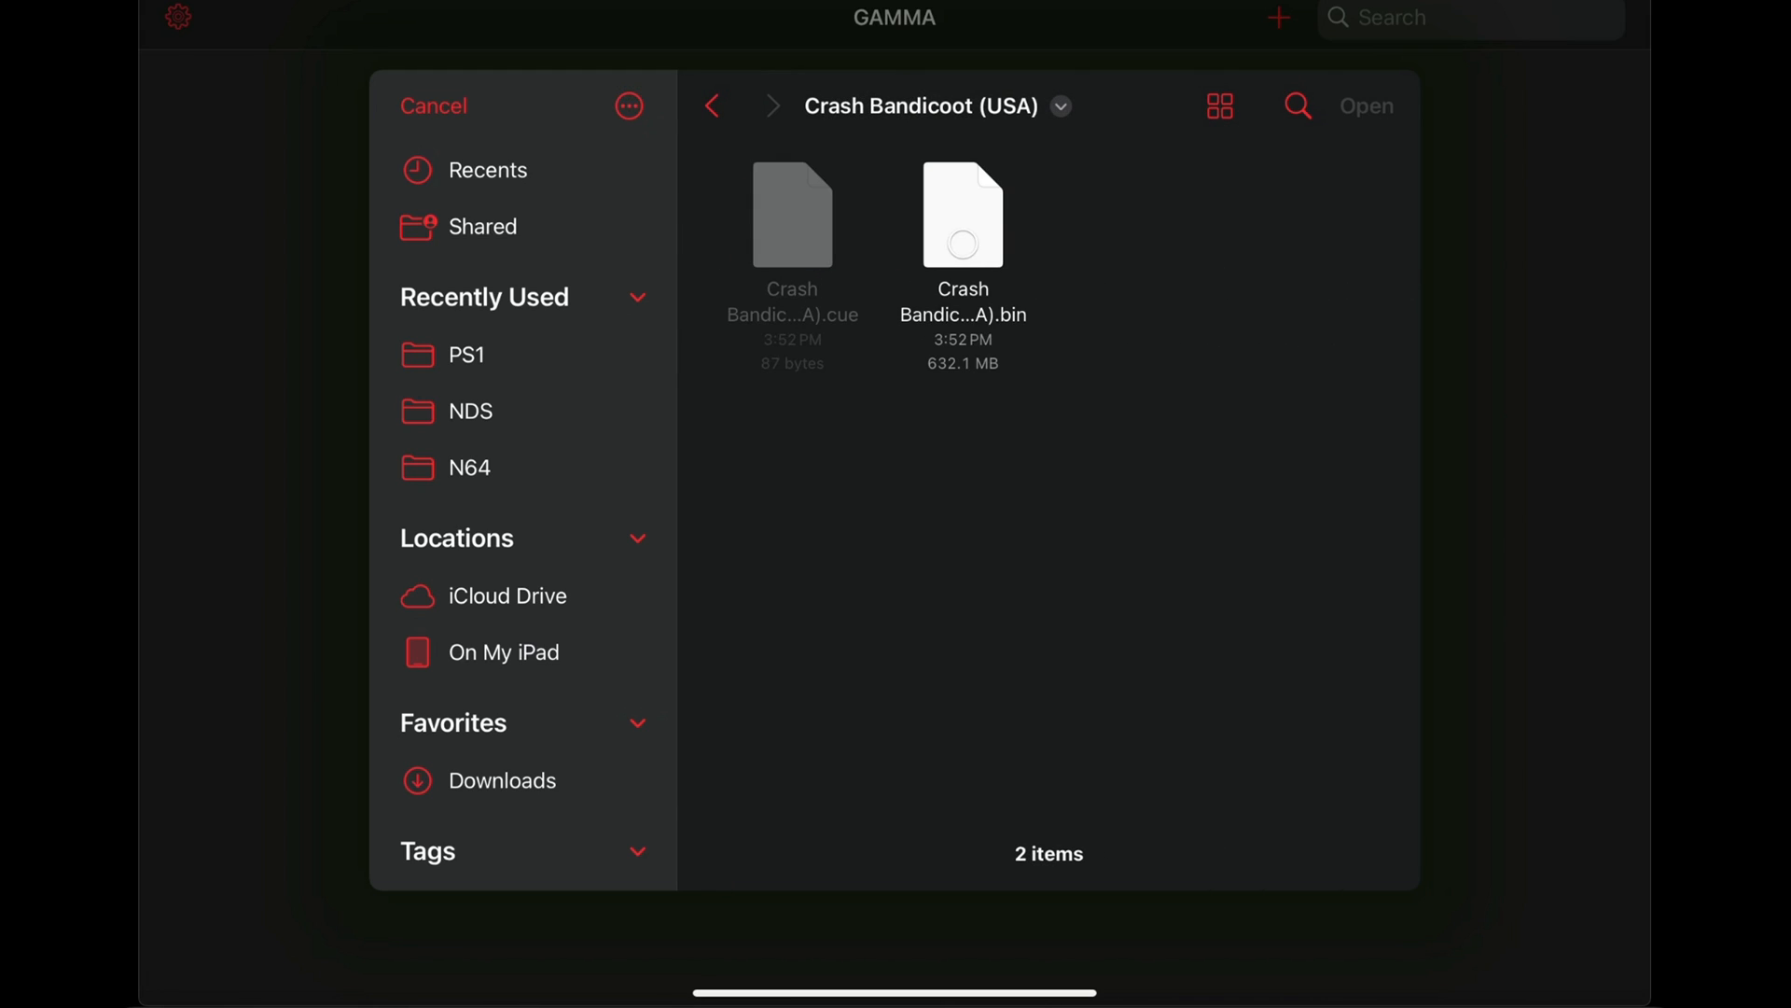
pyautogui.click(963, 214)
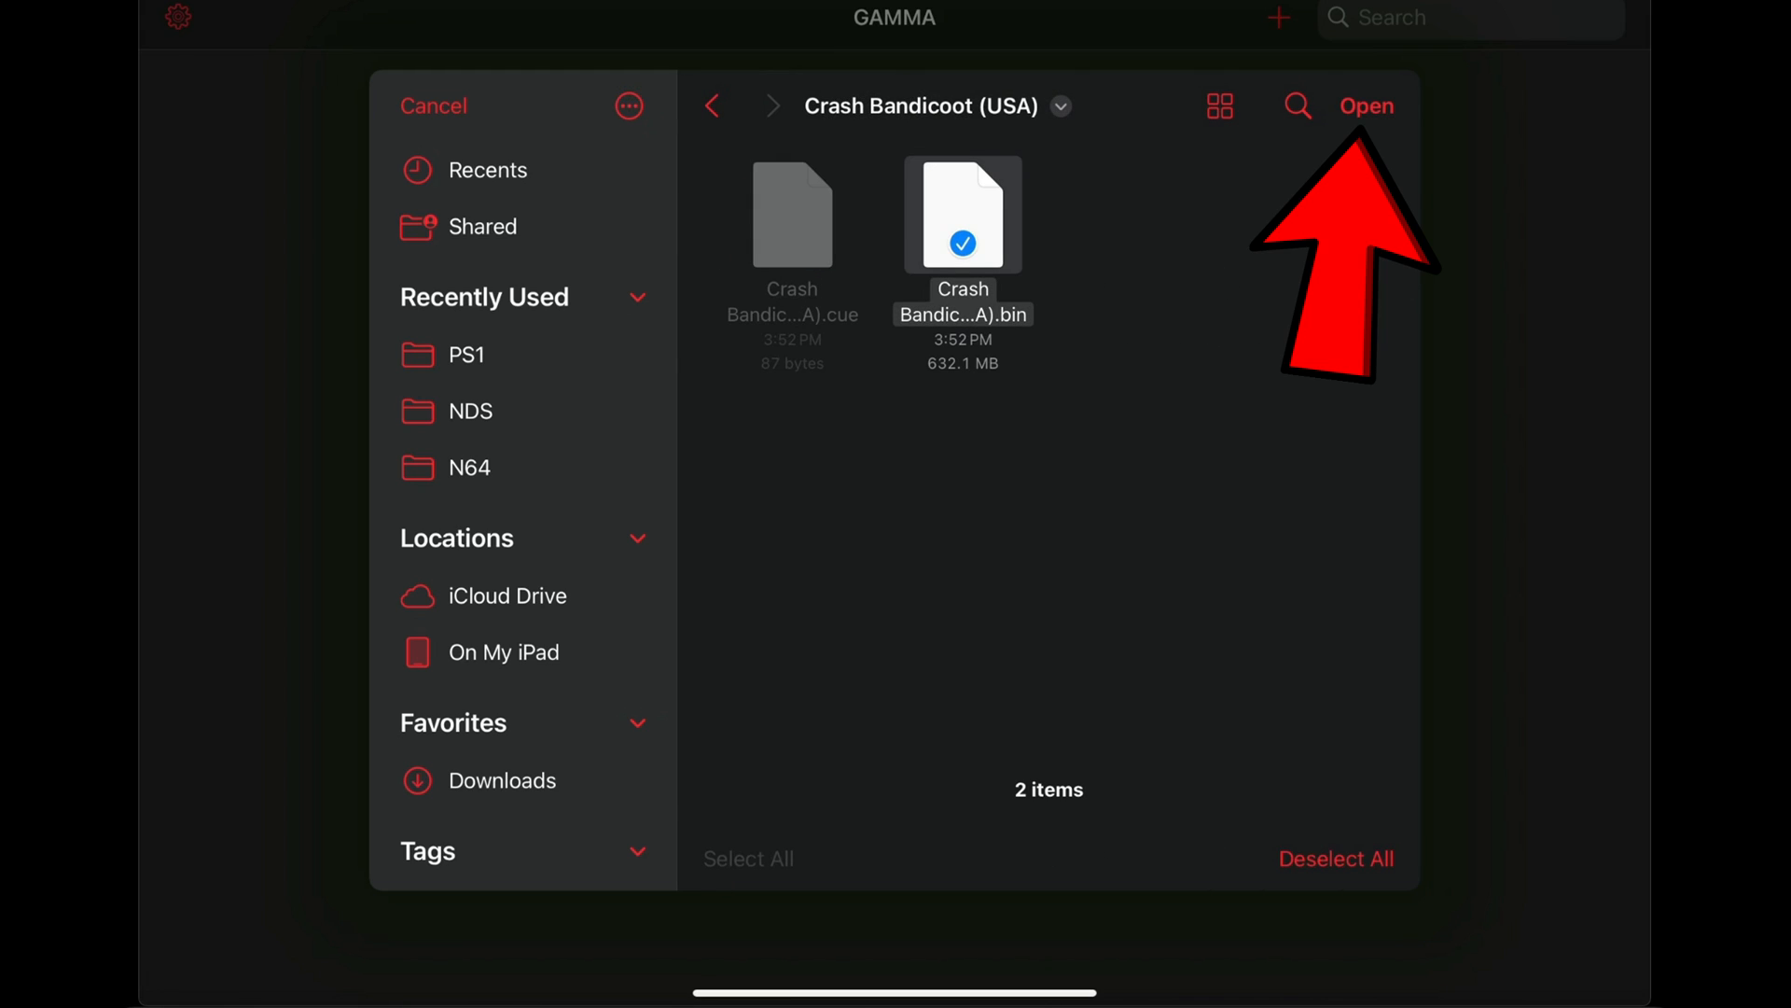
pyautogui.click(1366, 104)
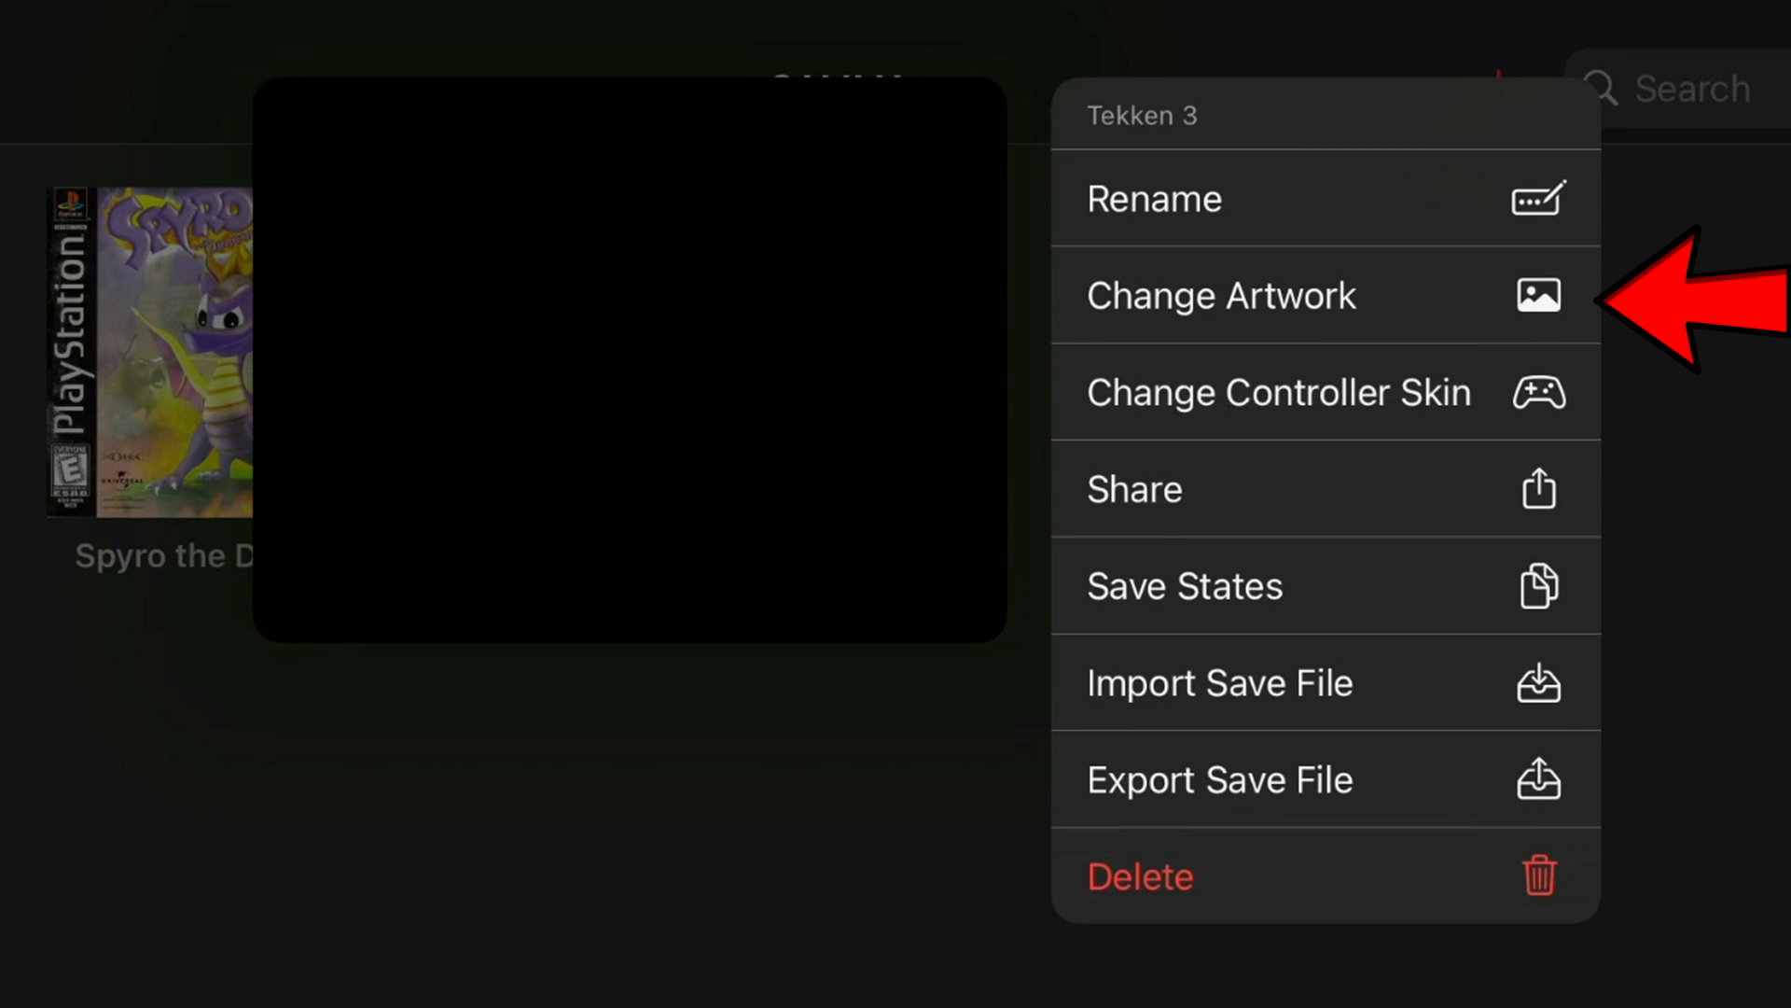
# Step: Give Tekken 3 its cover image so all three library games show box art
pyautogui.click(1220, 295)
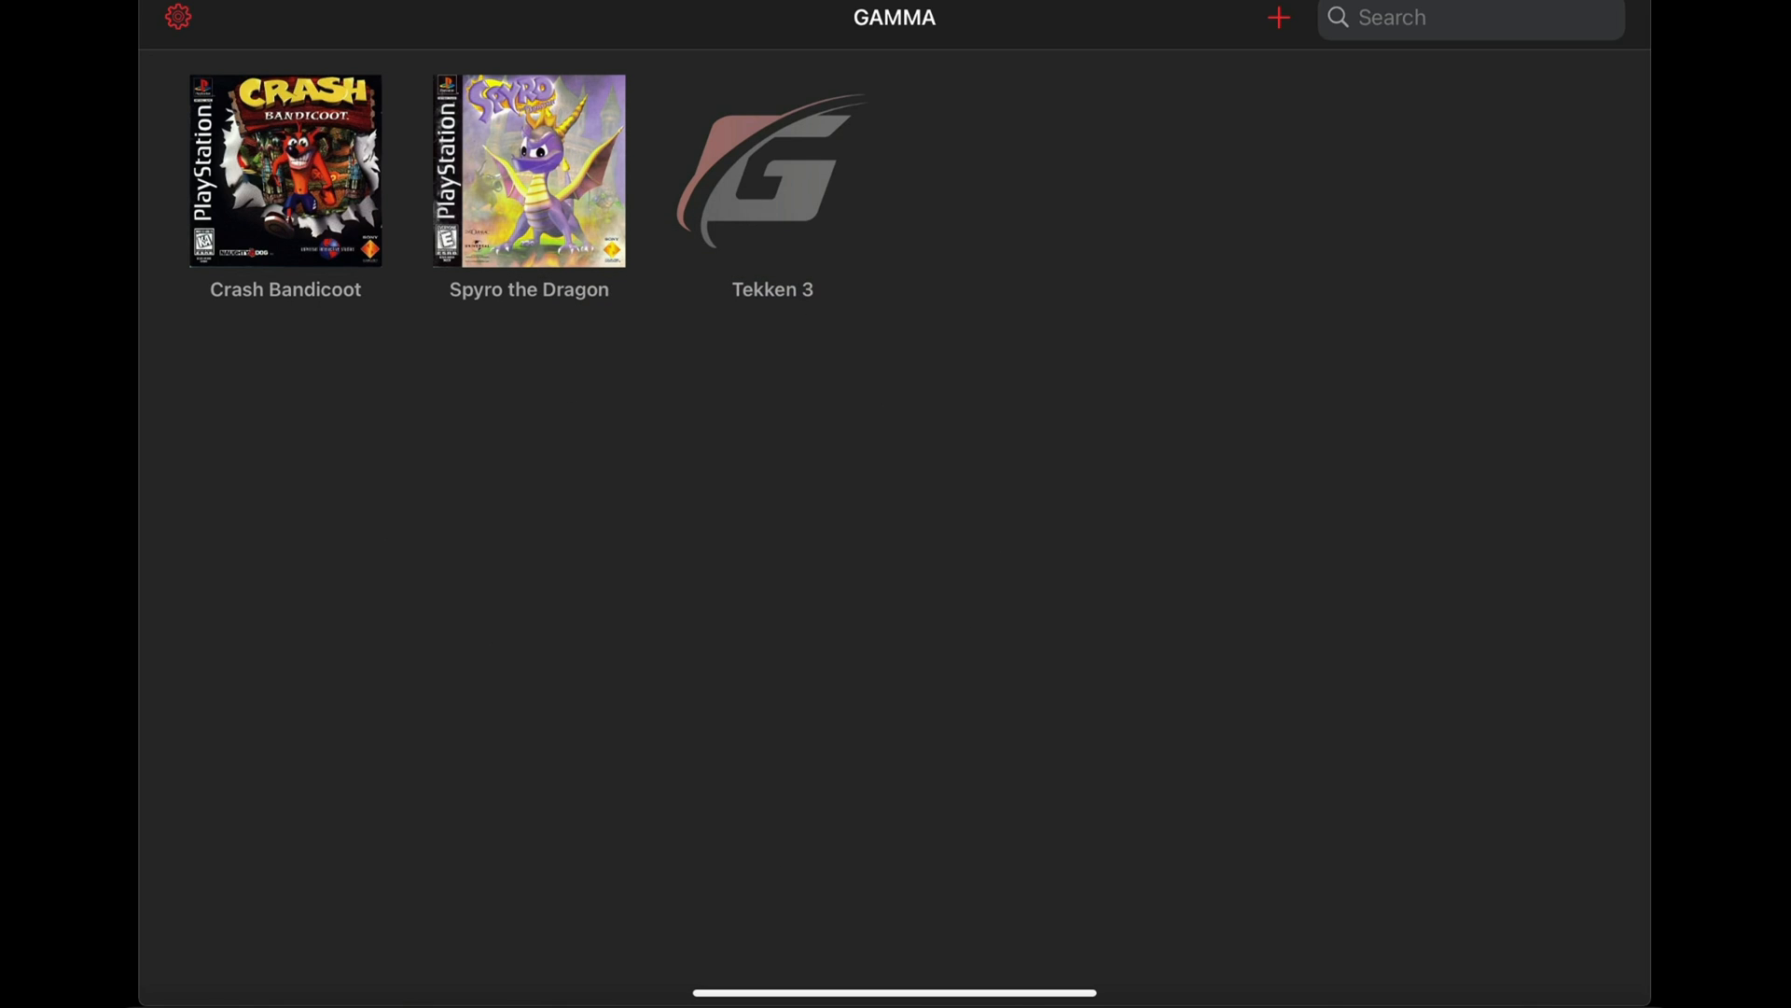
pyautogui.click(1277, 18)
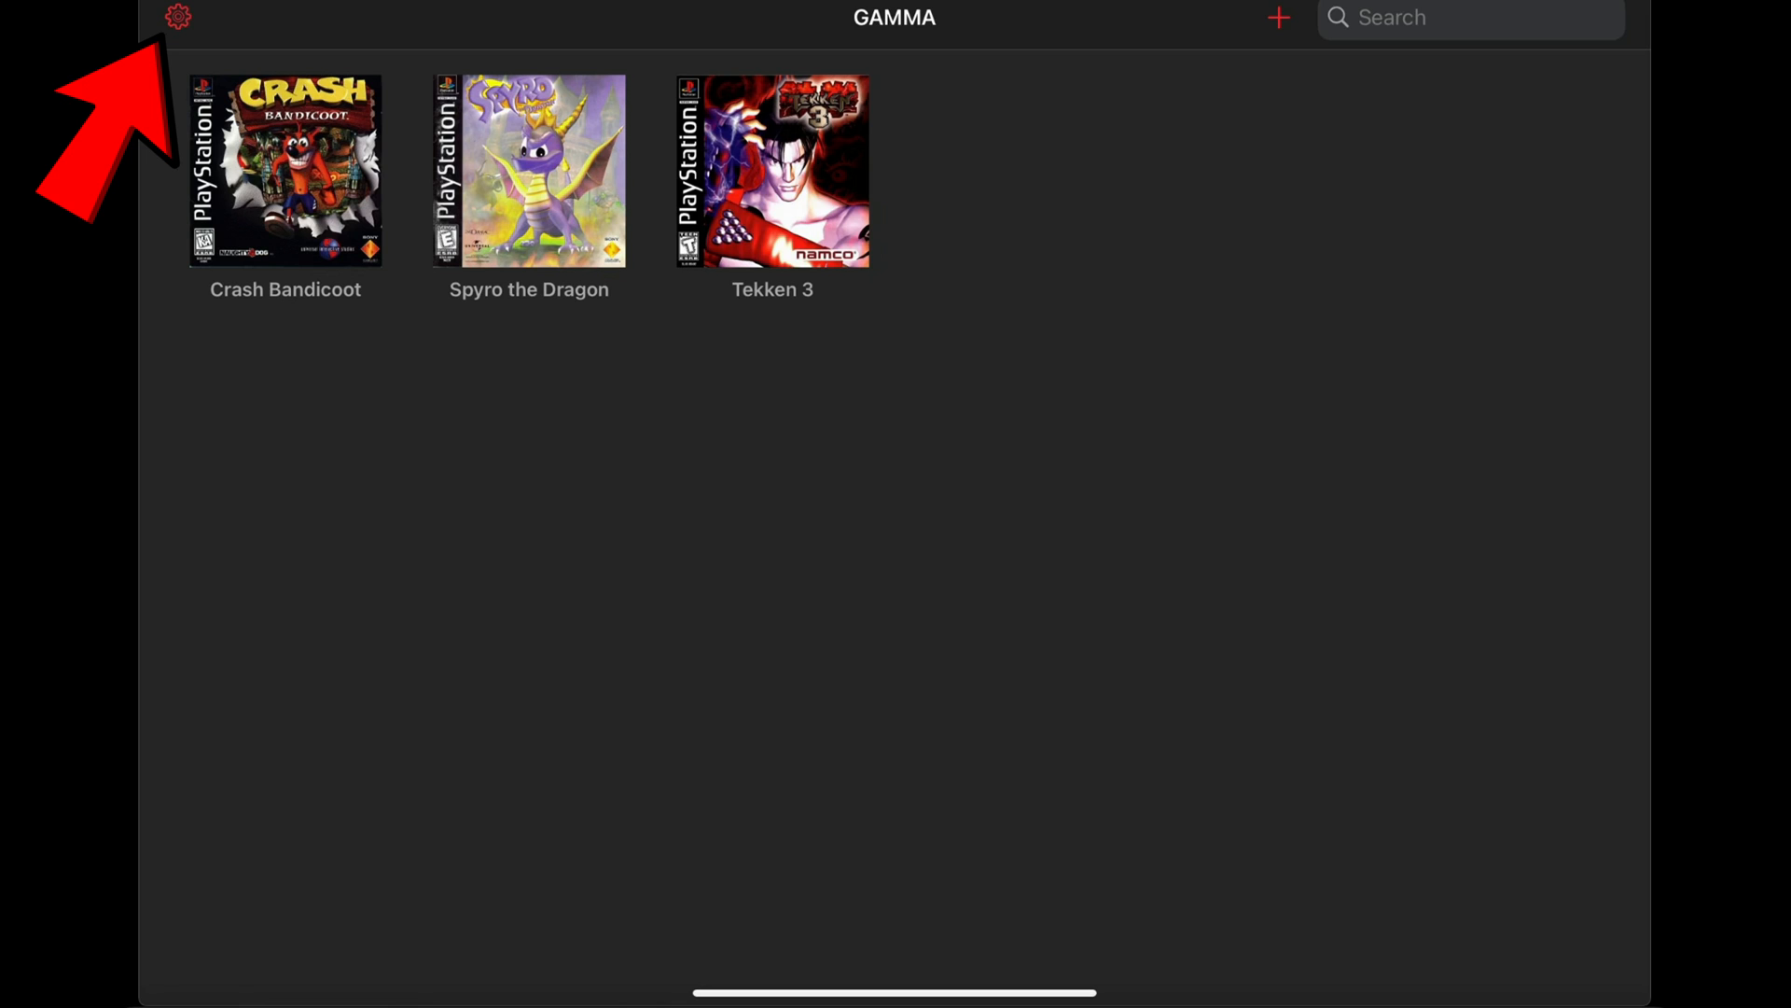
# Step: Install SCPH1001.BIN from Unzip > myFolder as Gamma's bios.bin, then return to Settings
pyautogui.click(175, 17)
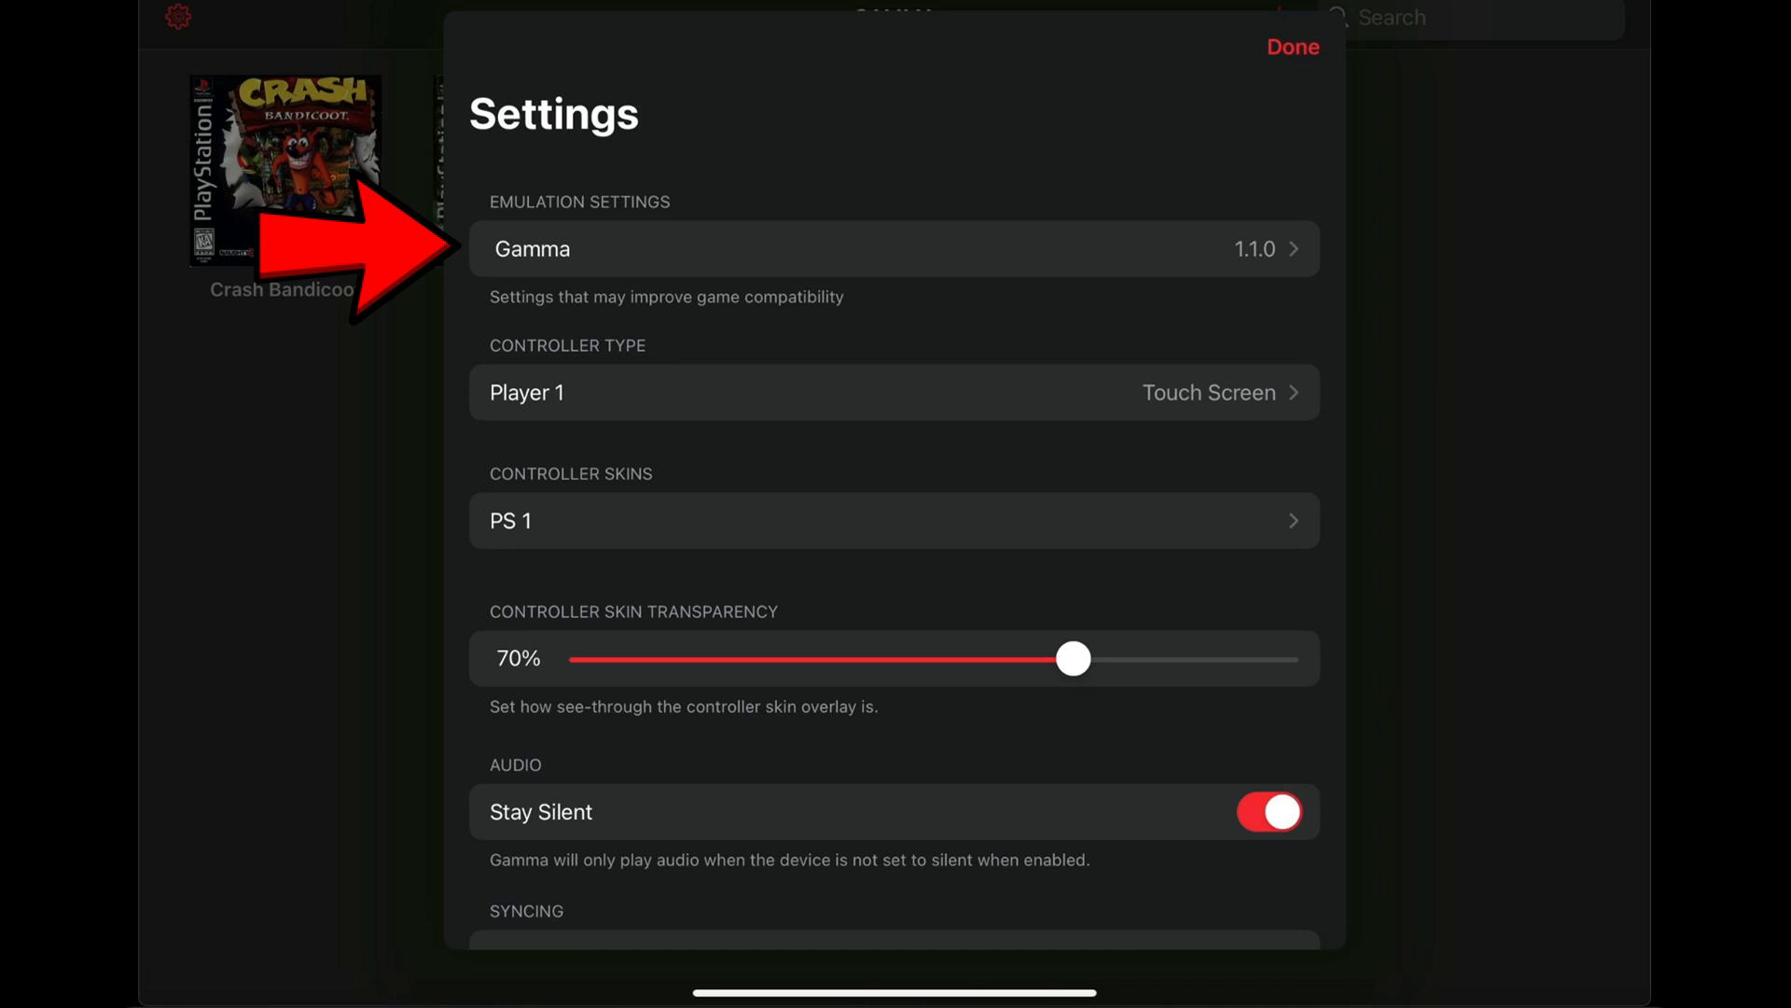
pyautogui.click(894, 248)
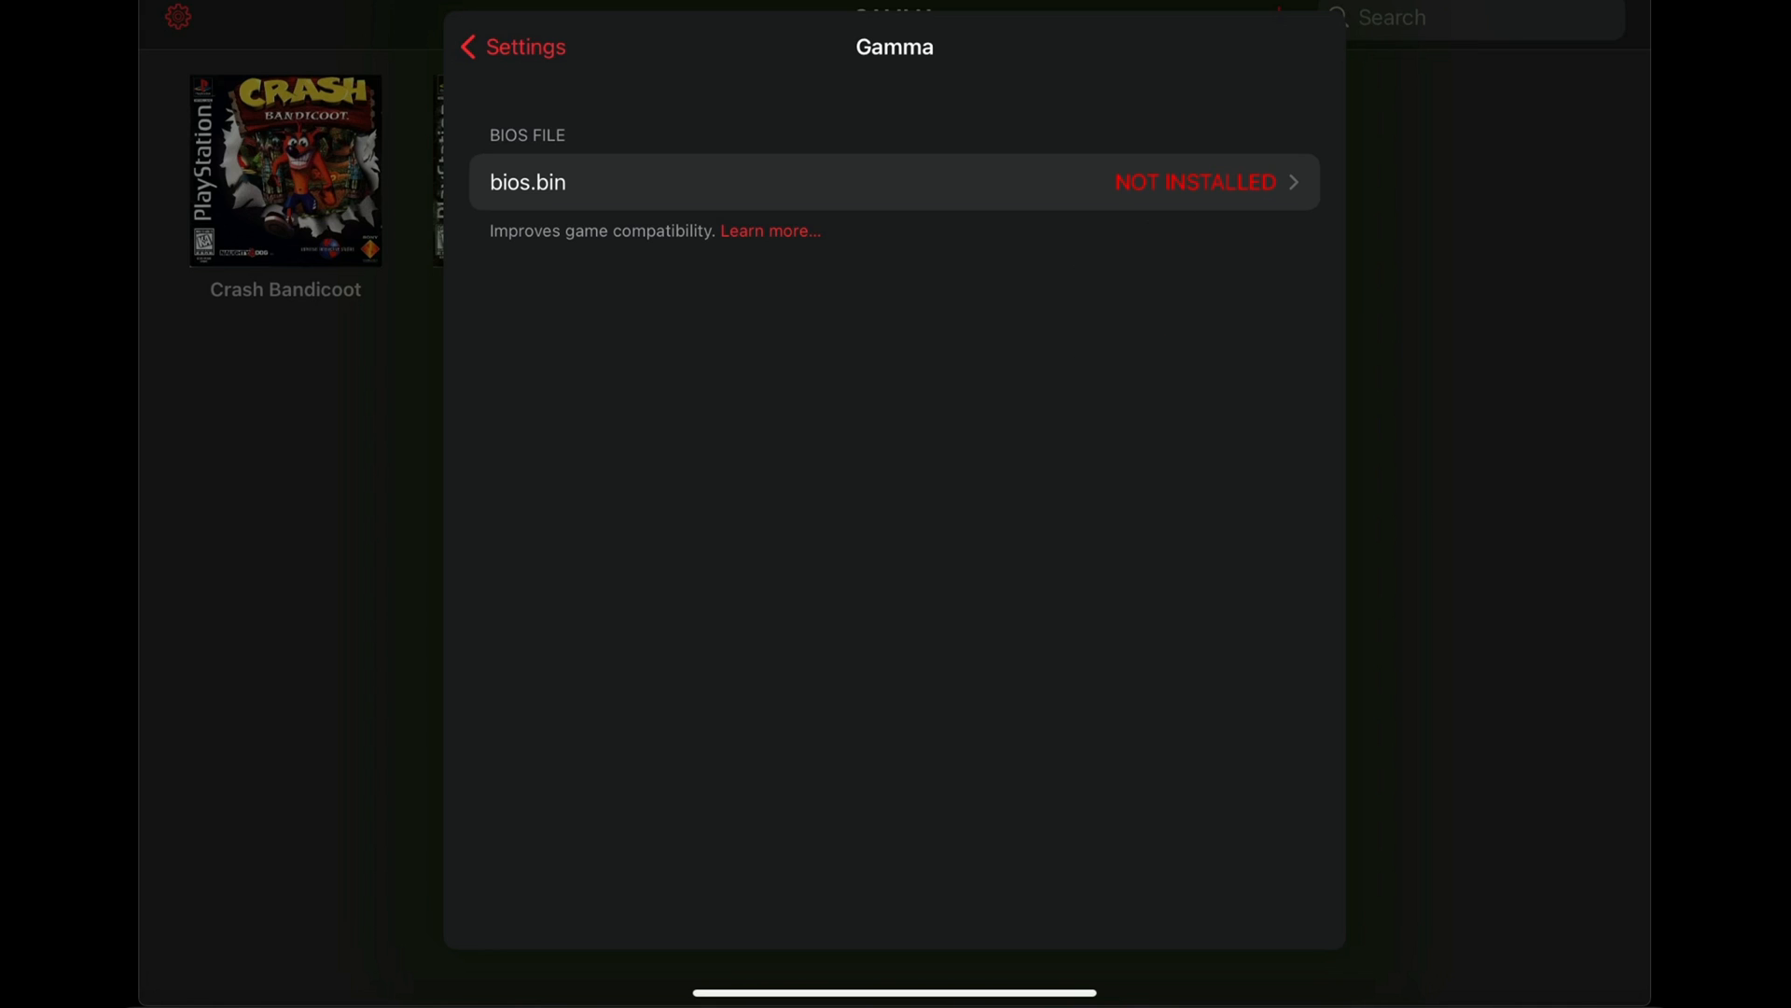
pyautogui.click(893, 181)
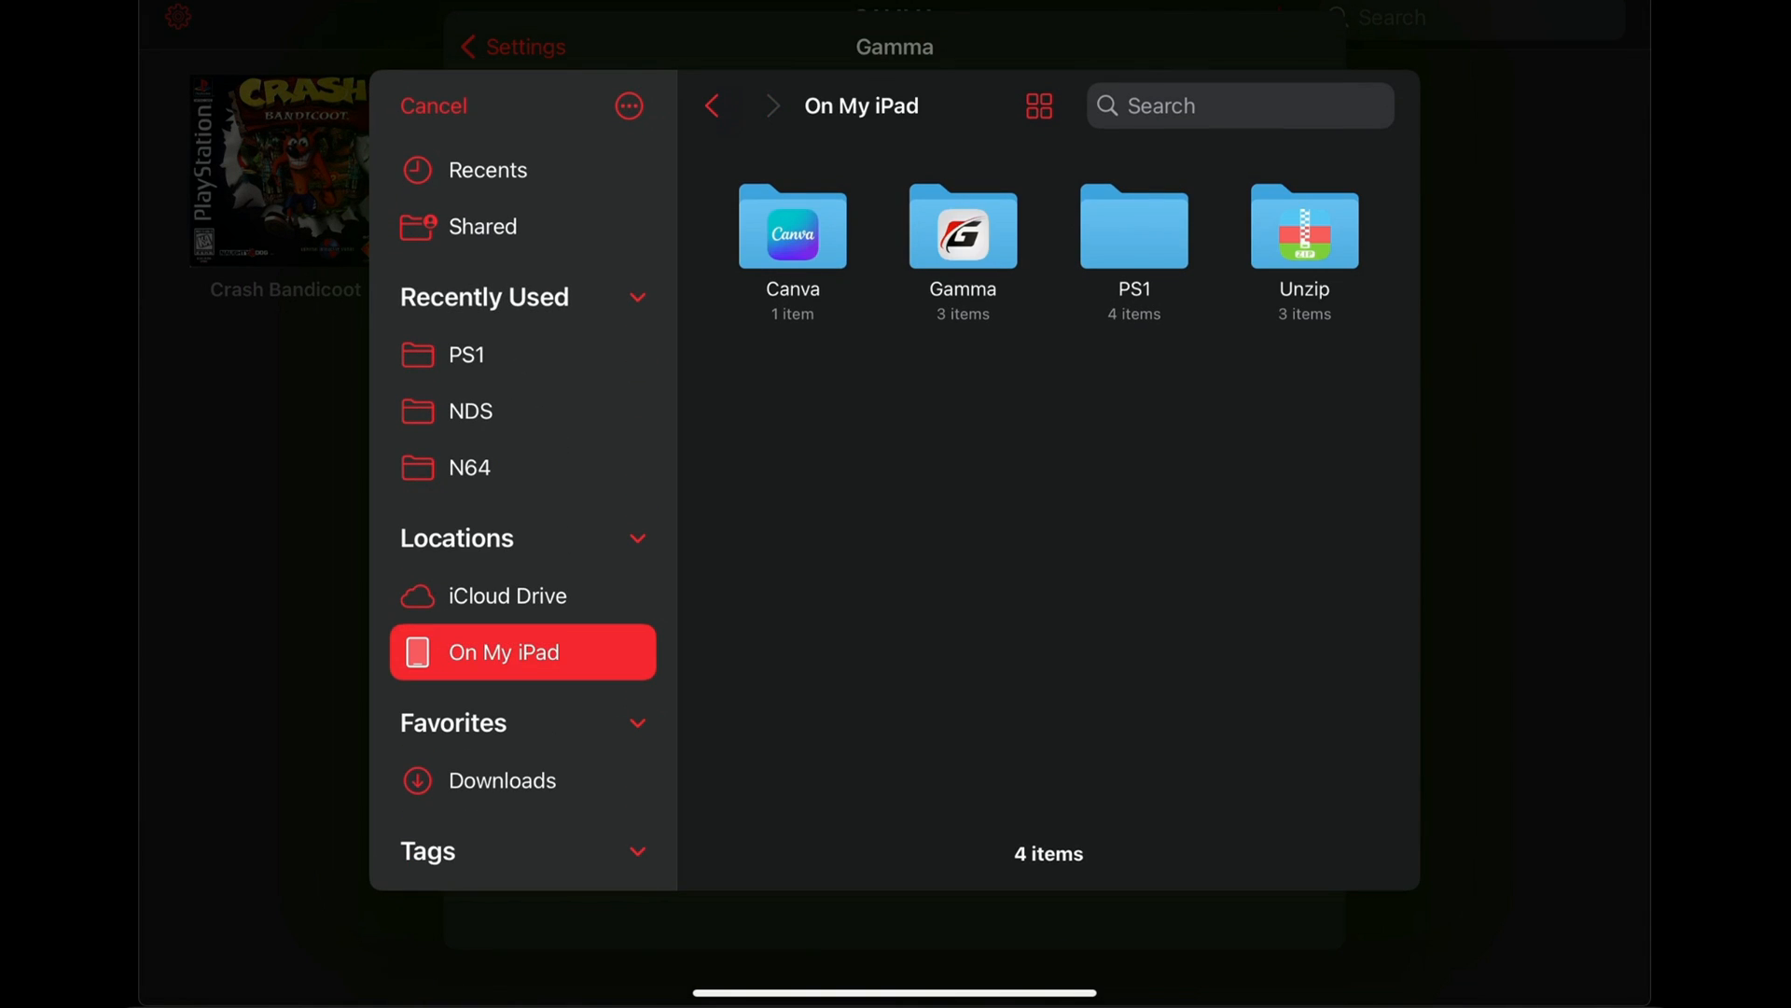
pyautogui.doubleClick(1304, 226)
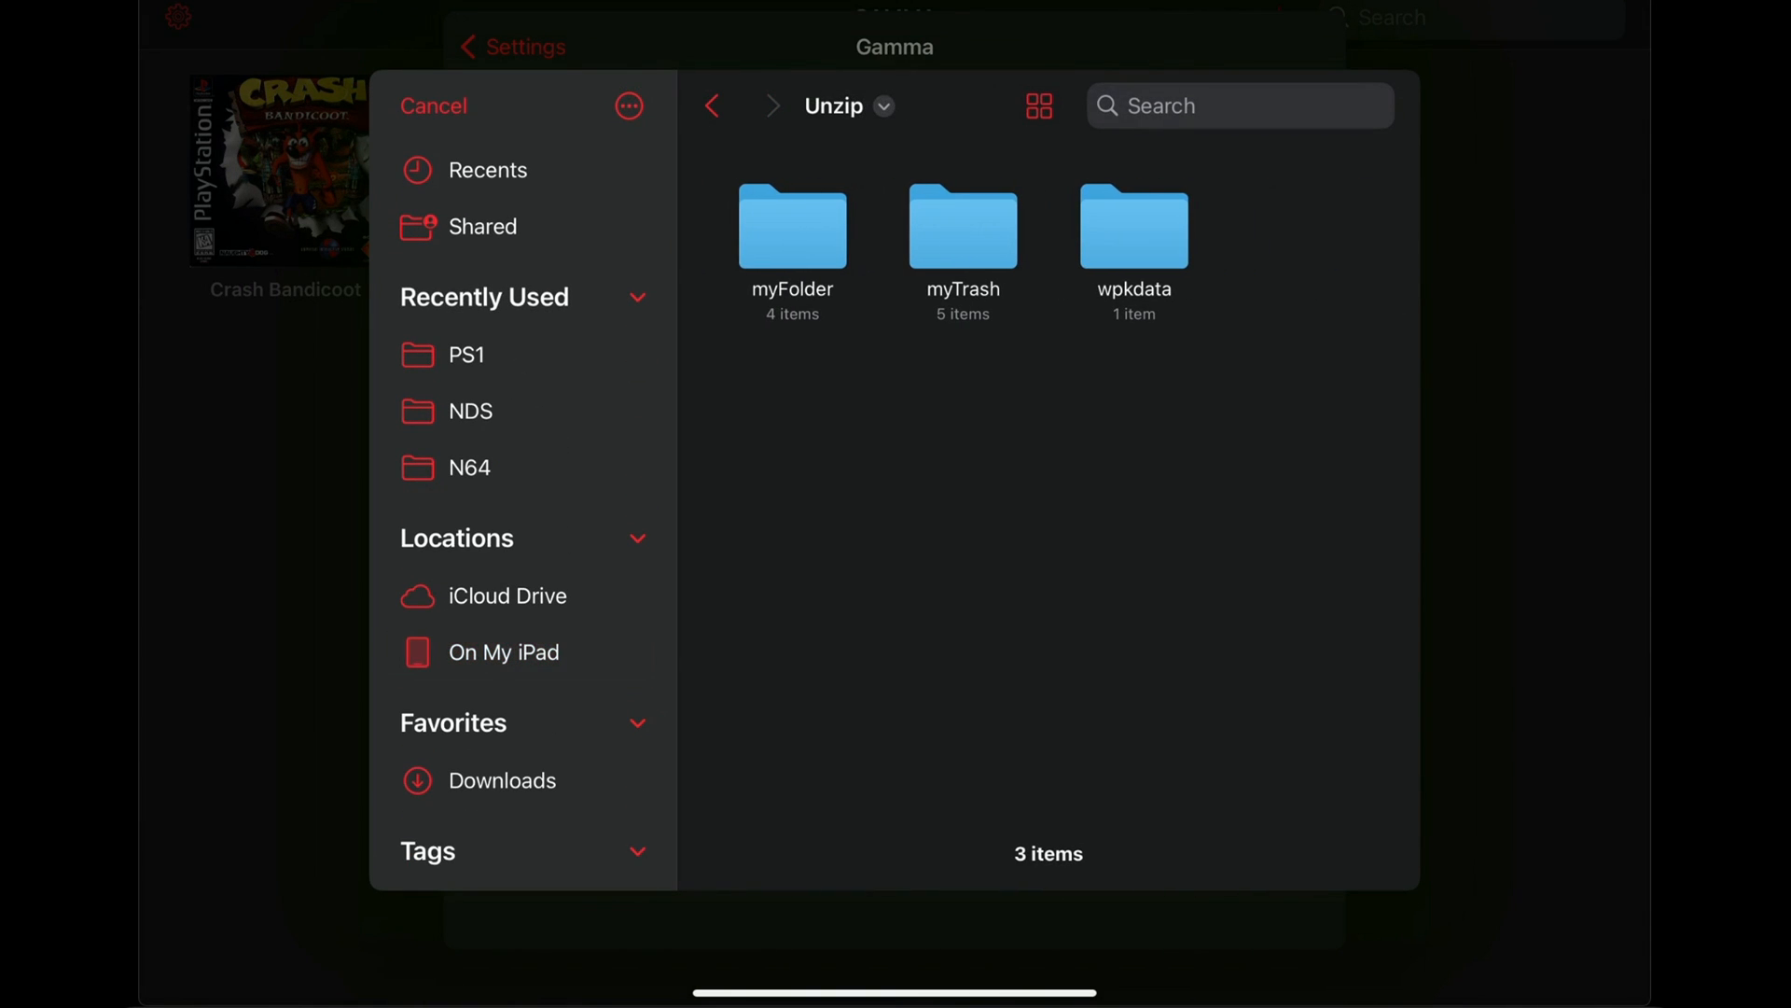
pyautogui.doubleClick(792, 226)
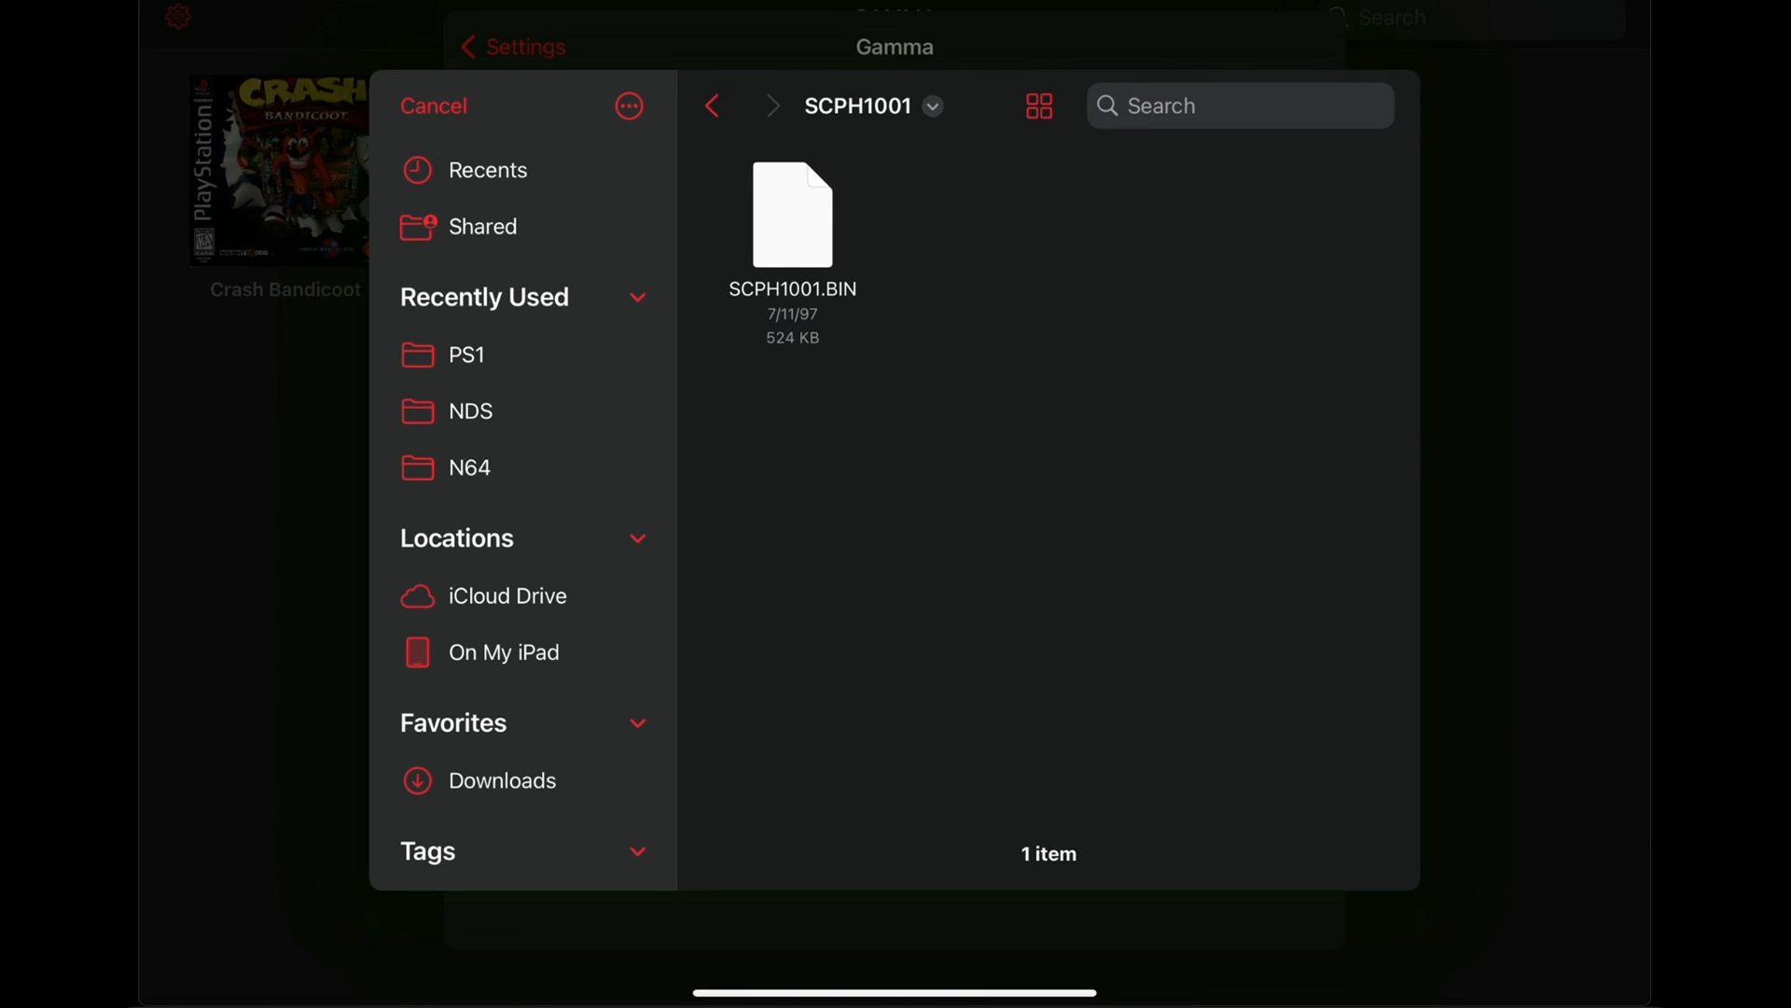
pyautogui.click(791, 217)
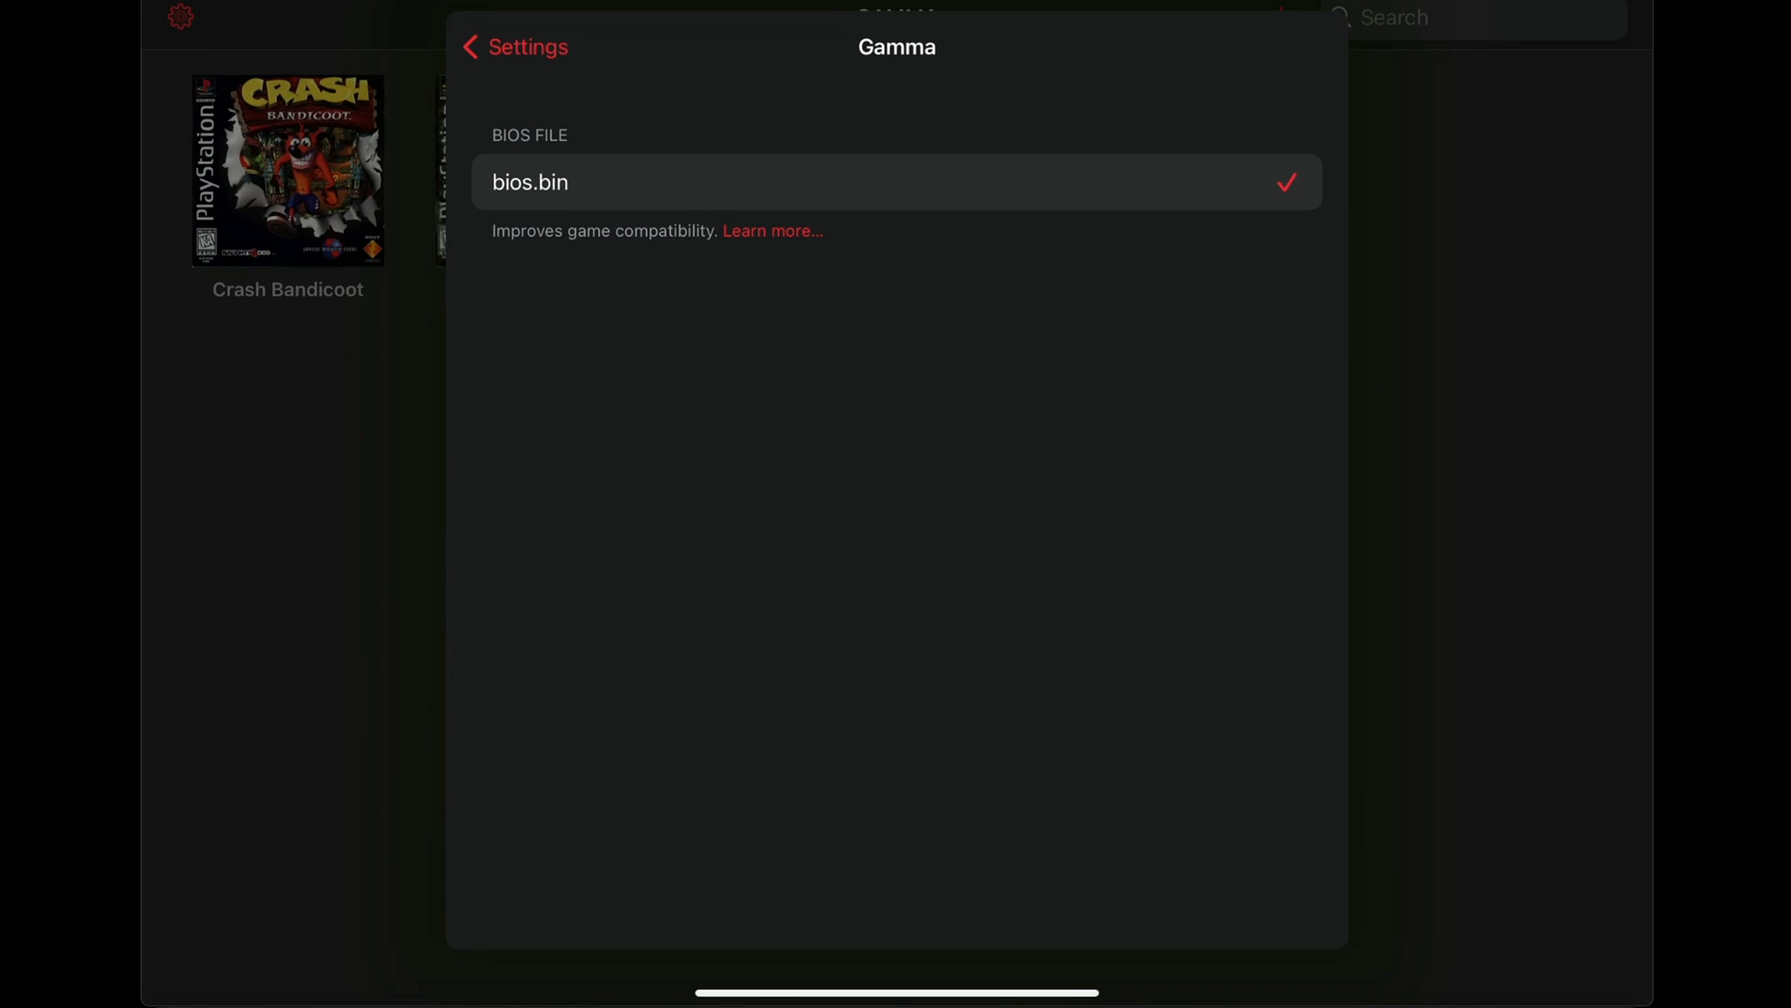
pyautogui.click(515, 47)
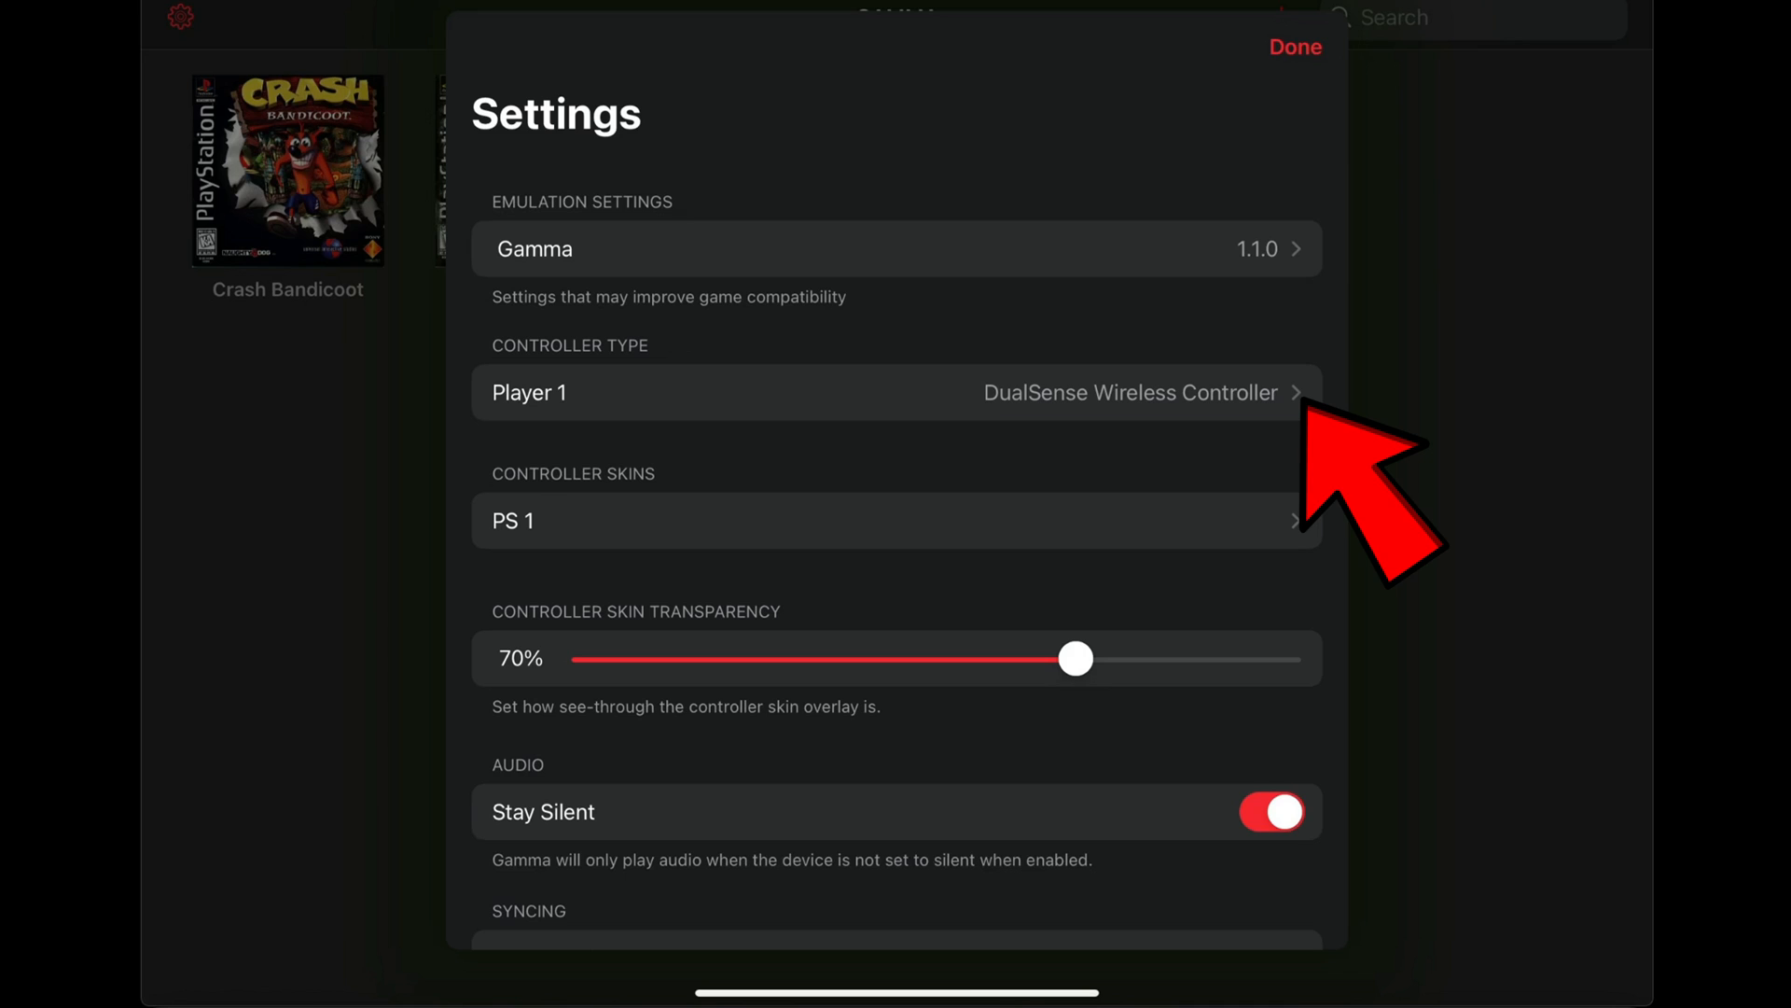
# Step: Select the DualSense Wireless Controller for Player 1 and review its PS1 button mapping
pyautogui.click(898, 392)
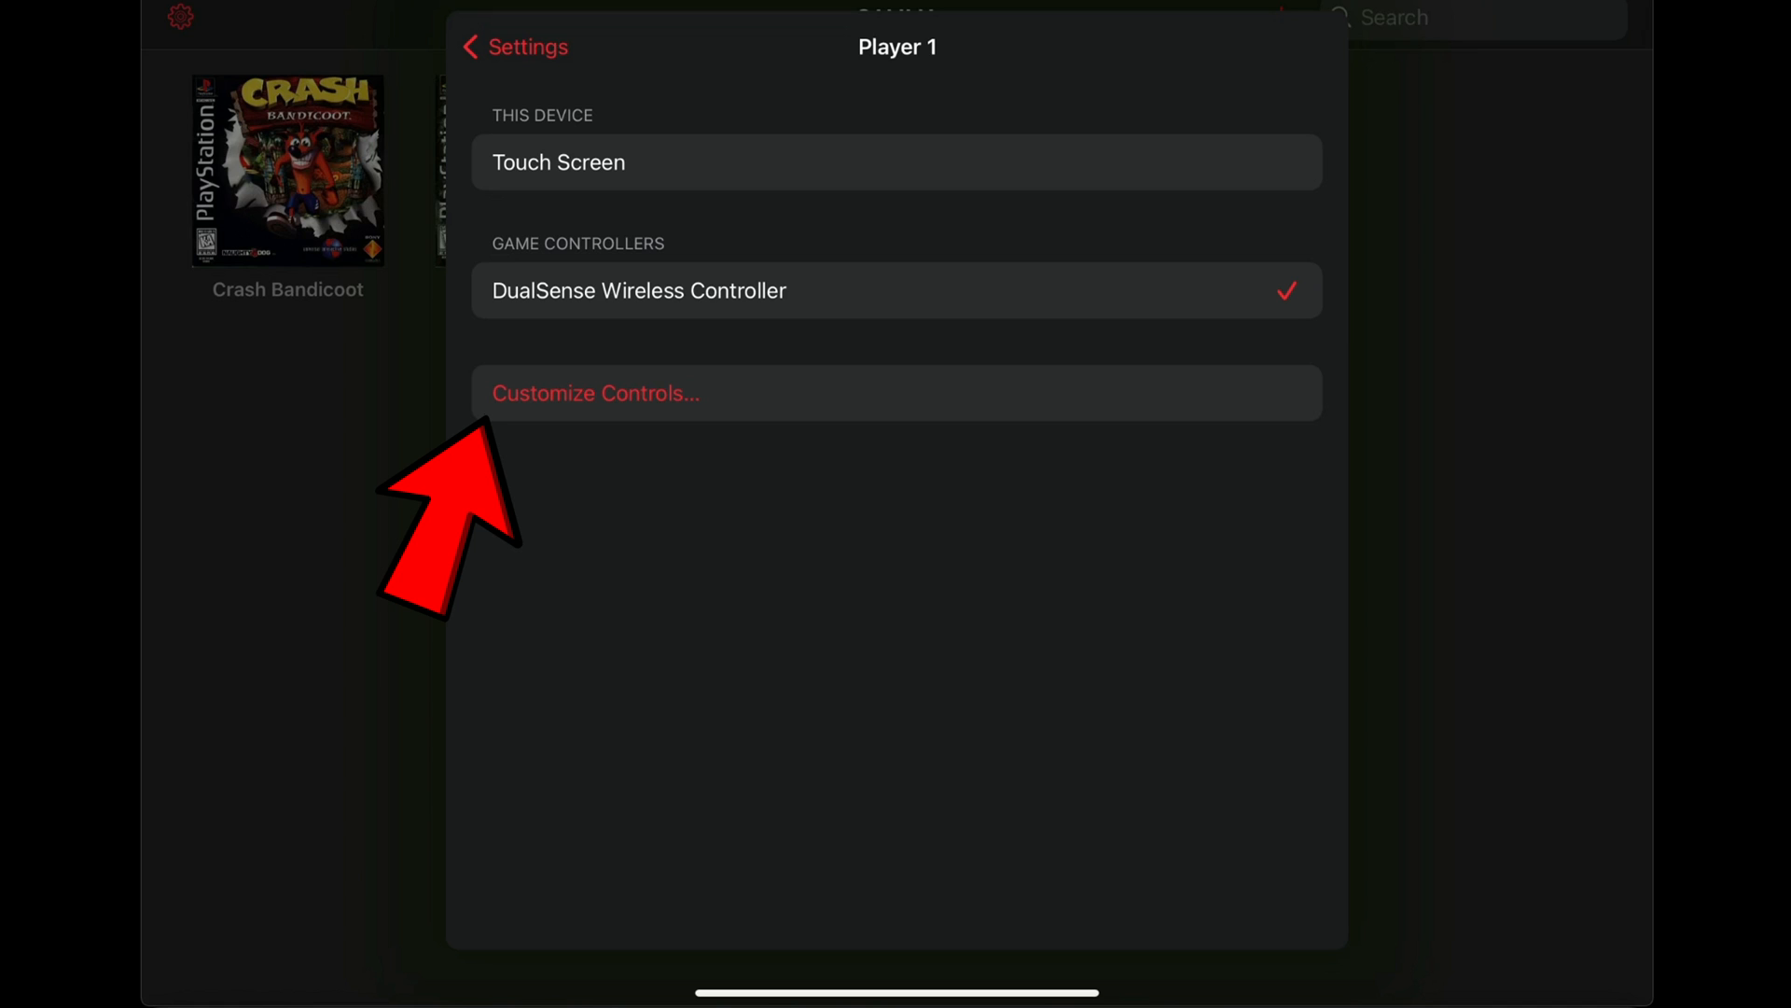
pyautogui.click(595, 392)
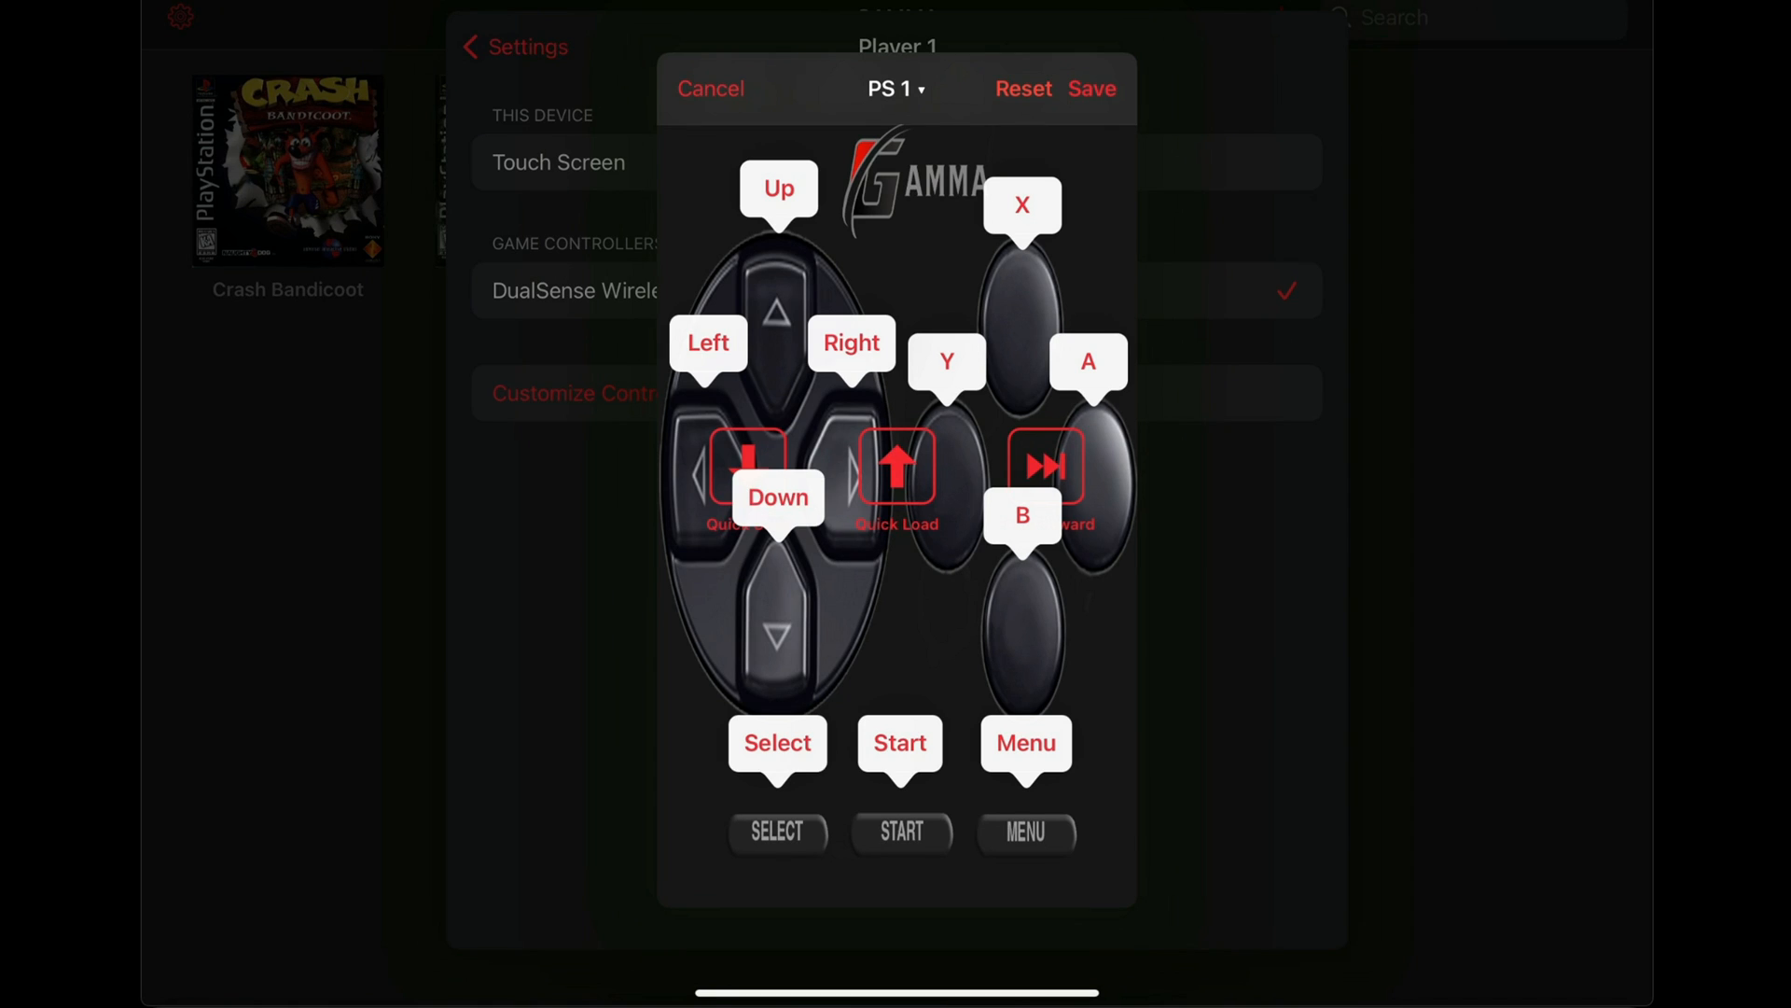
pyautogui.click(709, 88)
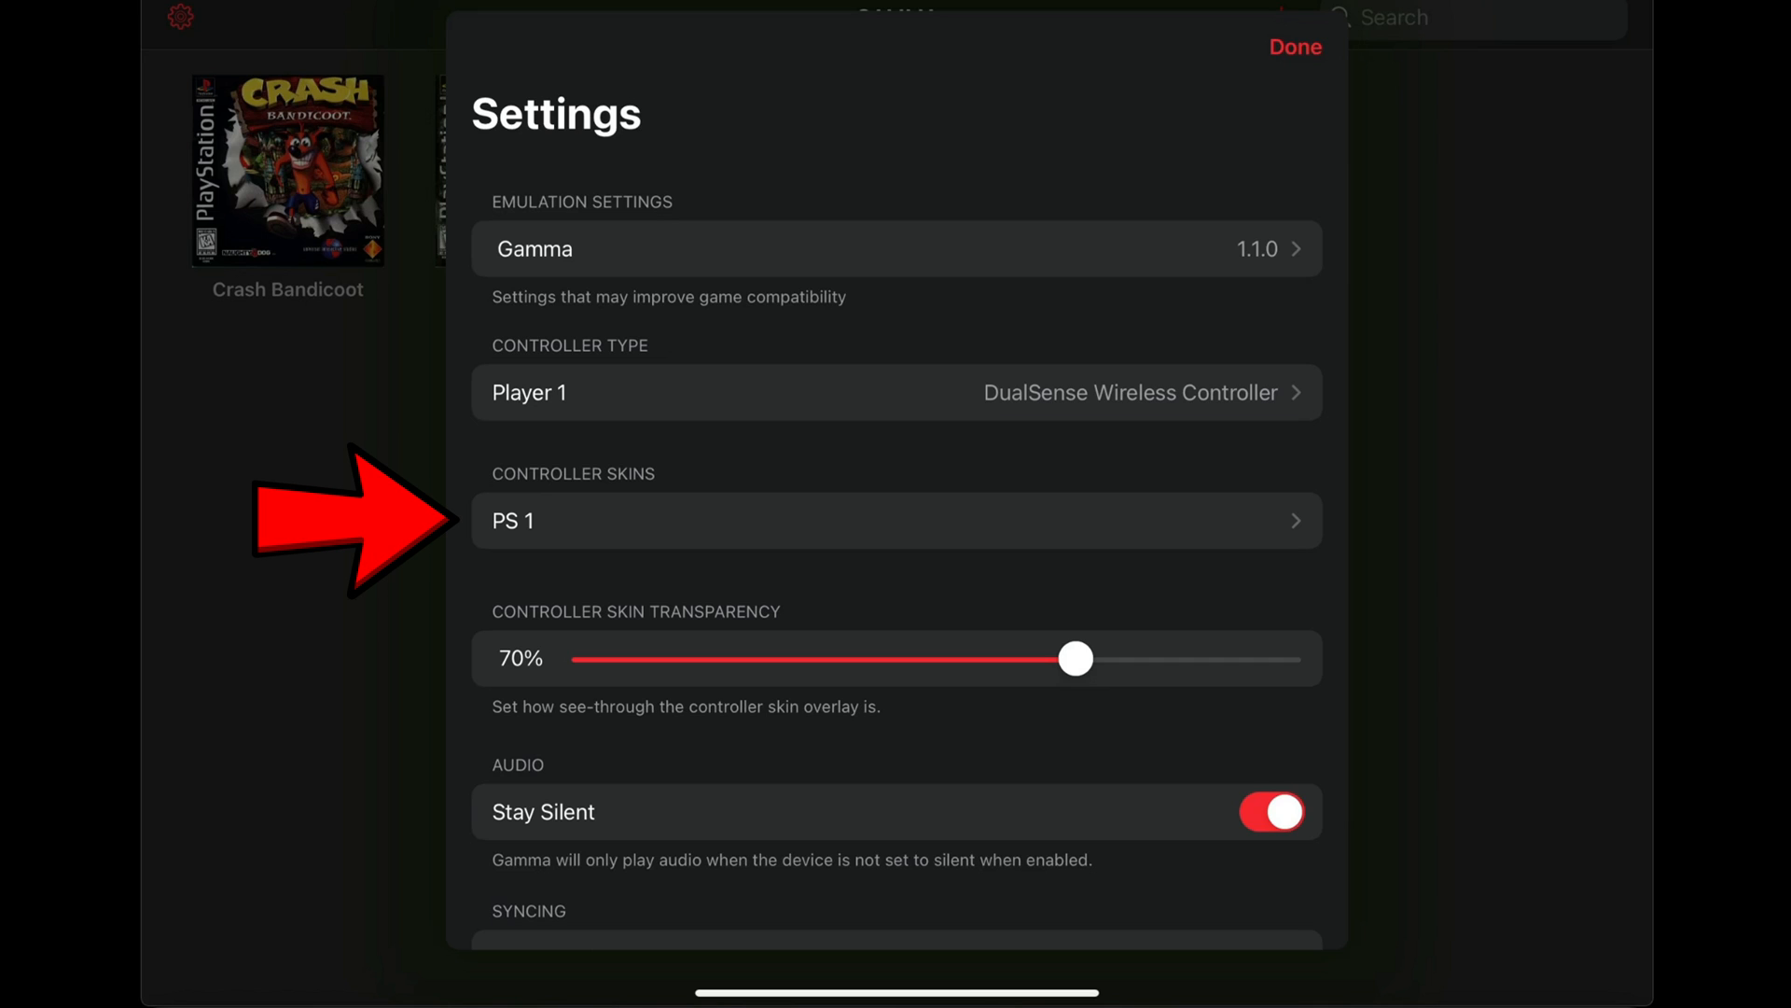
pyautogui.click(898, 520)
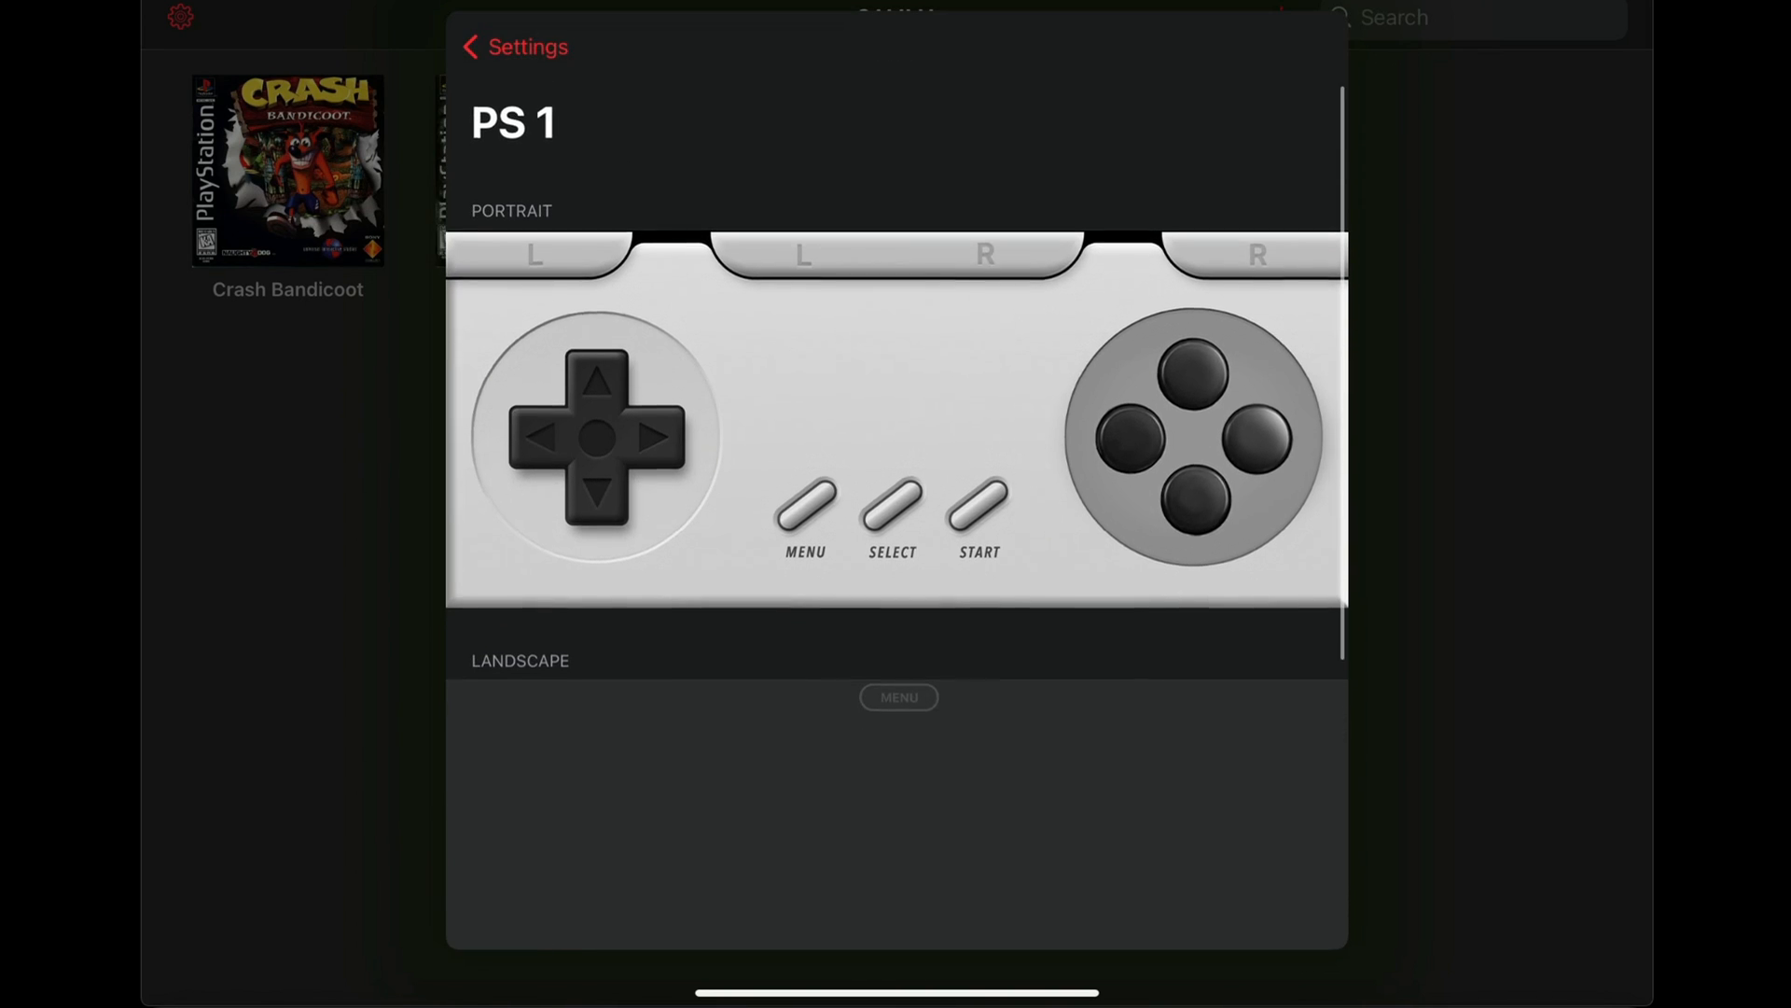
pyautogui.click(513, 47)
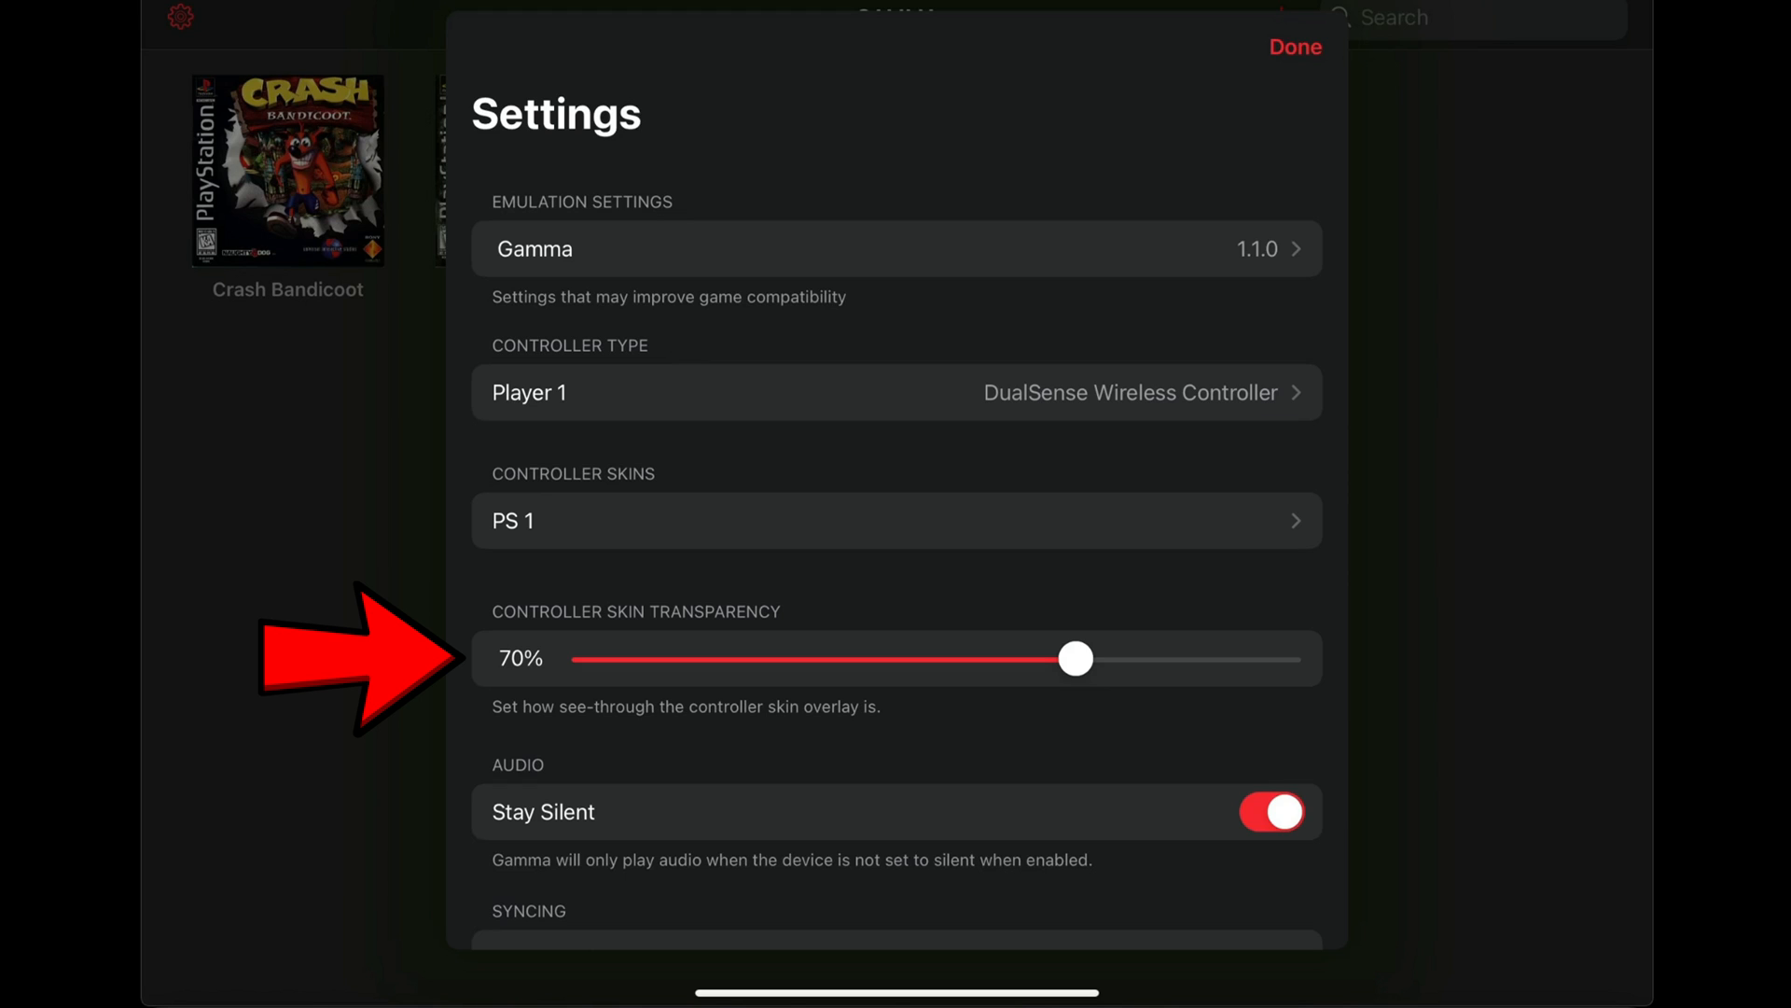
# Step: Raise Controller Skin Transparency to 100% and close settings back to the library
pyautogui.moveTo(1071, 658); pyautogui.dragTo(1284, 659)
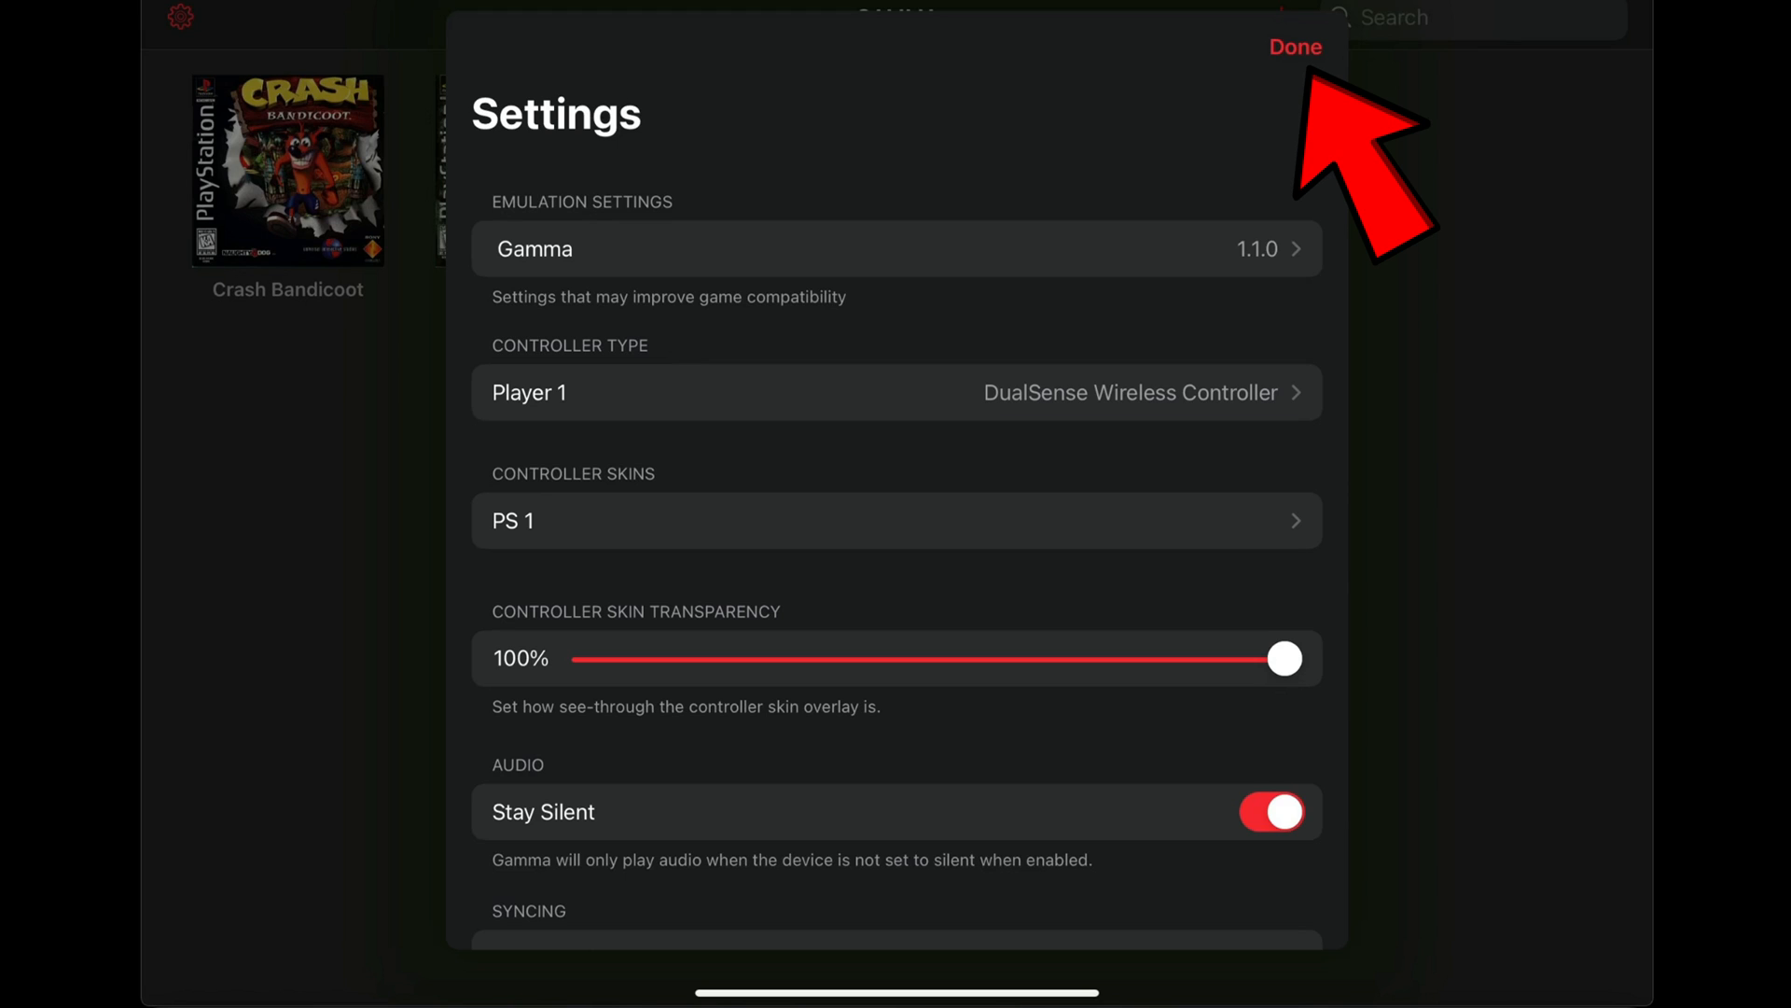
pyautogui.click(1295, 47)
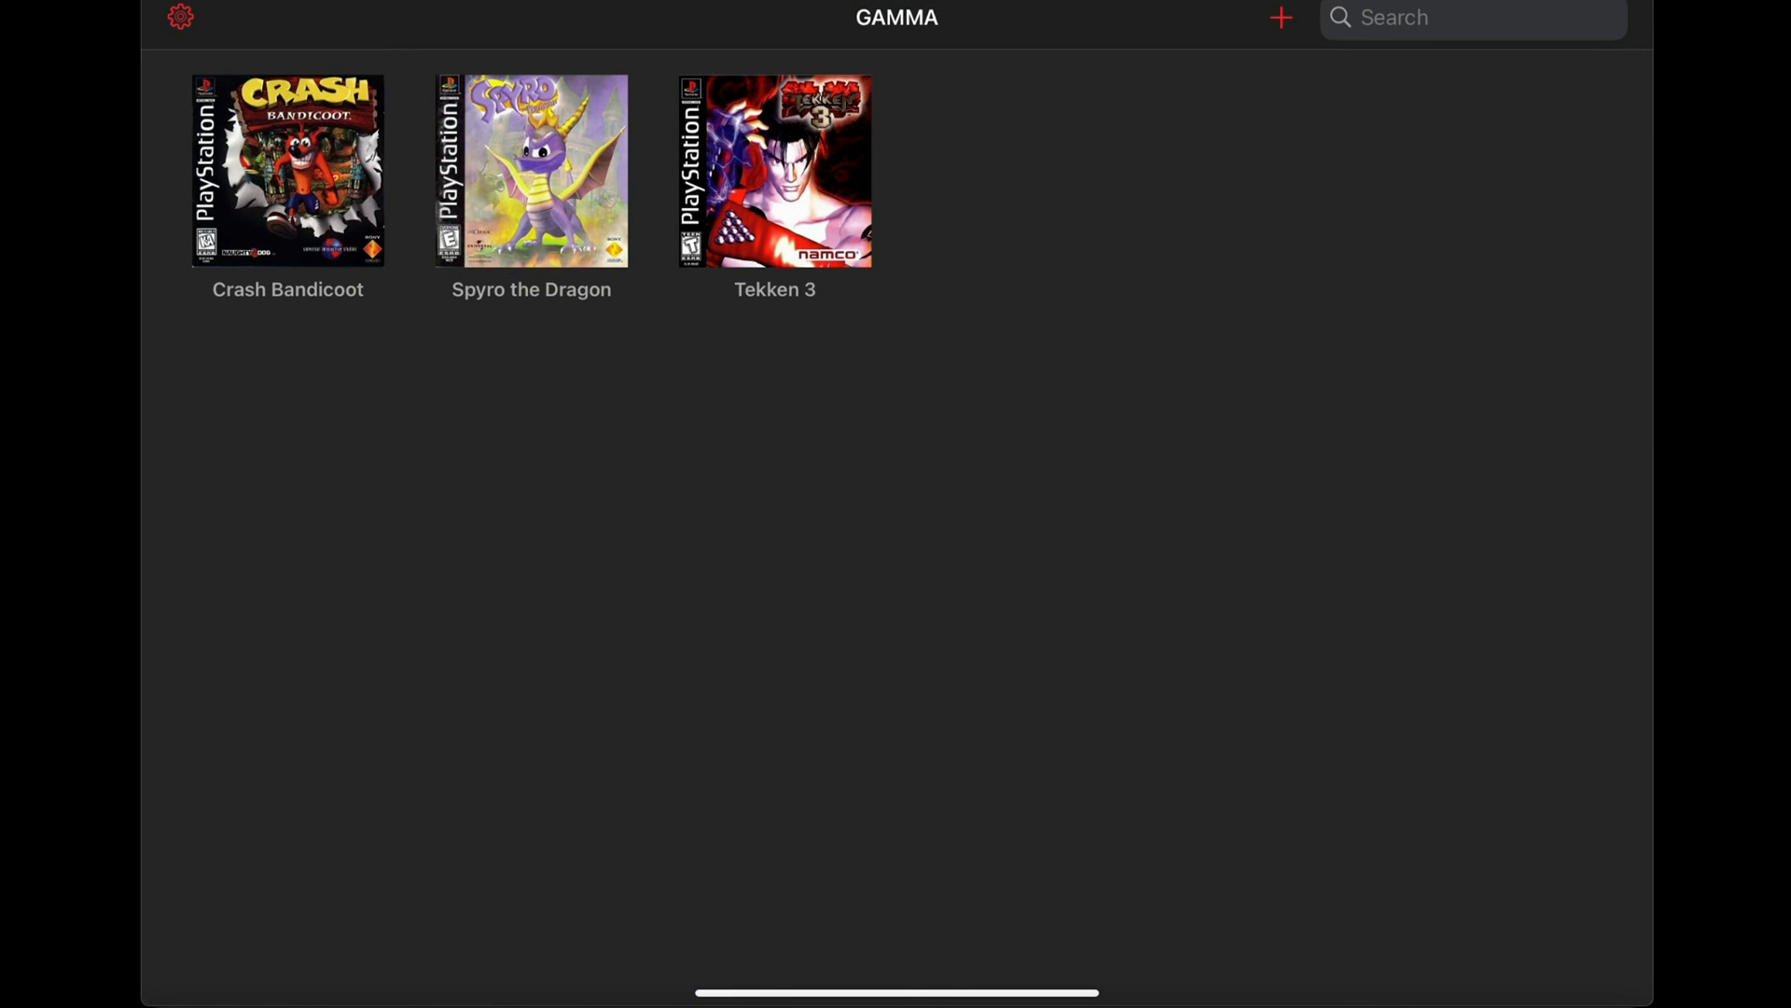